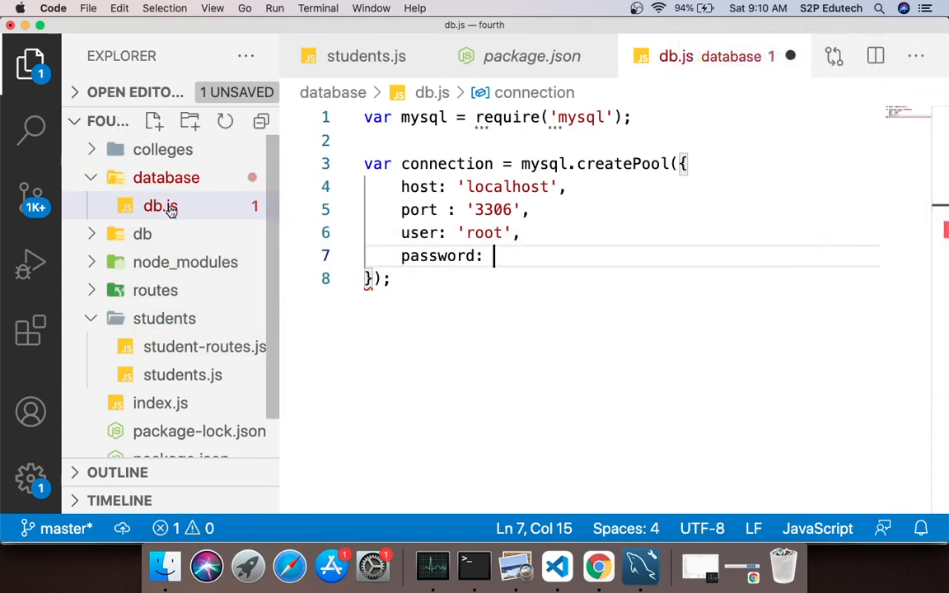
{"action": "mouse_move", "coordinate": [161, 206]}
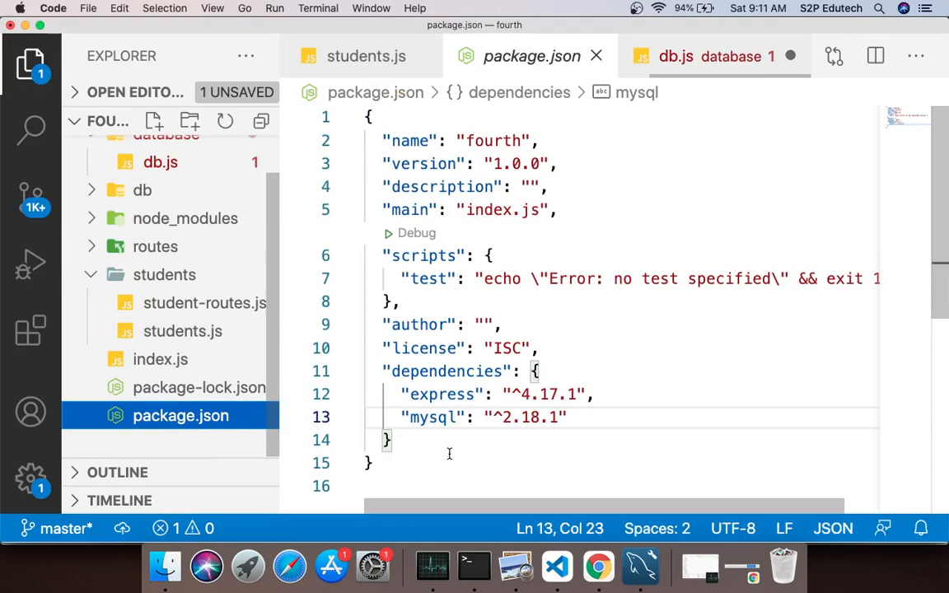
{"action": "double_click", "coordinate": [432, 417]}
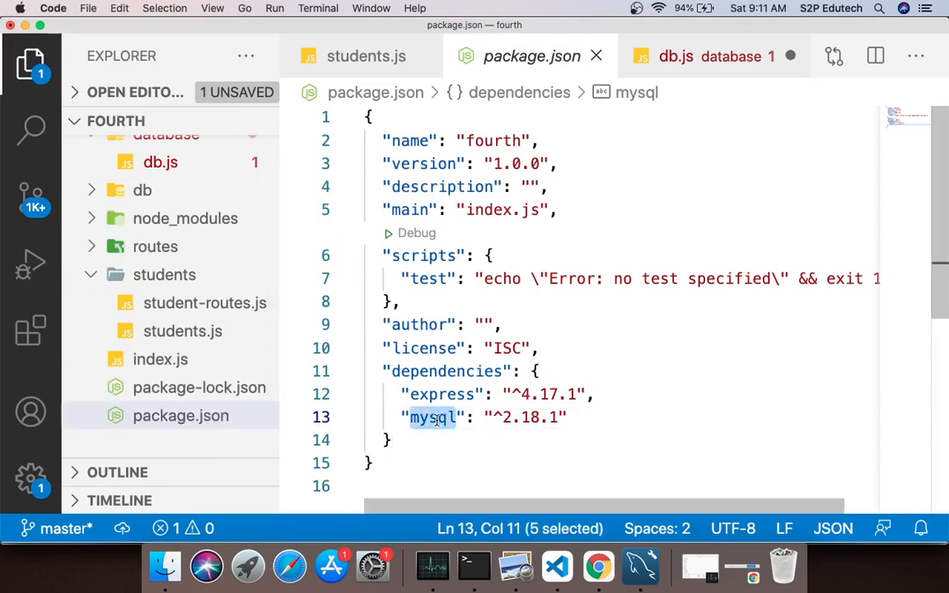
{"action": "key", "text": "cmd+tab"}
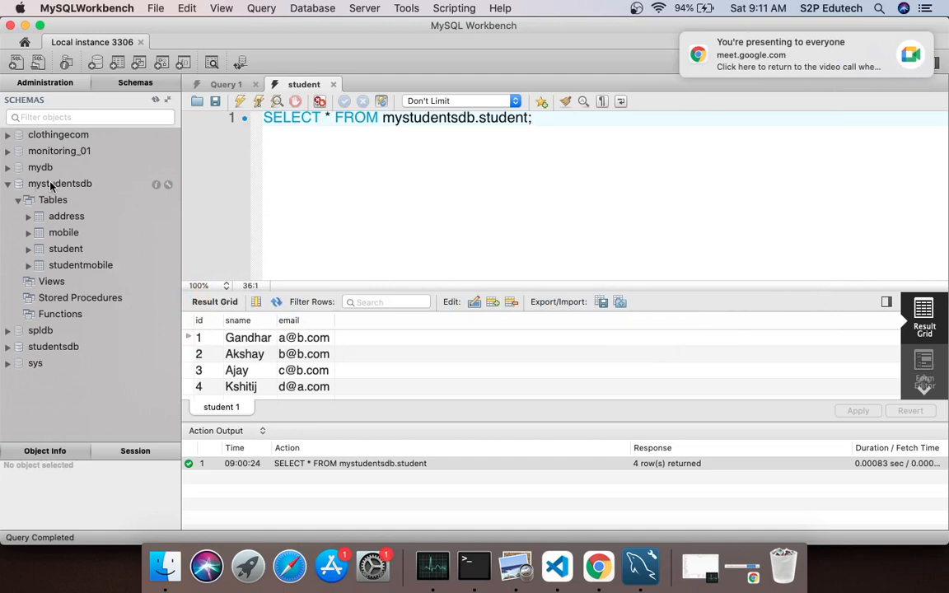
{"action": "mouse_move", "coordinate": [57, 190]}
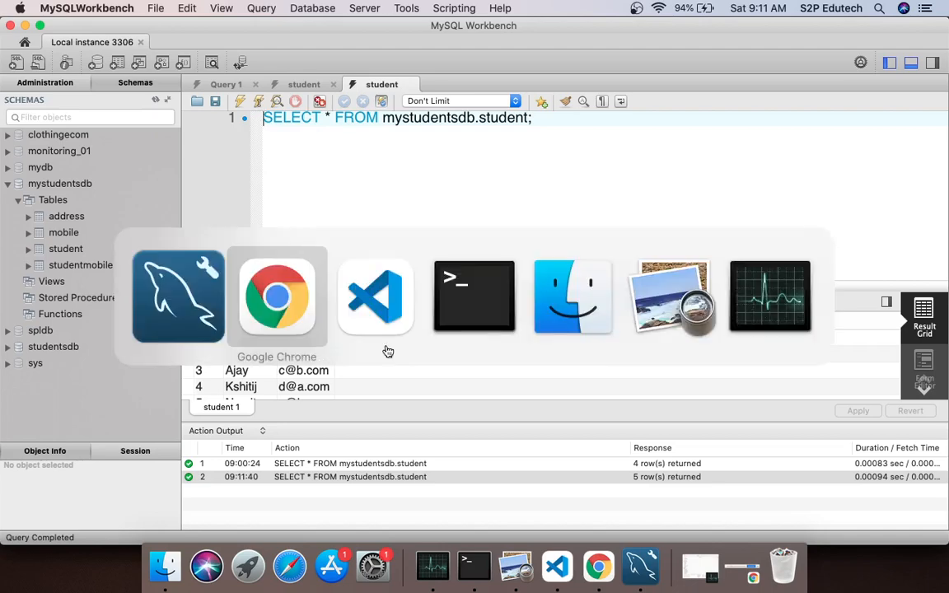
Cut database/db.js down to only the mysql require line and save it.
{"action": "left_click", "coordinate": [374, 296]}
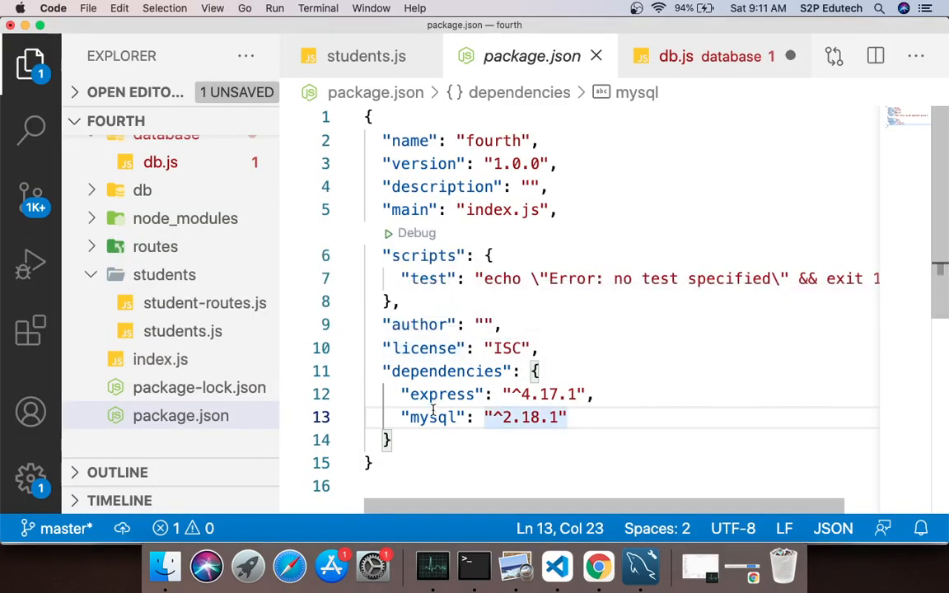
{"action": "double_click", "coordinate": [431, 416]}
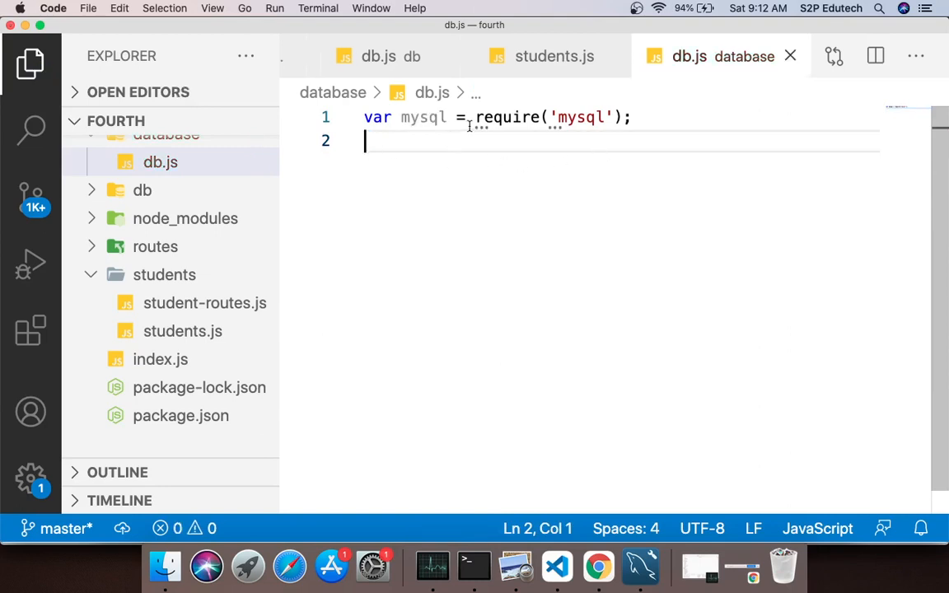
Add 'var connection = mysql.createPool({});' below the mysql require in db.js.
{"action": "double_click", "coordinate": [420, 117]}
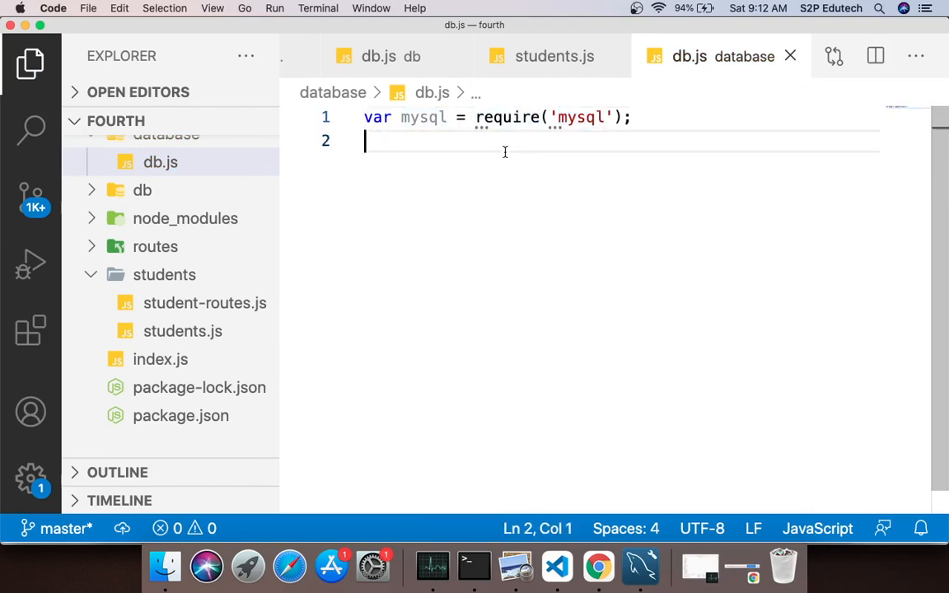
{"action": "key", "text": "enter"}
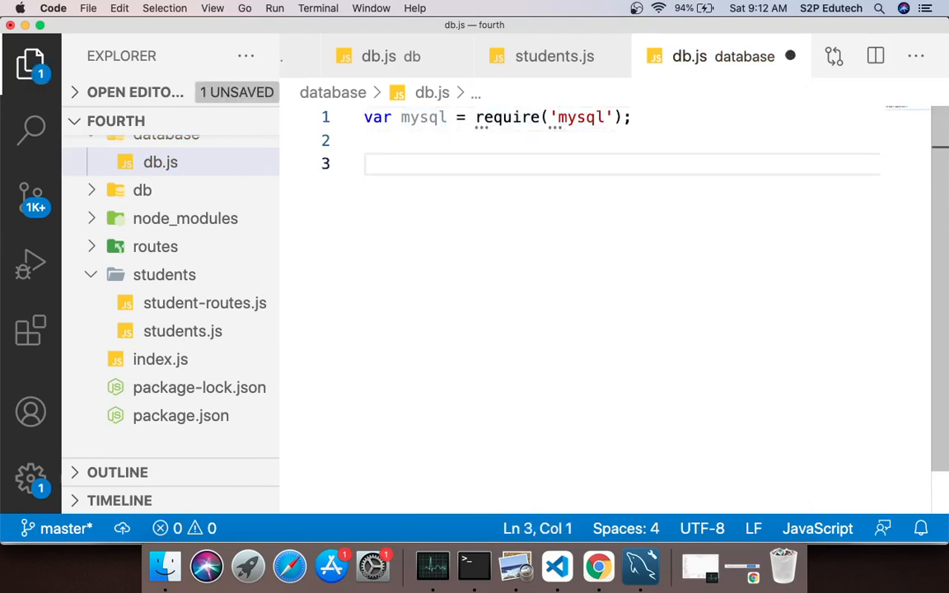
{"action": "type", "text": "var"}
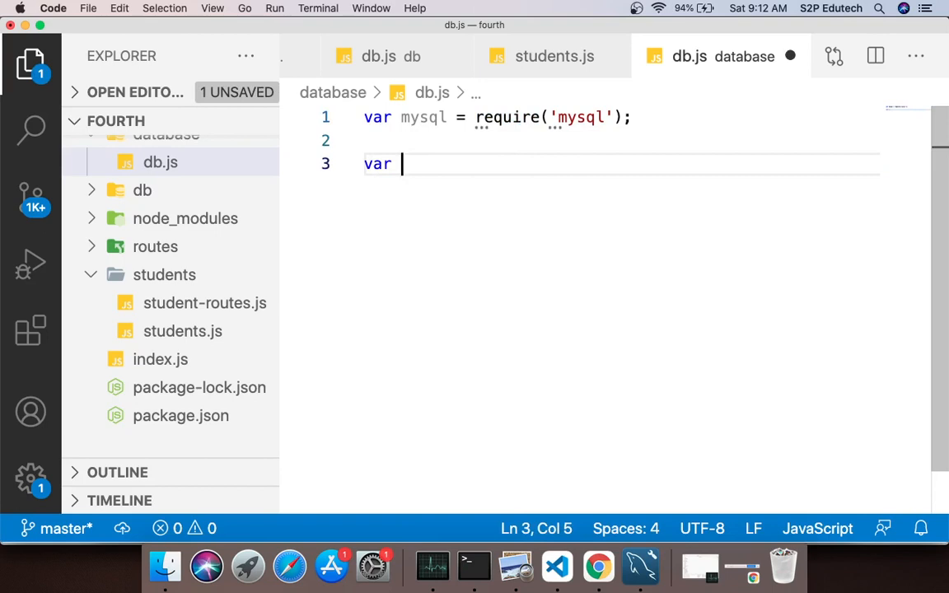
{"action": "type", "text": "connecion ="}
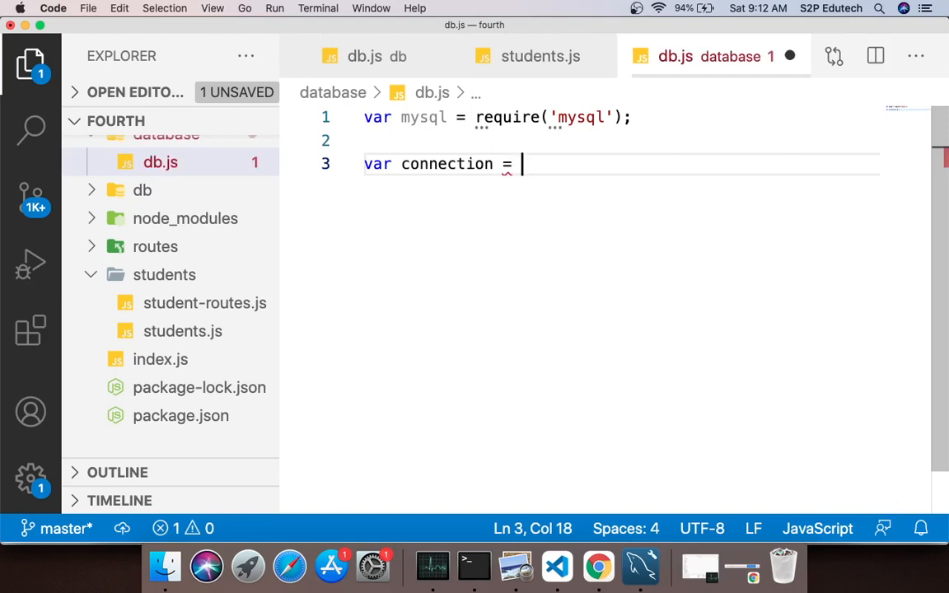
{"action": "type", "text": "mysql."}
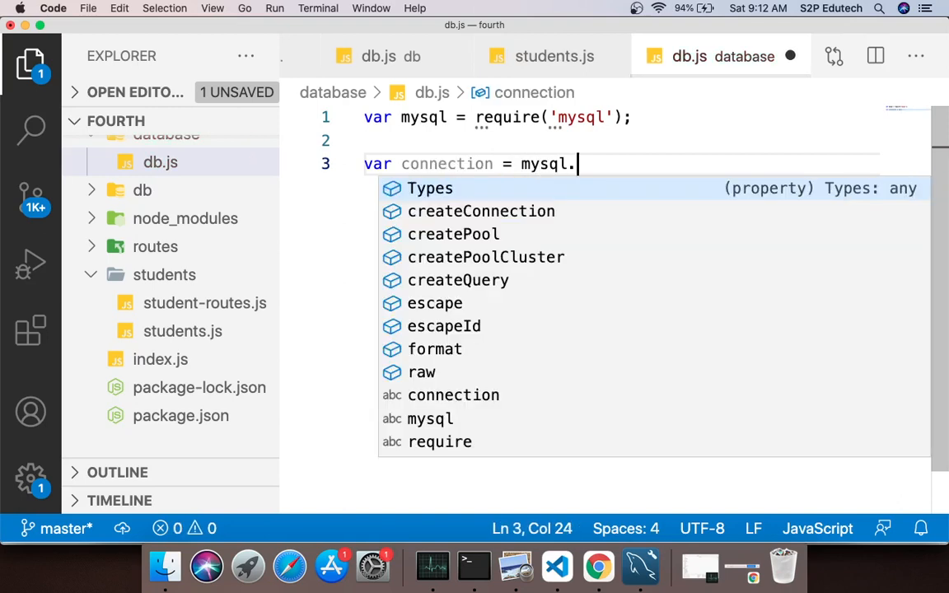
{"action": "type", "text": "createPool("}
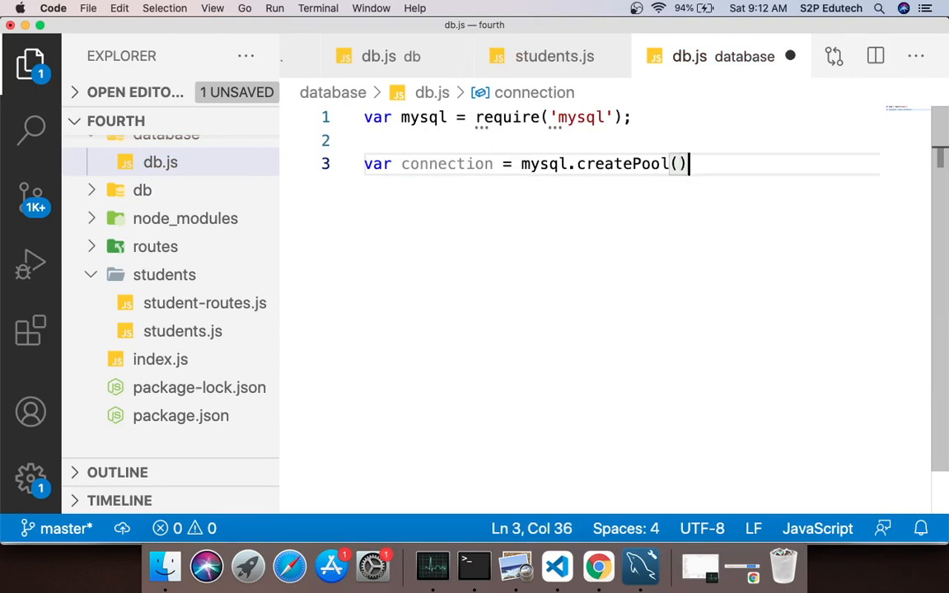
{"action": "type", "text": ";"}
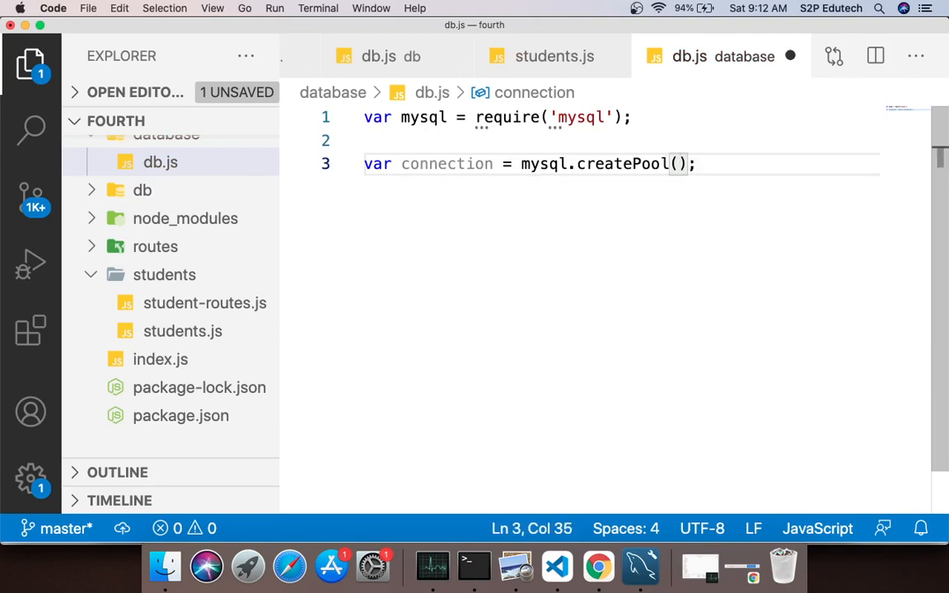
{"action": "type", "text": "{"}
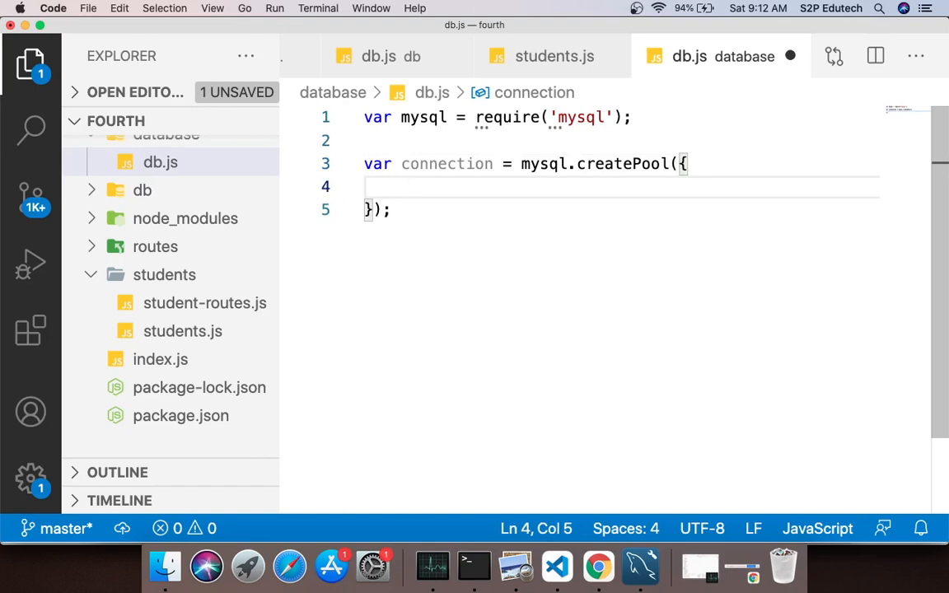
Set the pool host to 'localhost' and port to 3306.
{"action": "type", "text": "host"}
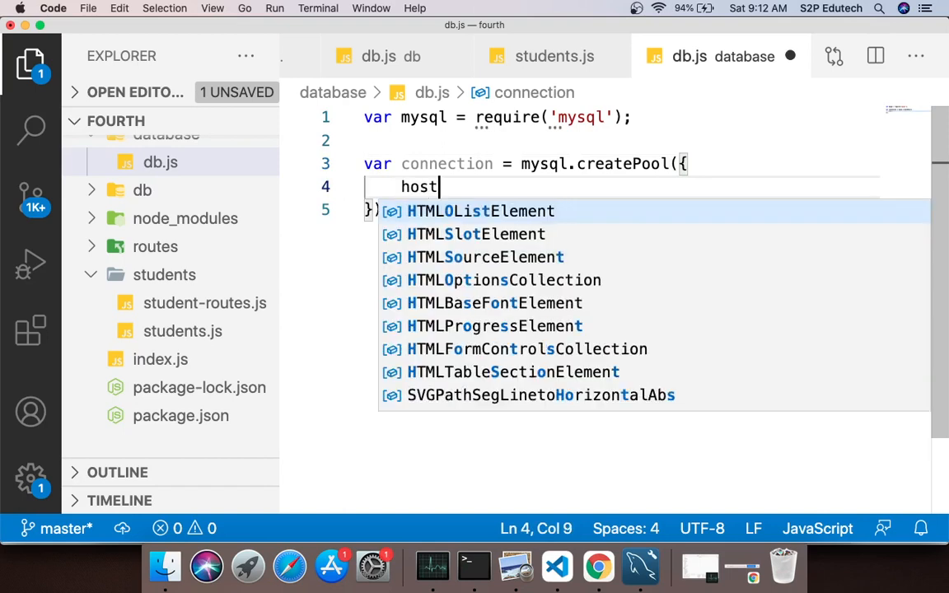
{"action": "type", "text": ":"}
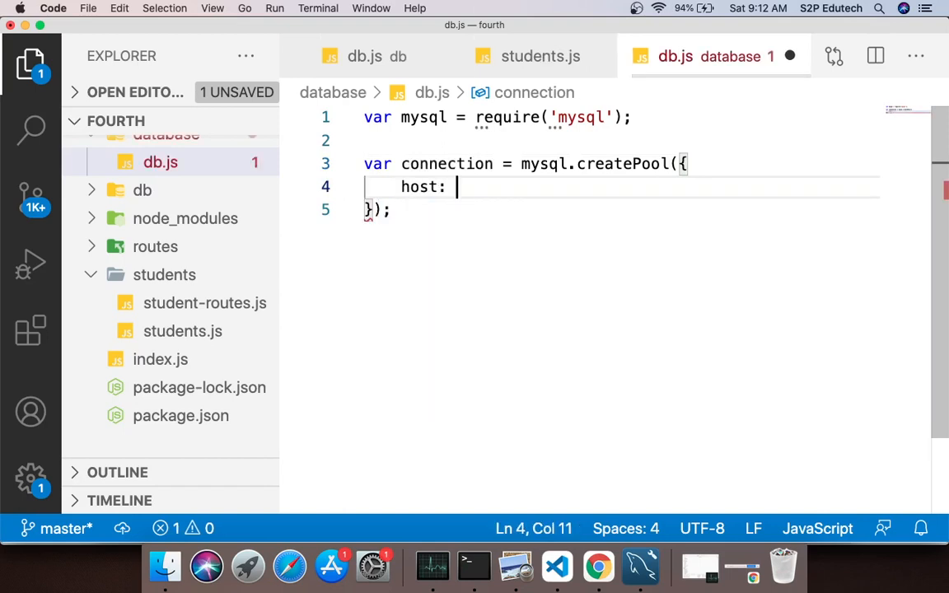
{"action": "type", "text": "'"}
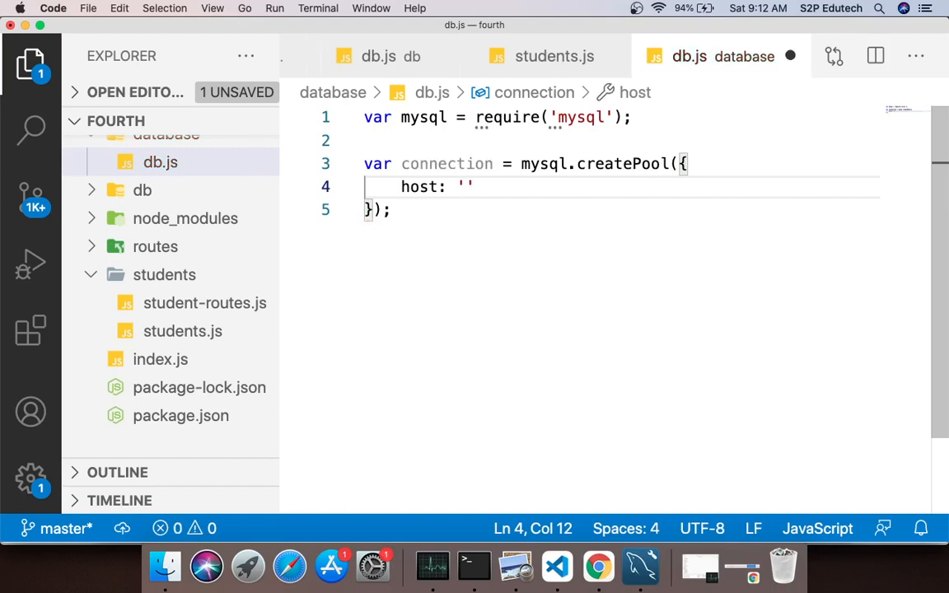
{"action": "type", "text": "lo"}
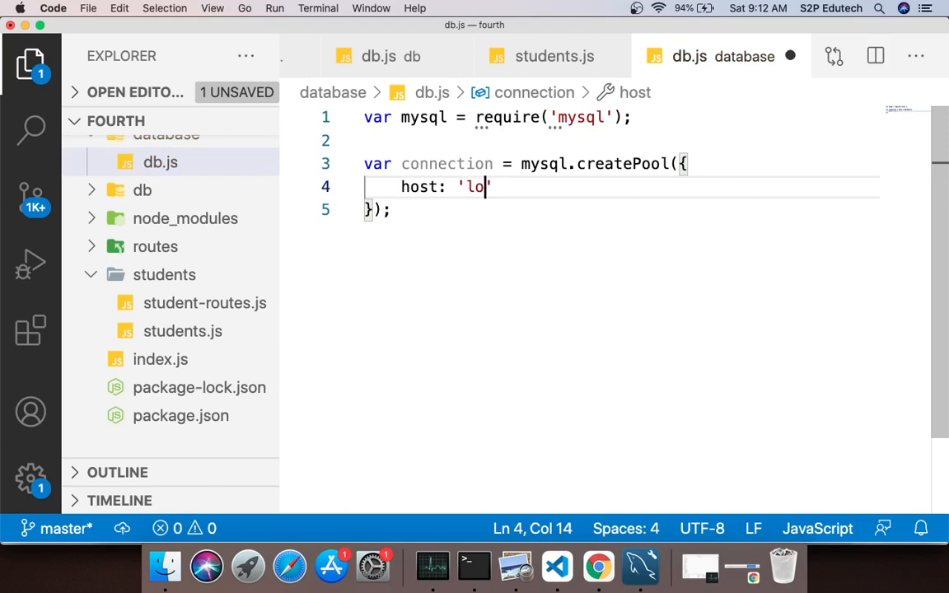
{"action": "type", "text": "calhost"}
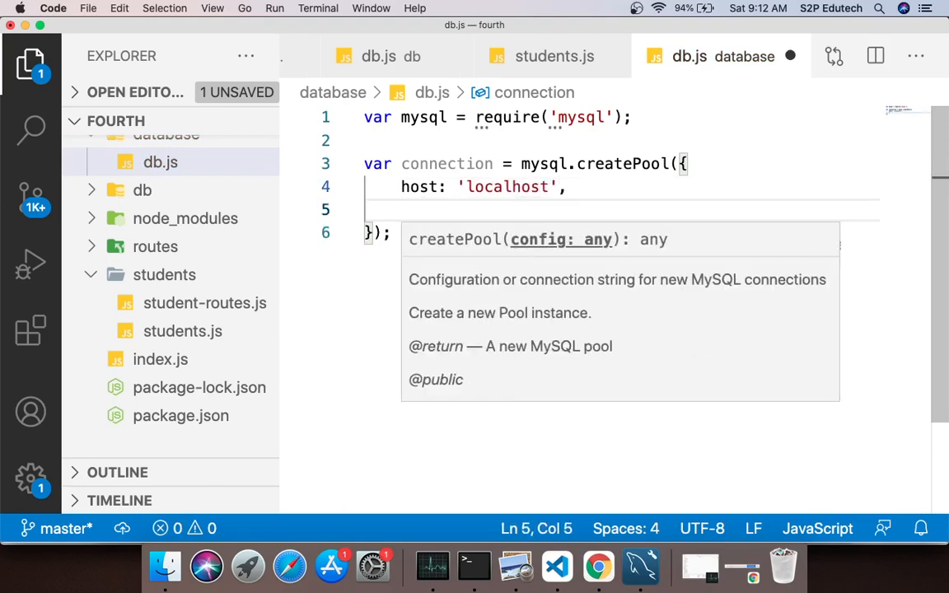
{"action": "type", "text": "port"}
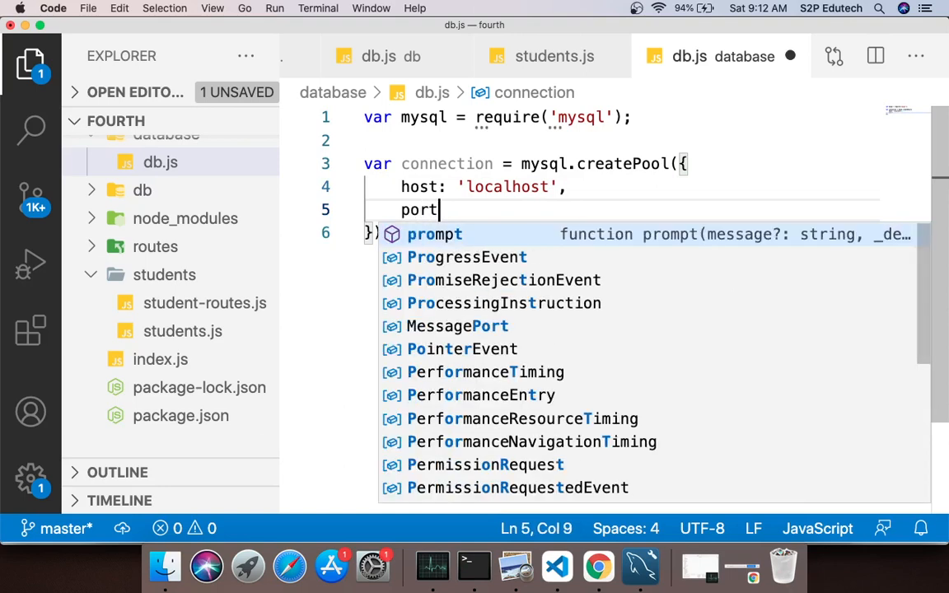
{"action": "type", "text": ": 3306,"}
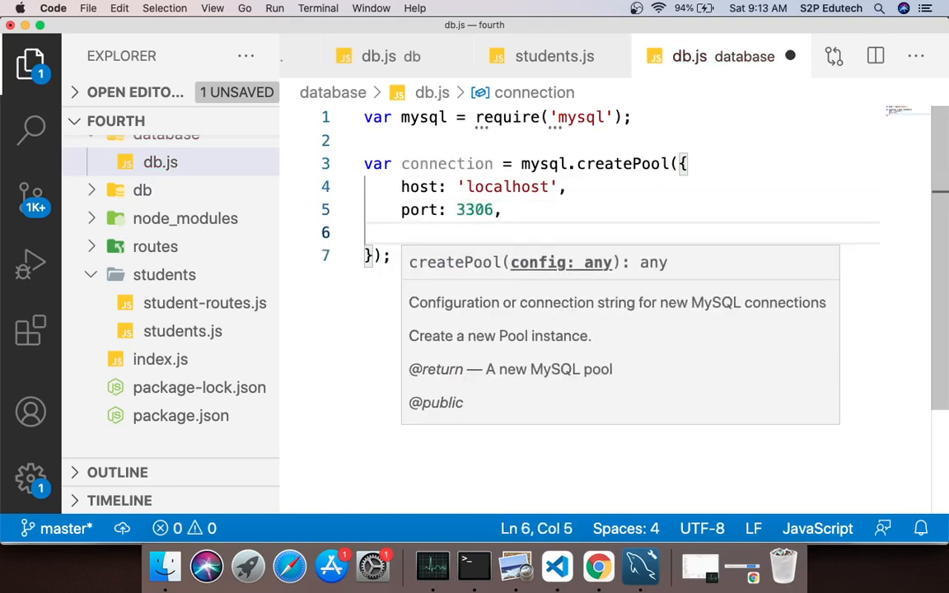
{"action": "type", "text": "user:"}
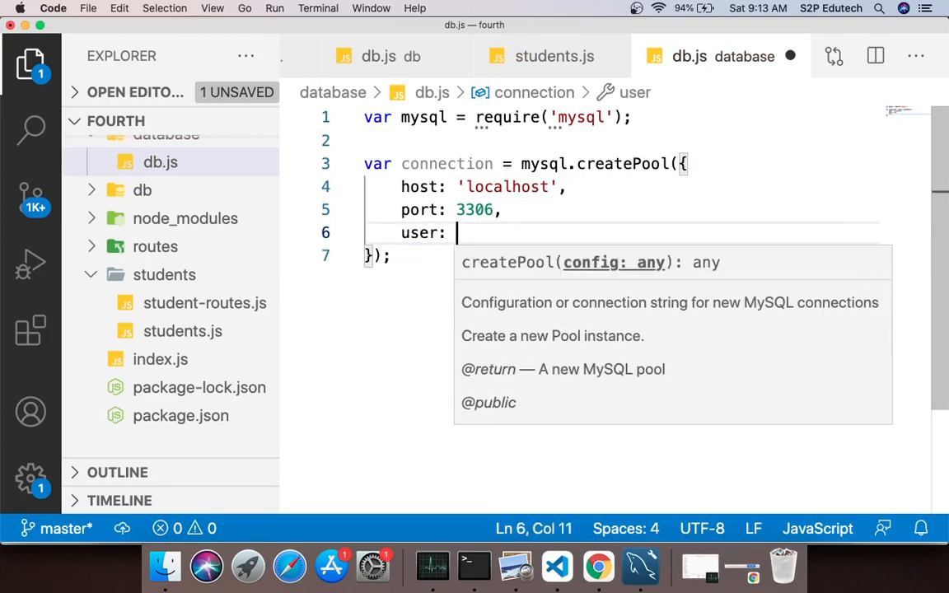
{"action": "type", "text": "'root',"}
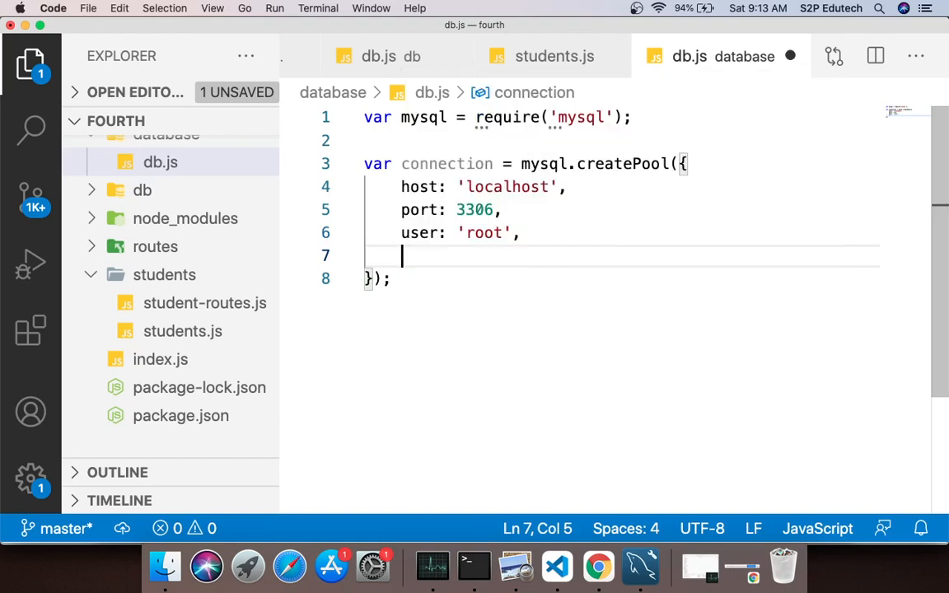
{"action": "type", "text": "pa"}
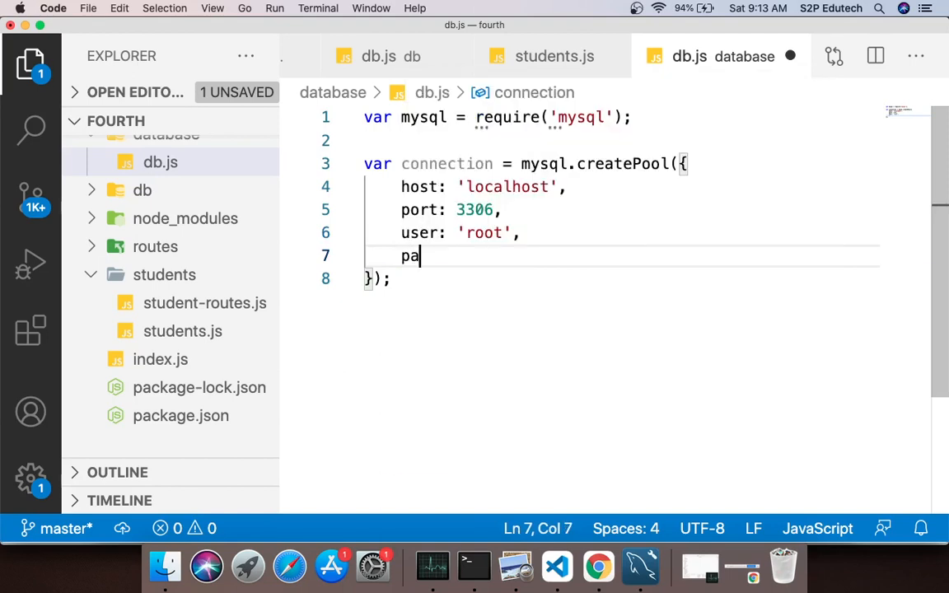
{"action": "type", "text": "ssword:"}
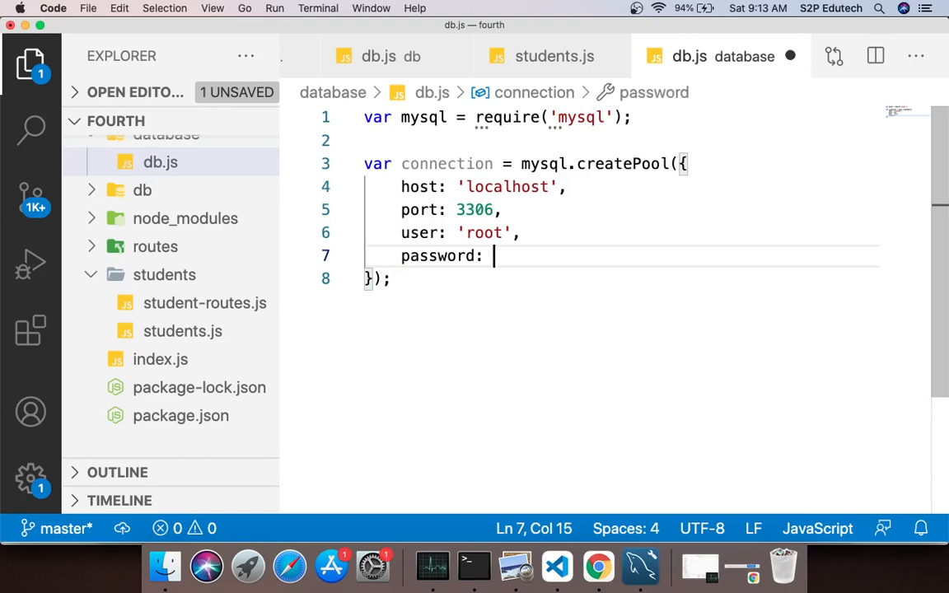
{"action": "type", "text": "''"}
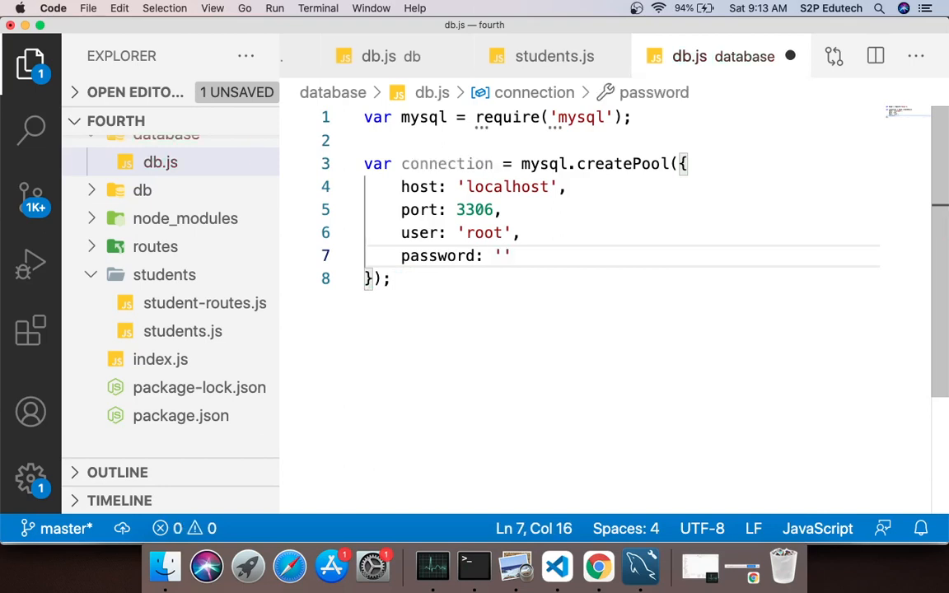
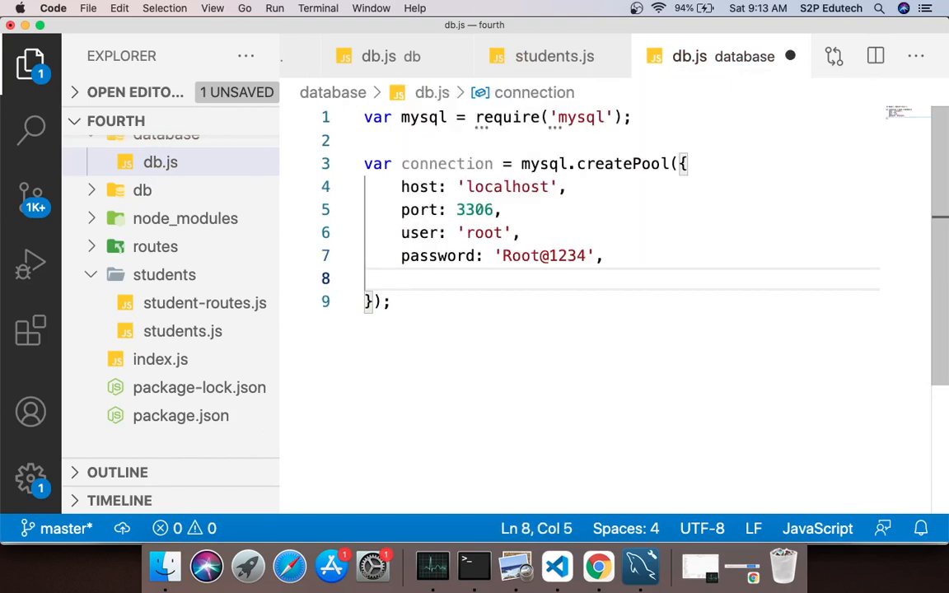
{"action": "type", "text": "database"}
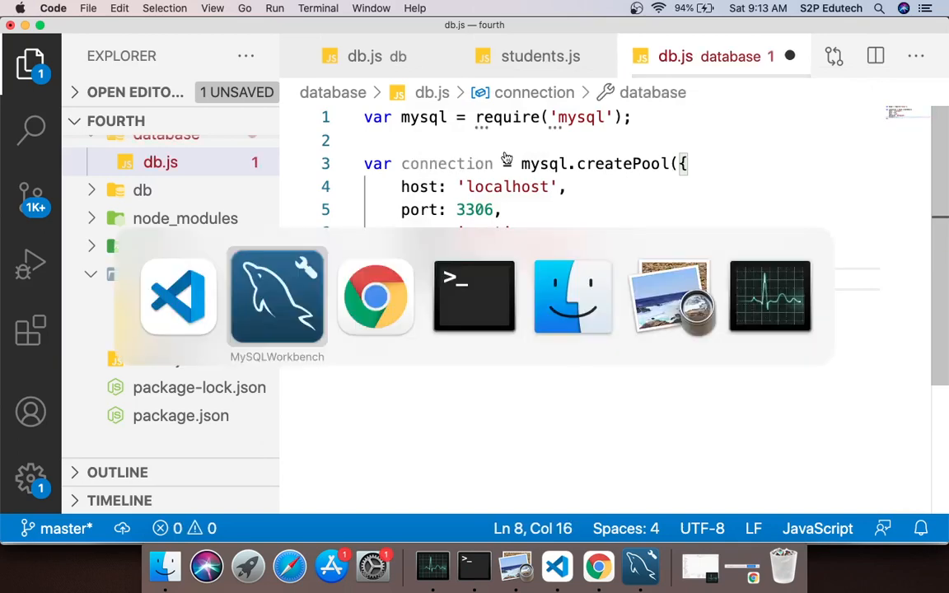
Set the database value to 'mystudentsdb' and save db.js.
{"action": "left_click", "coordinate": [277, 297]}
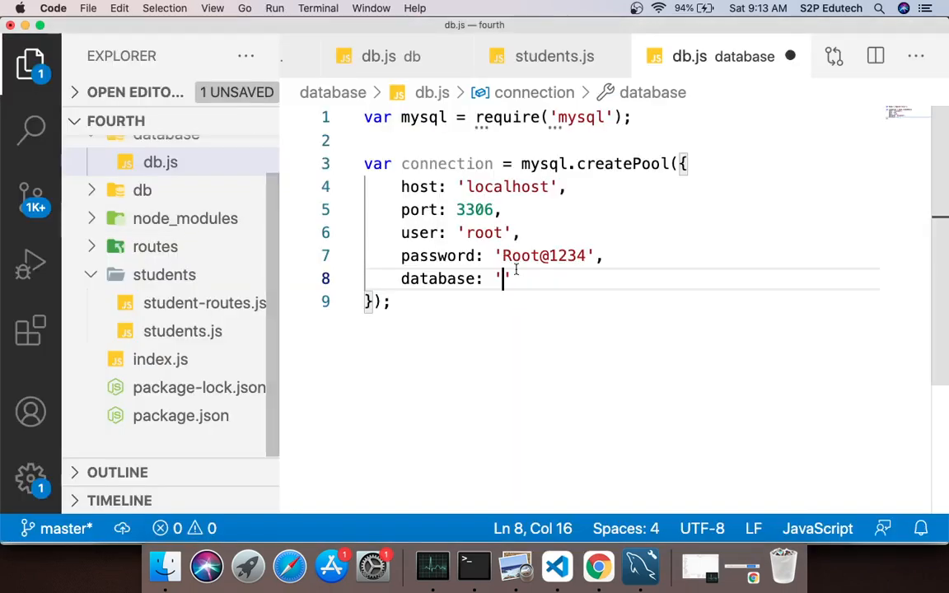
{"action": "type", "text": "mystud"}
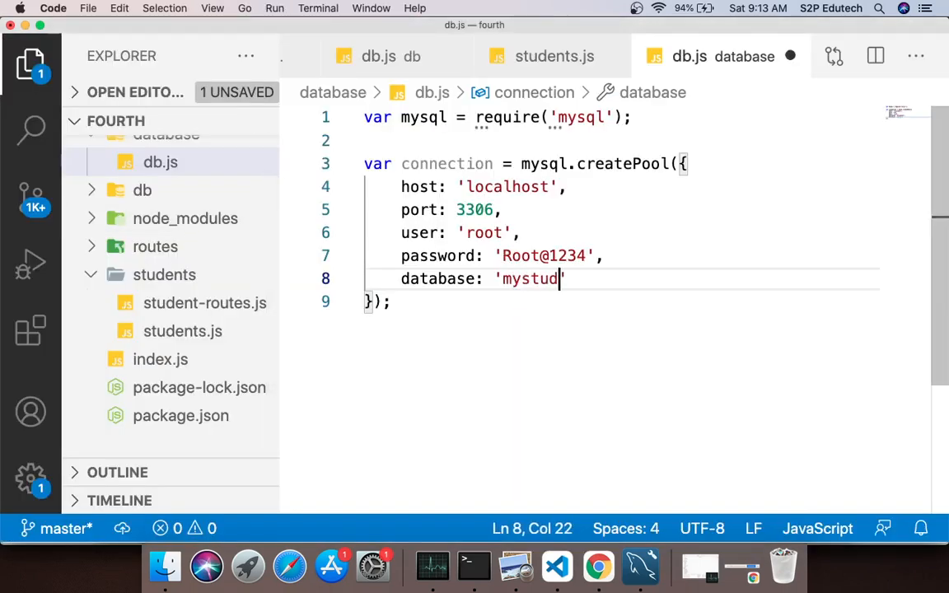
{"action": "type", "text": "entsdb"}
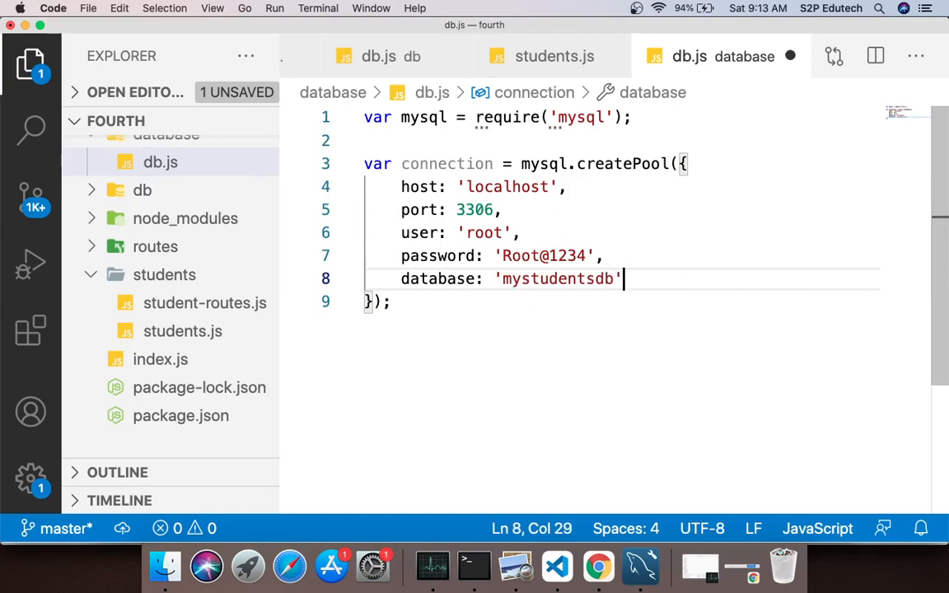
{"action": "key", "text": "Enter"}
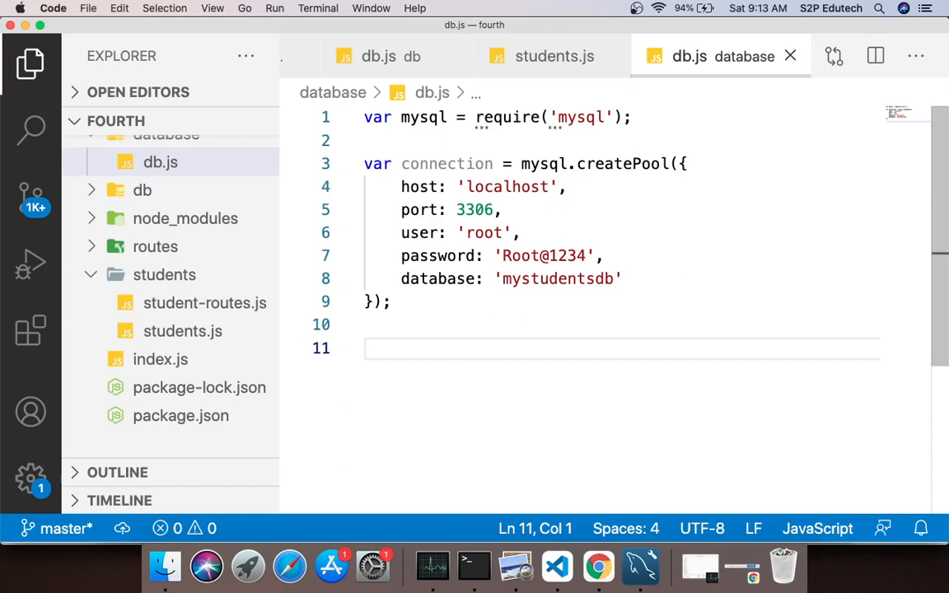
Start a 'connection.' line below the pool, dismiss autocomplete, and view db/db.js.
{"action": "type", "text": "c"}
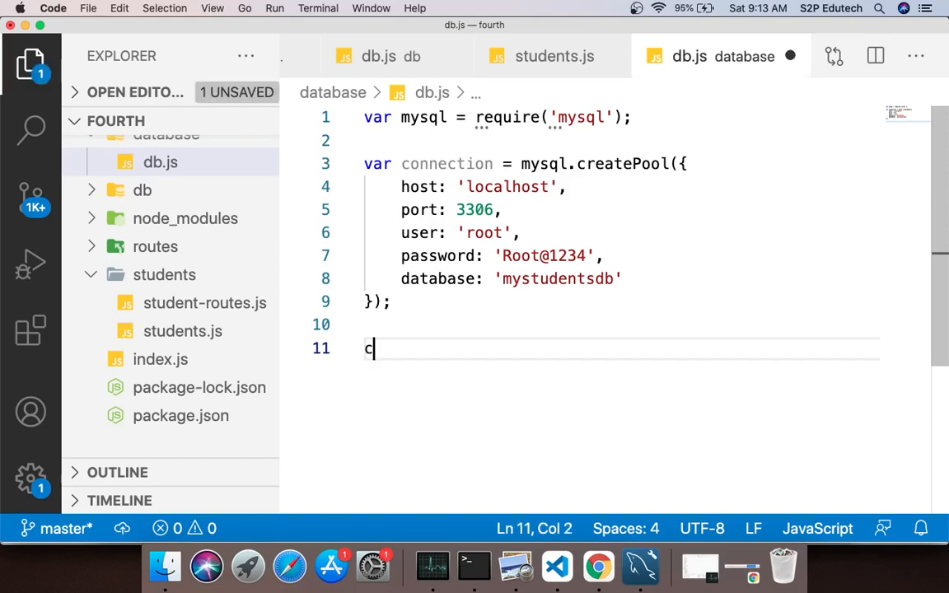
{"action": "type", "text": "onnection"}
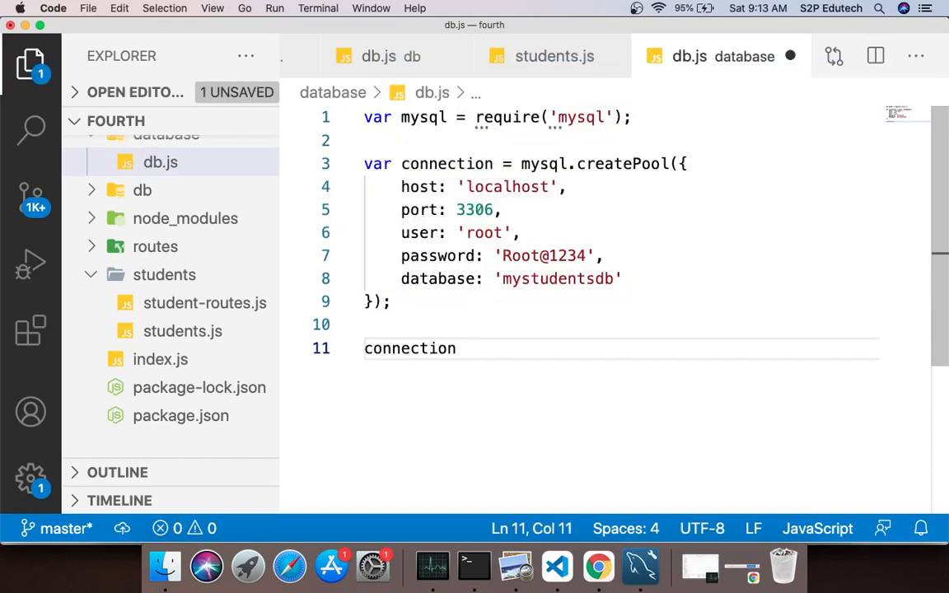
{"action": "type", "text": "."}
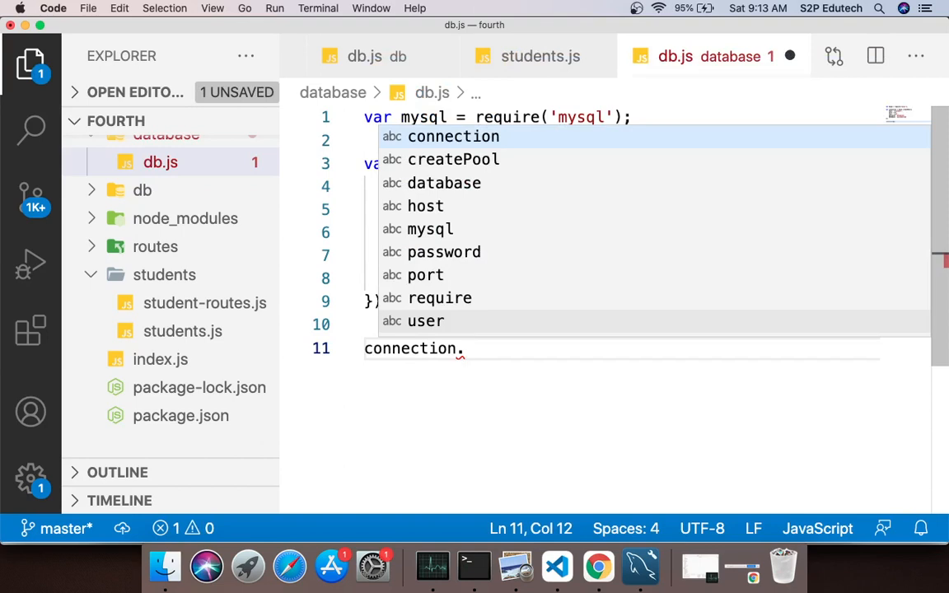
{"action": "key", "text": "Escape"}
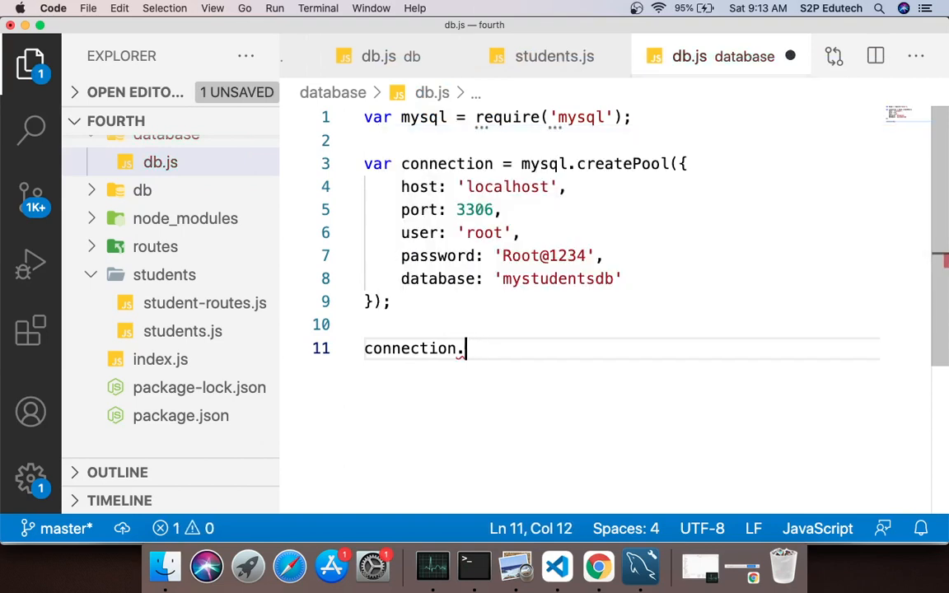
{"action": "key", "text": "Backspace"}
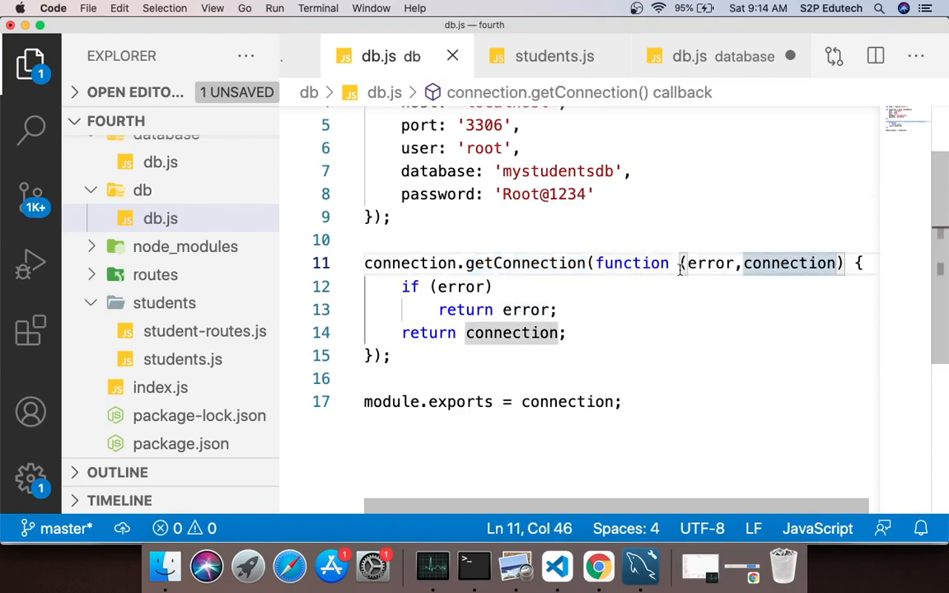
Inspect db/db.js's getConnection block, close database/db.js and open config/db.js.
{"action": "double_click", "coordinate": [525, 262]}
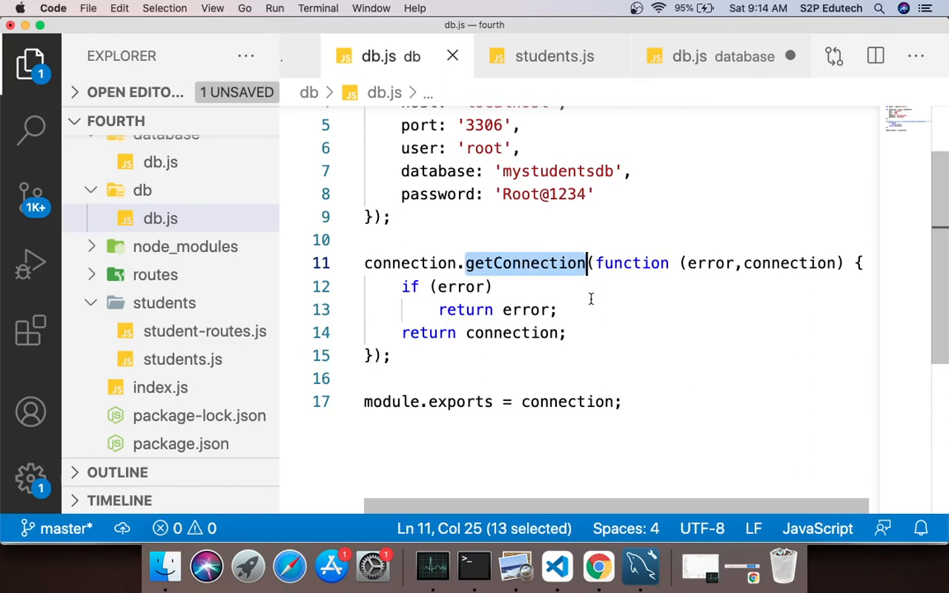
{"action": "mouse_move", "coordinate": [409, 344]}
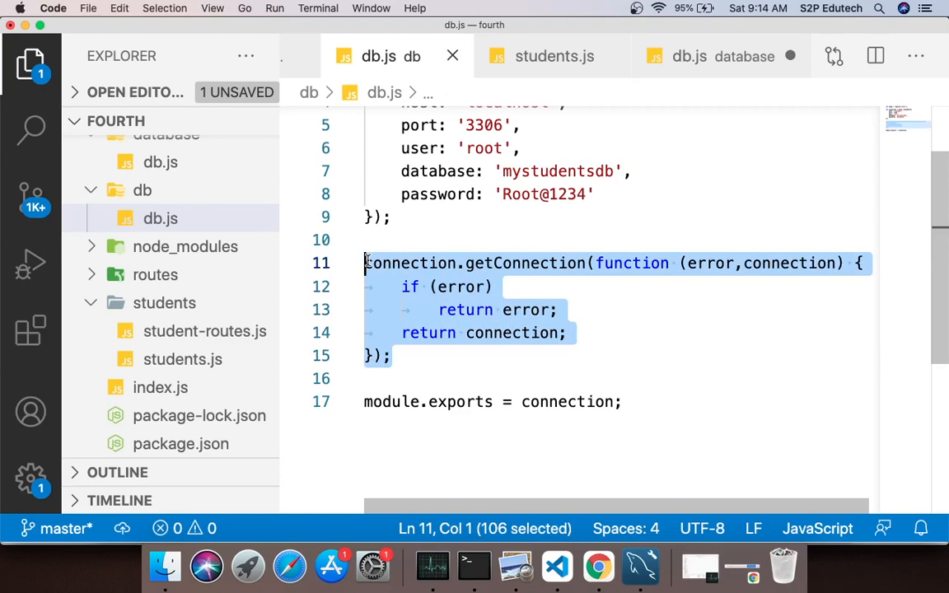
{"action": "left_click", "coordinate": [625, 402]}
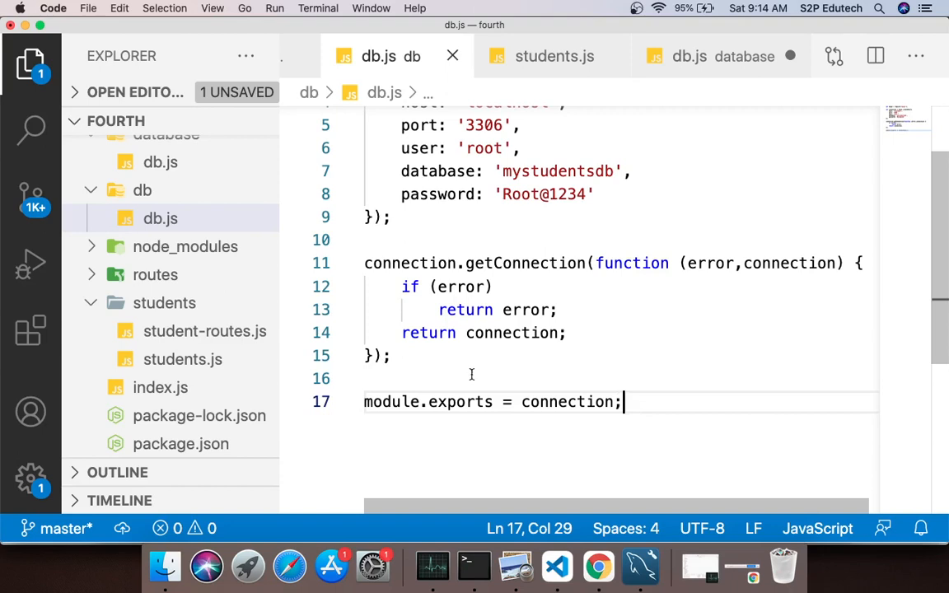
{"action": "left_click", "coordinate": [421, 263]}
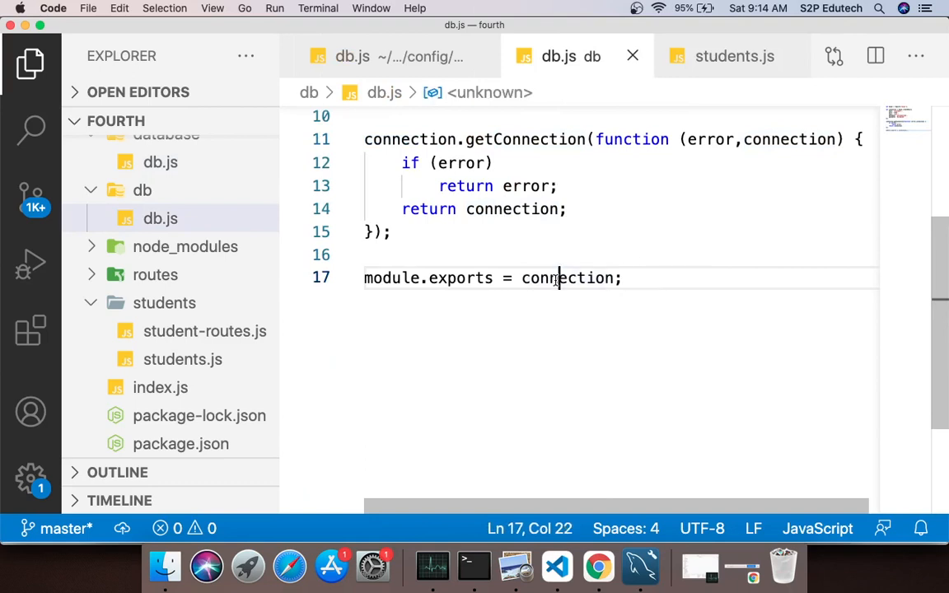
Select the exported connection name, then open students.js at its mysql require line.
{"action": "double_click", "coordinate": [567, 278]}
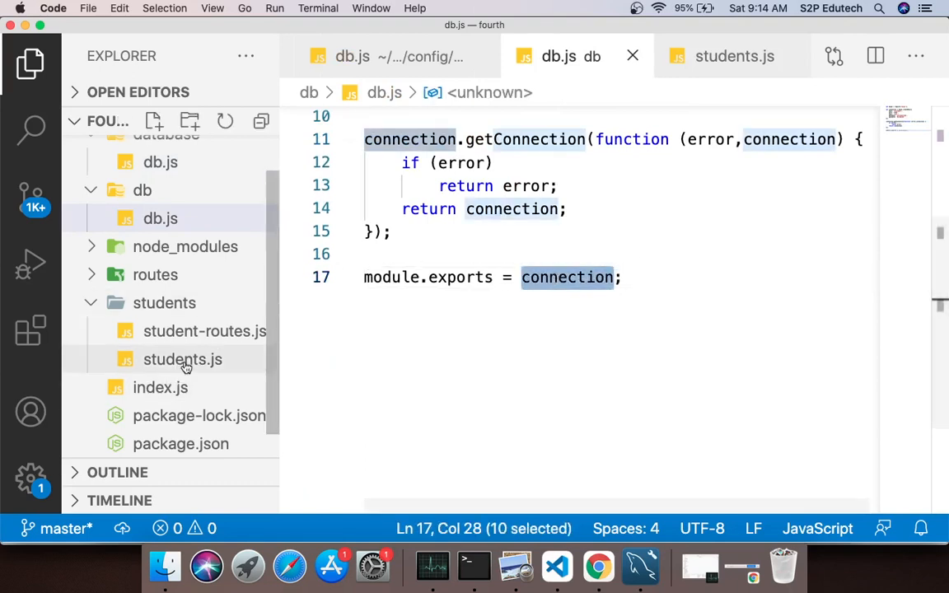
{"action": "left_click", "coordinate": [182, 359]}
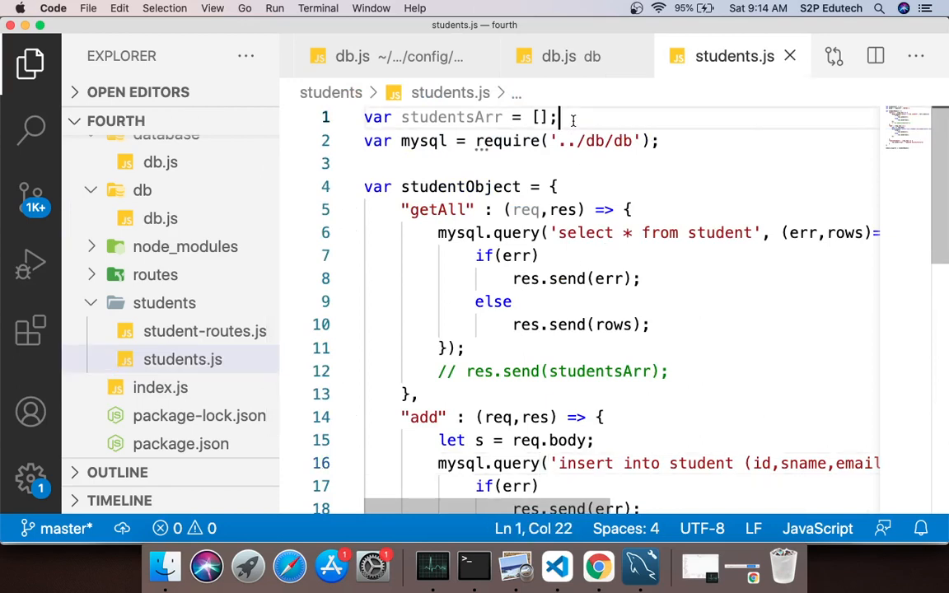
{"action": "left_click", "coordinate": [658, 141]}
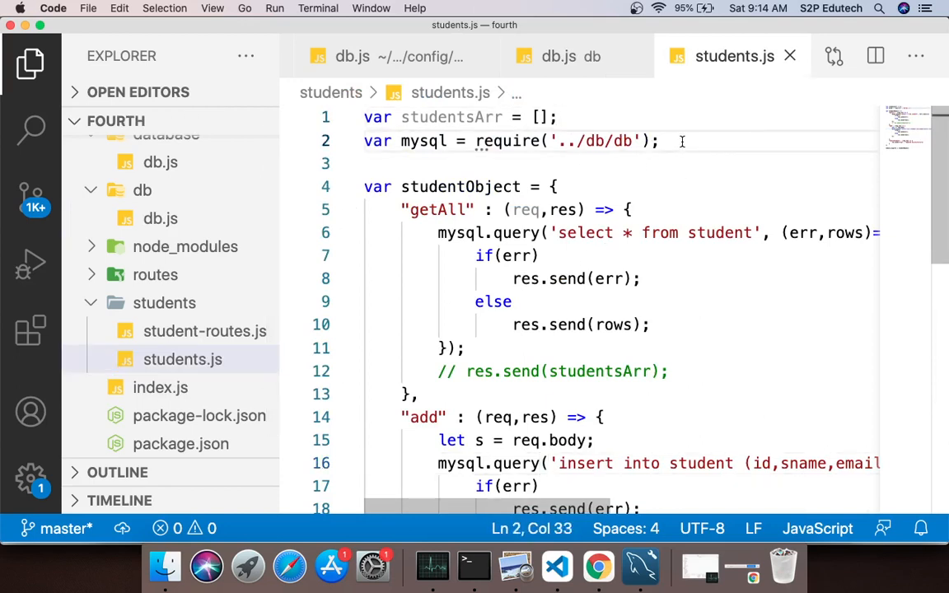
{"action": "mouse_move", "coordinate": [162, 219]}
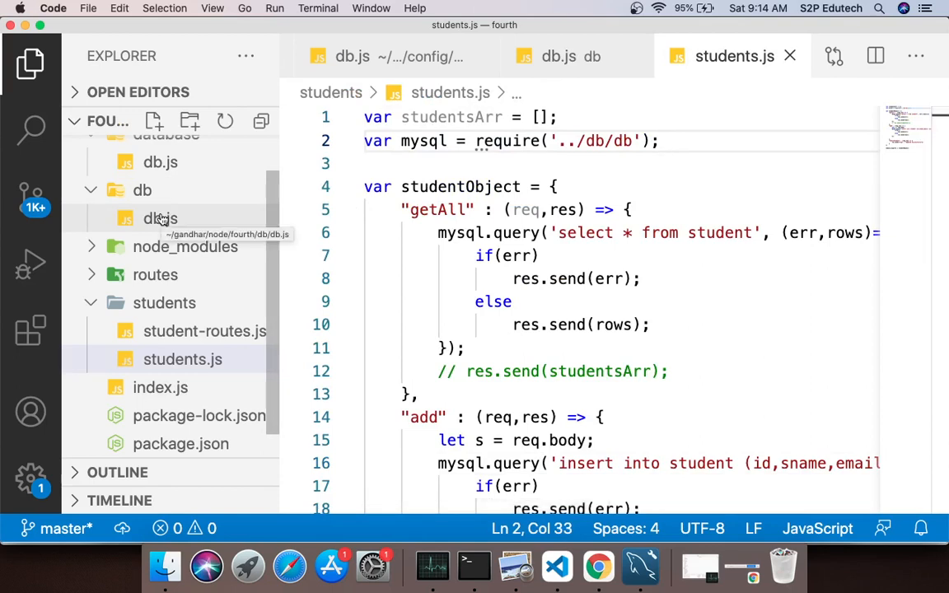
{"action": "mouse_move", "coordinate": [215, 251]}
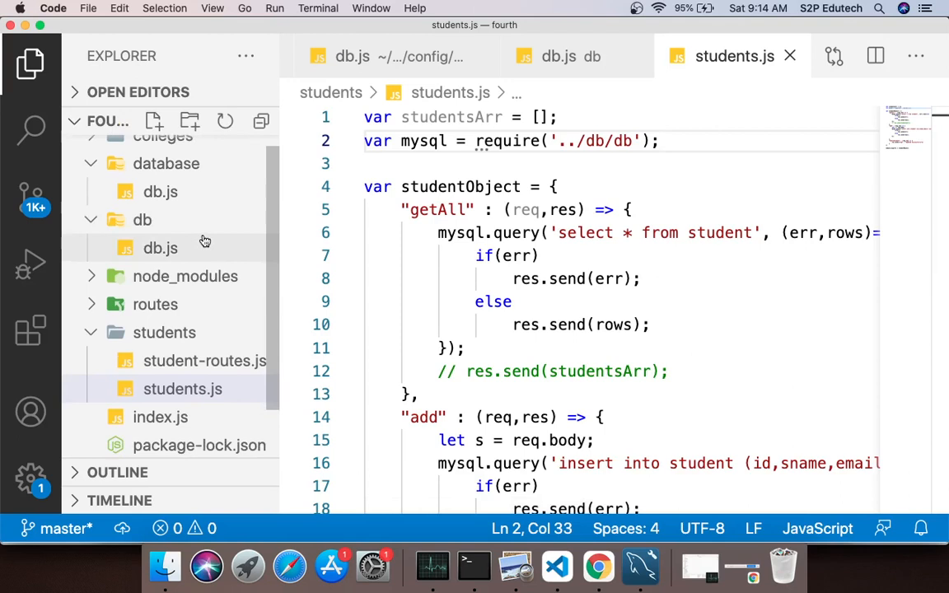
{"action": "mouse_move", "coordinate": [179, 250]}
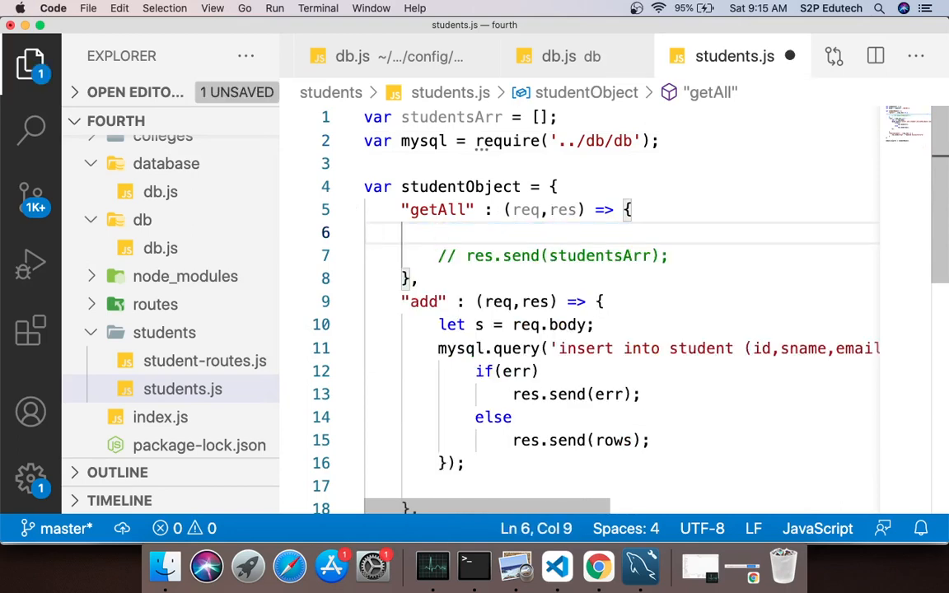
Add a '// select * from student' comment and a query variable selecting from student.
{"action": "type", "text": "// se"}
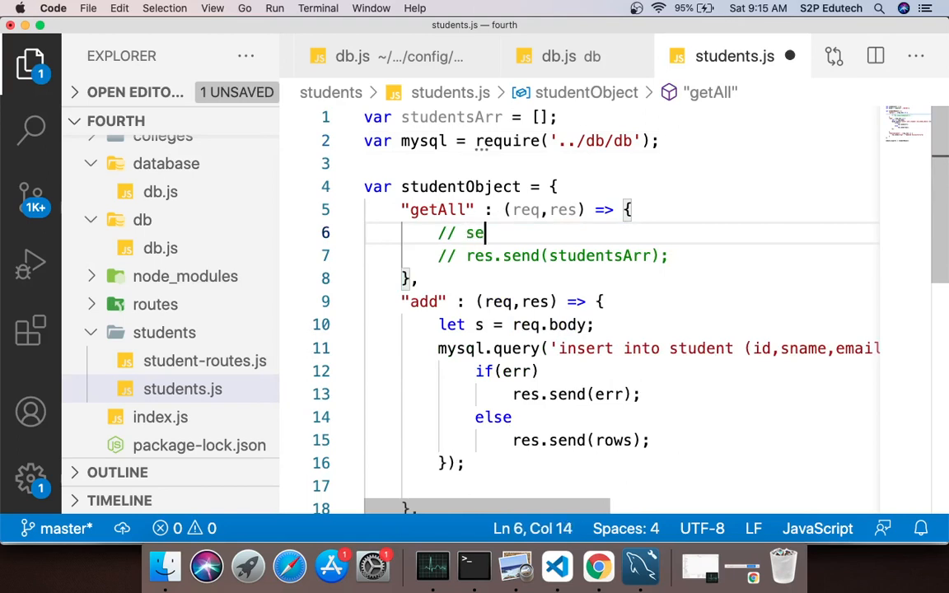
{"action": "type", "text": "lect"}
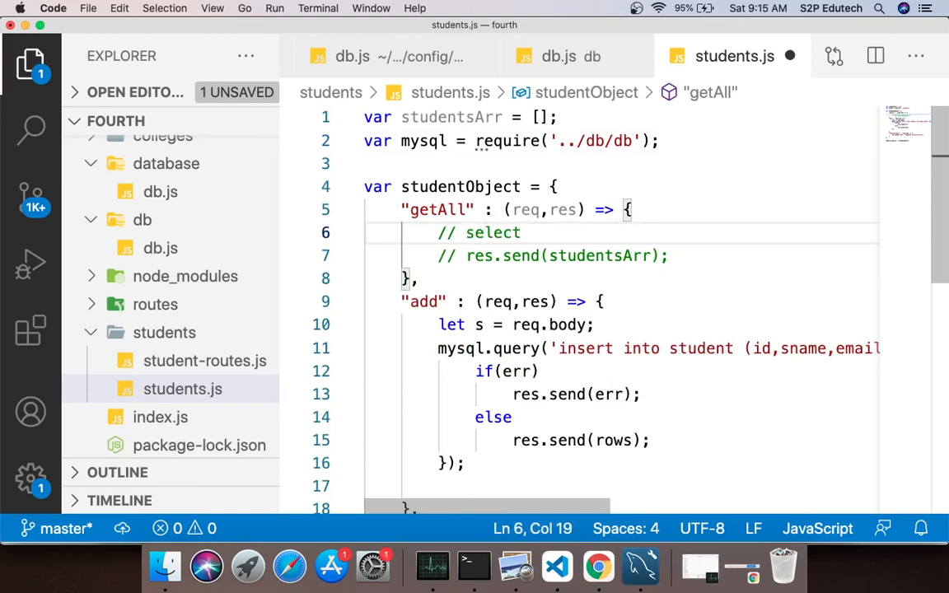
{"action": "type", "text": "* from student"}
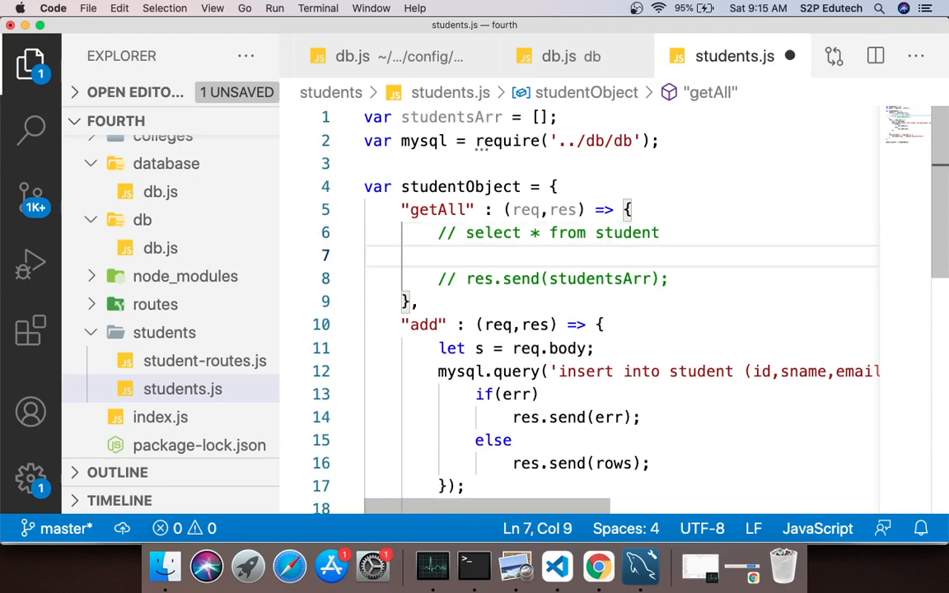
{"action": "type", "text": "let"}
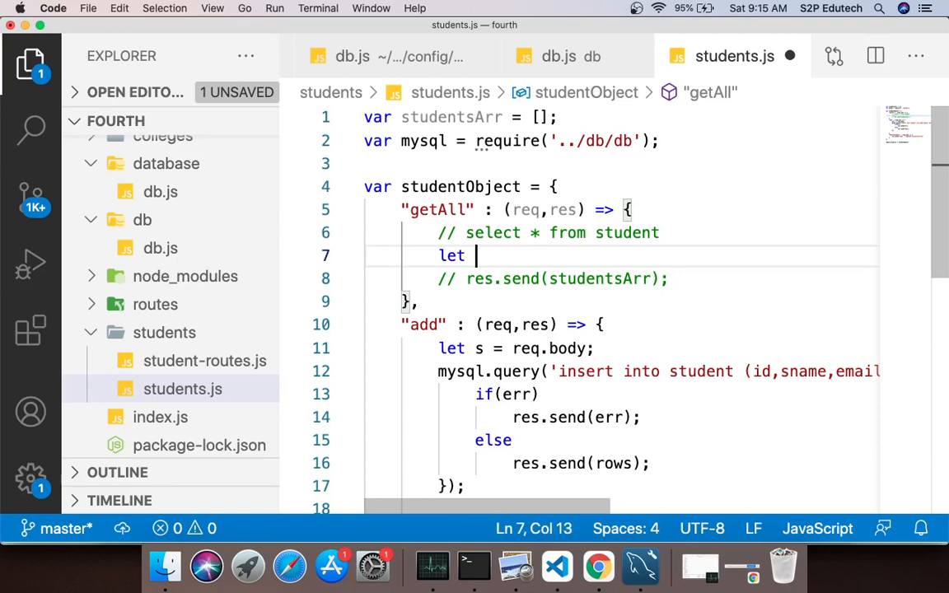
{"action": "type", "text": "query ="}
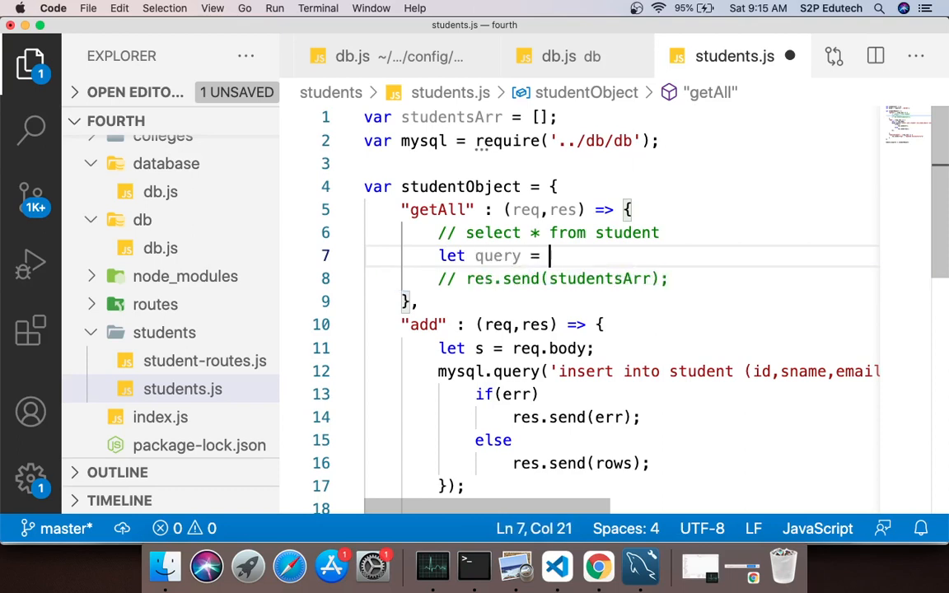
{"action": "type", "text": "'select * from"}
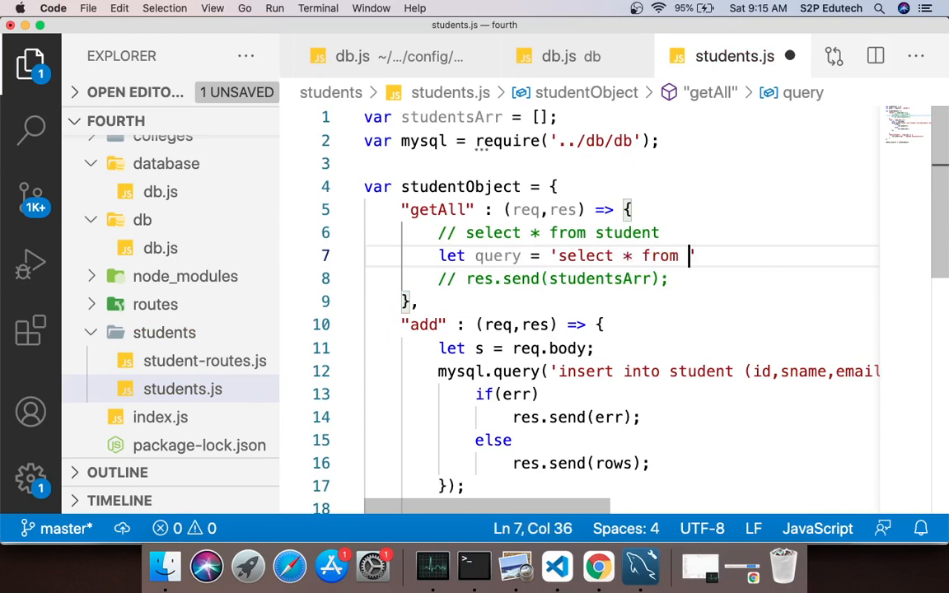
{"action": "type", "text": "student"}
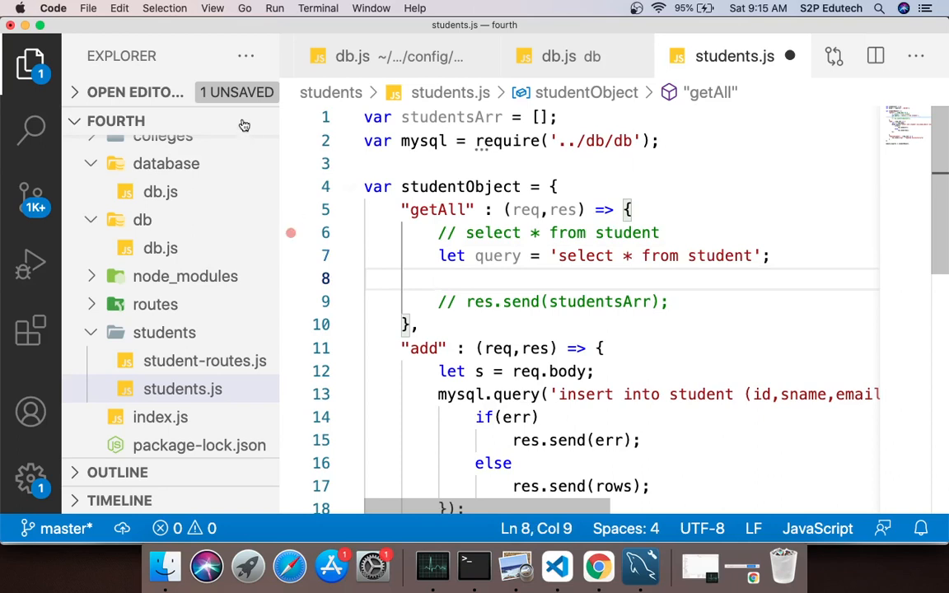
Call mysql.query(query, (err, rows) => {}) inside getAll.
{"action": "double_click", "coordinate": [424, 141]}
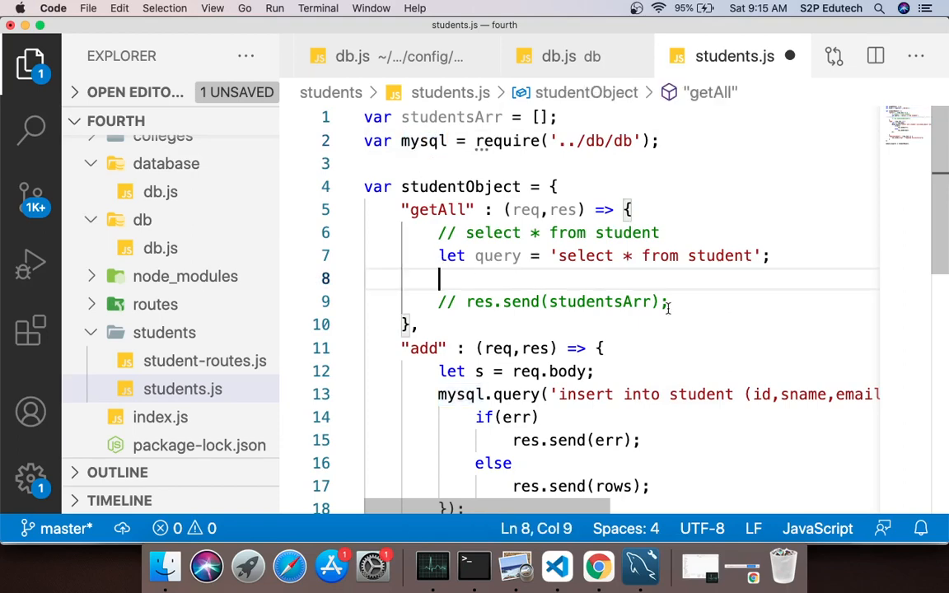
{"action": "type", "text": "mysql"}
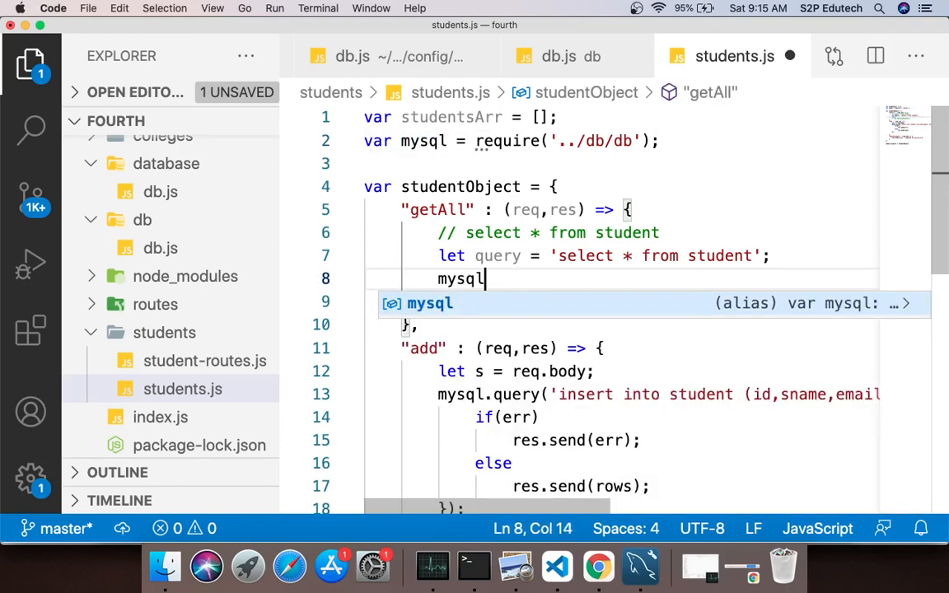
{"action": "type", "text": ".query"}
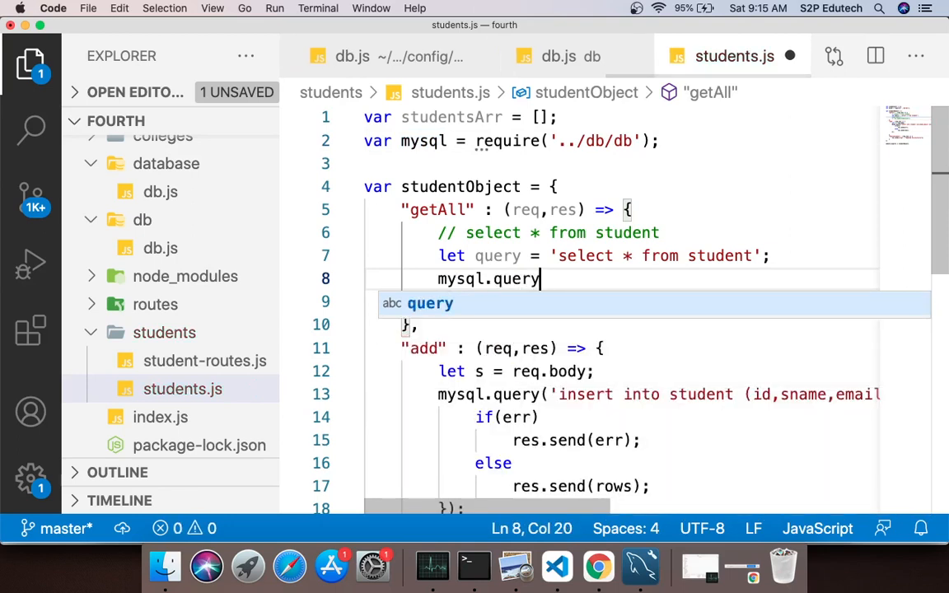
{"action": "type", "text": "("}
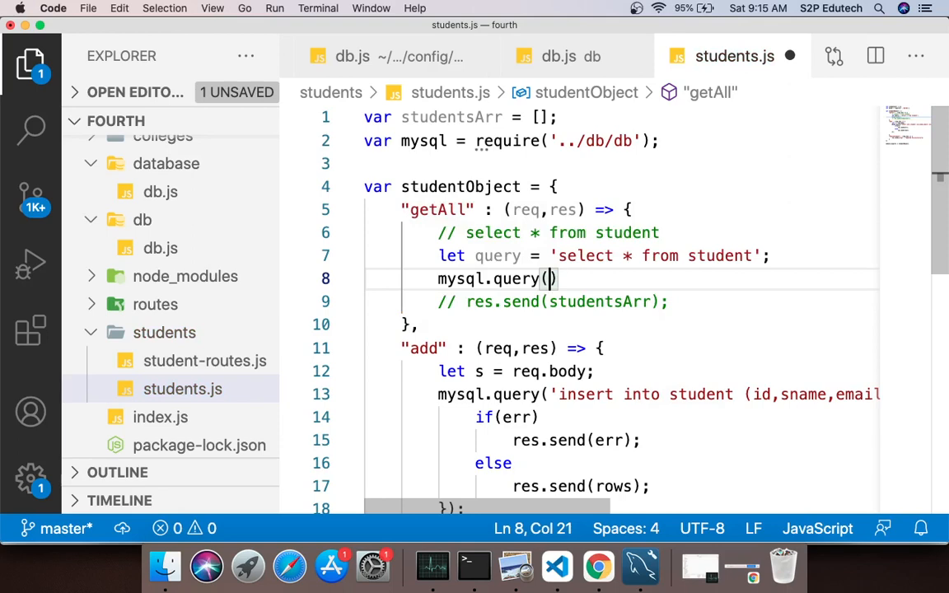
{"action": "type", "text": "q"}
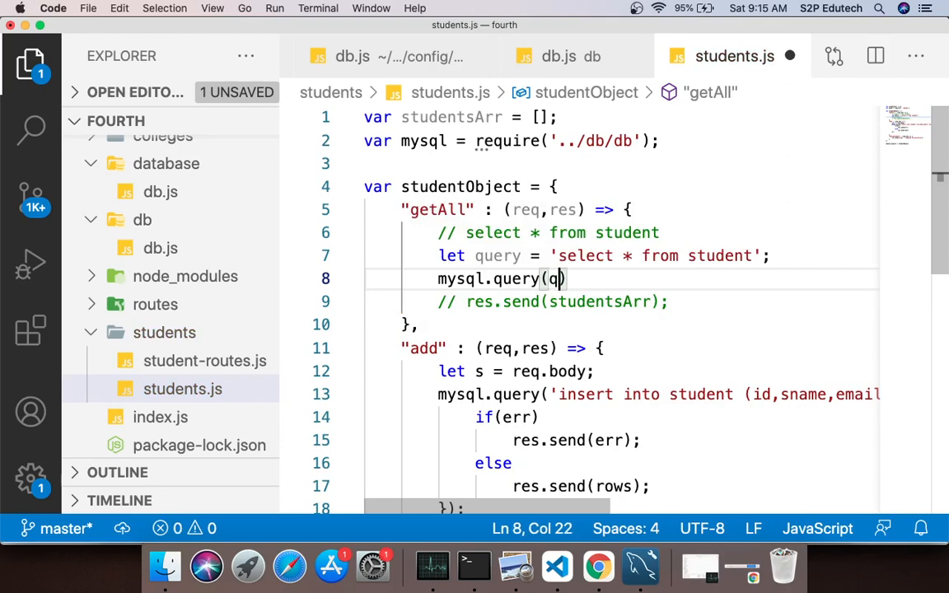
{"action": "type", "text": "uery,"}
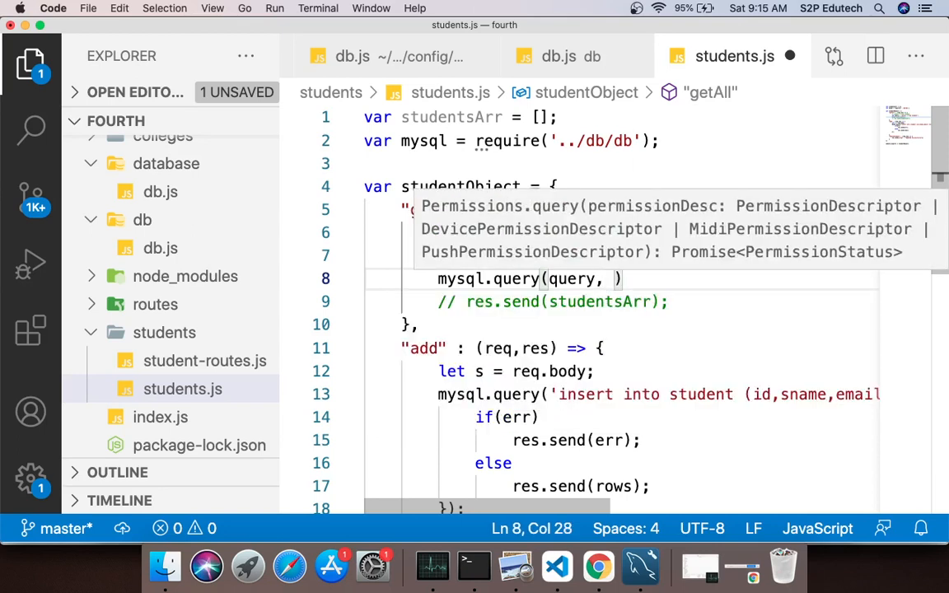
{"action": "type", "text": "("}
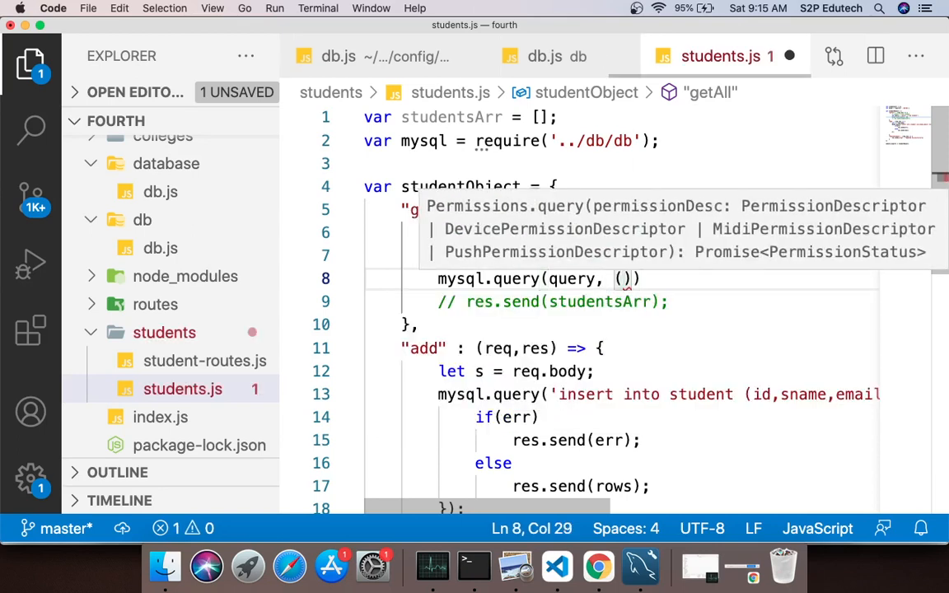
{"action": "type", "text": "err,"}
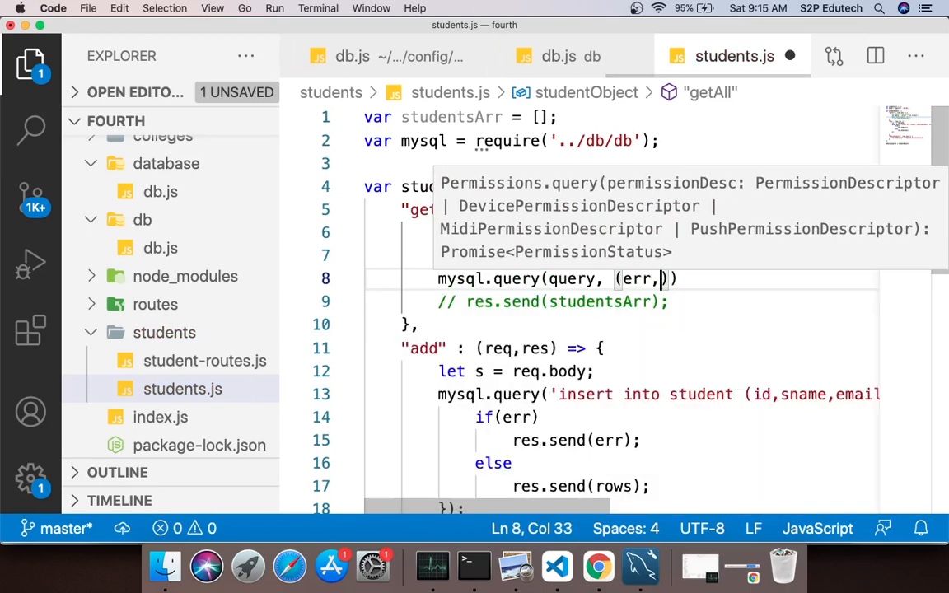
{"action": "type", "text": "rows"}
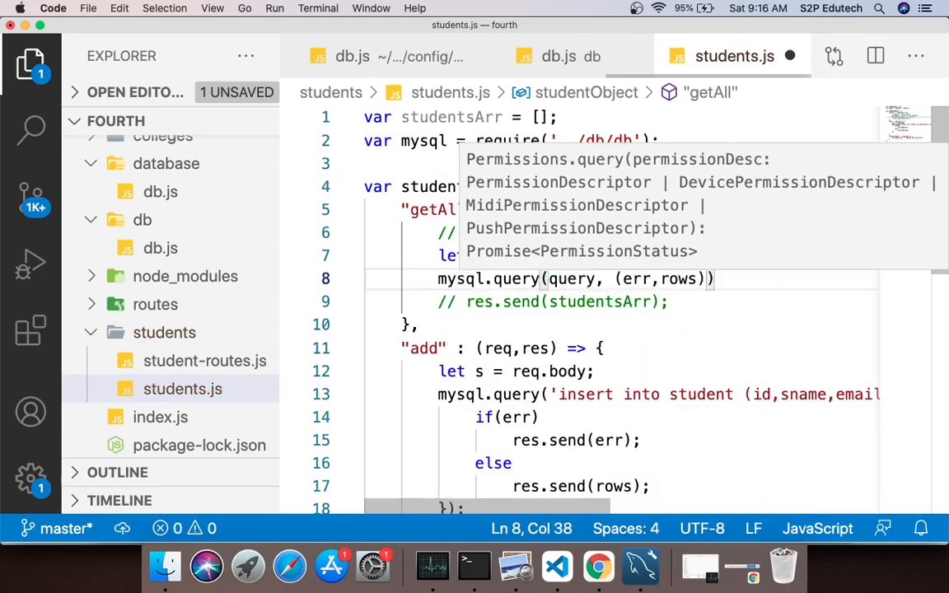
{"action": "type", "text": "=> {}"}
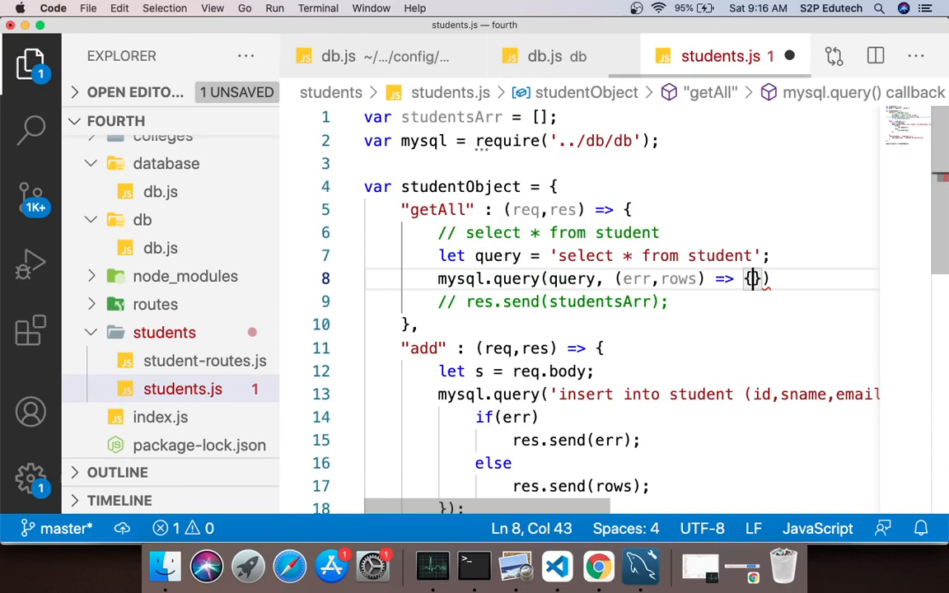
{"action": "type", "text": "});"}
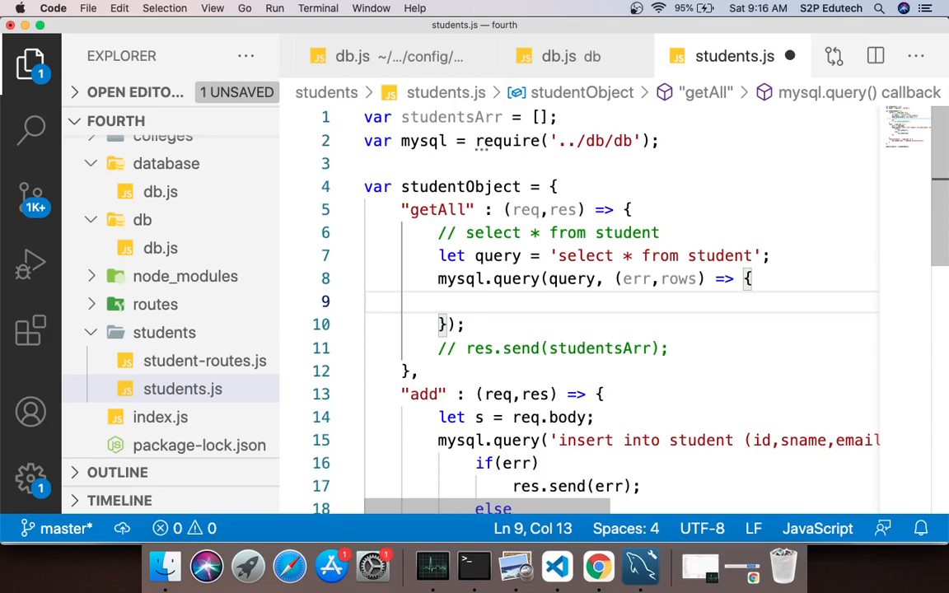
Send err if present, else rows, and delete the old commented res.send line.
{"action": "type", "text": "if(err"}
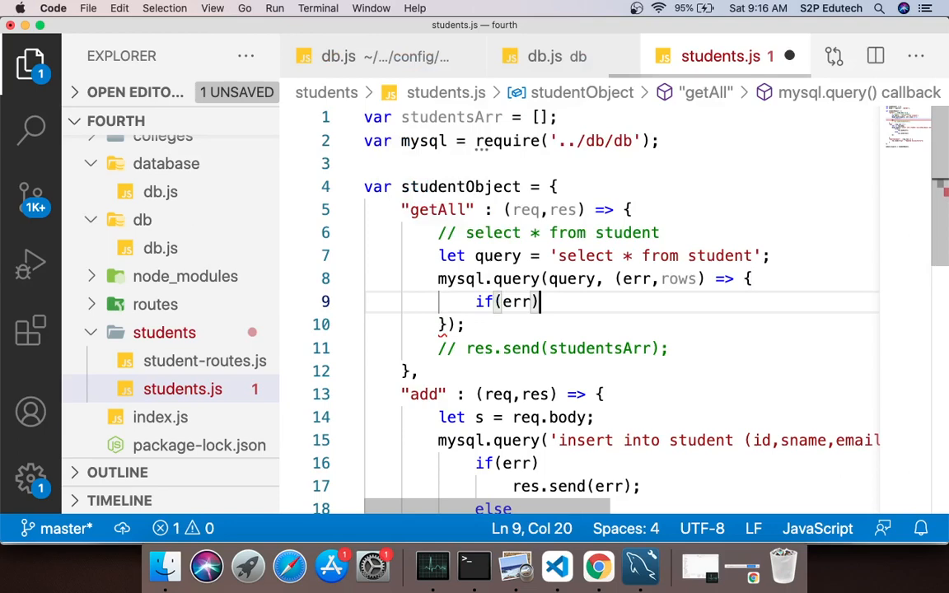
{"action": "type", "text": "res.send(err"}
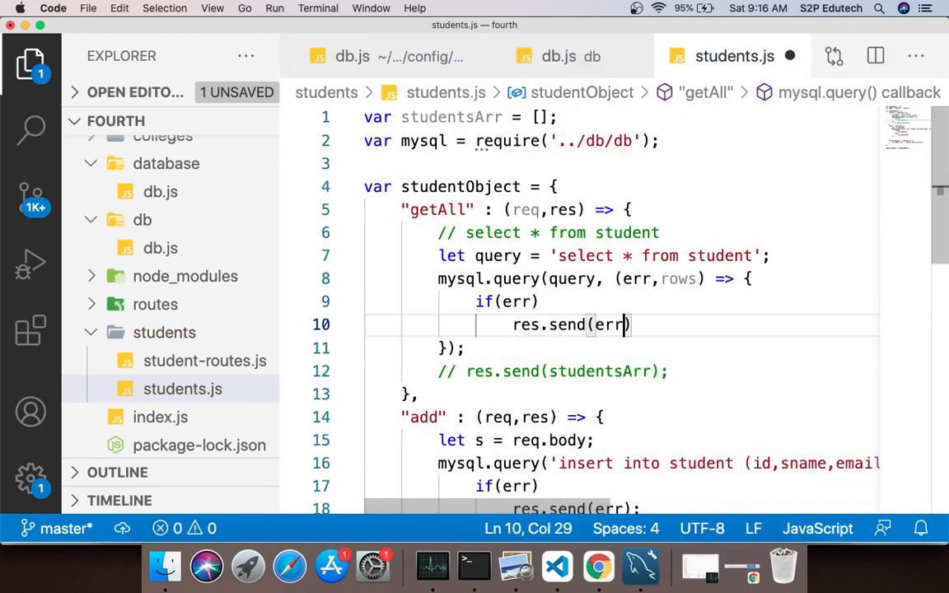
{"action": "key", "text": "enter"}
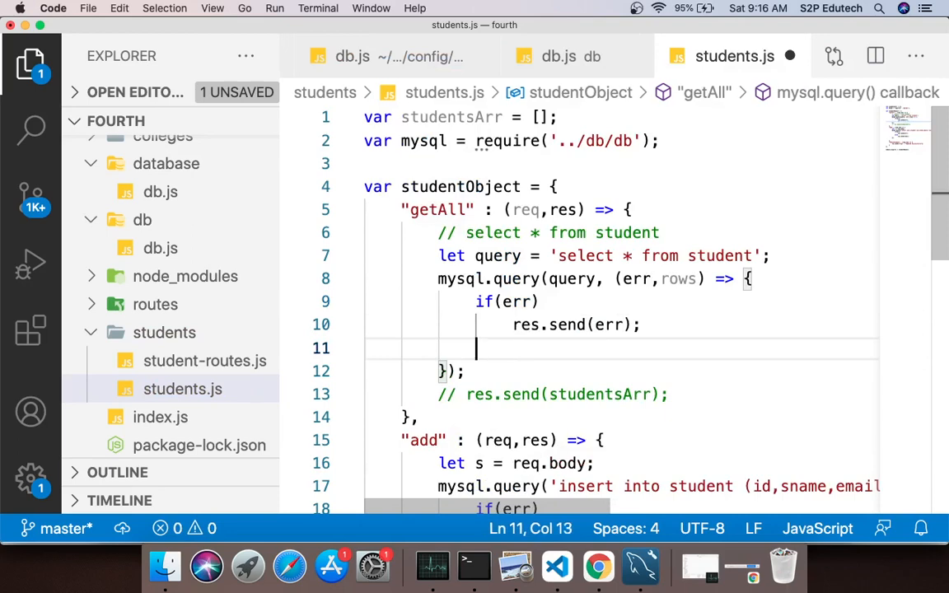
{"action": "type", "text": "else"}
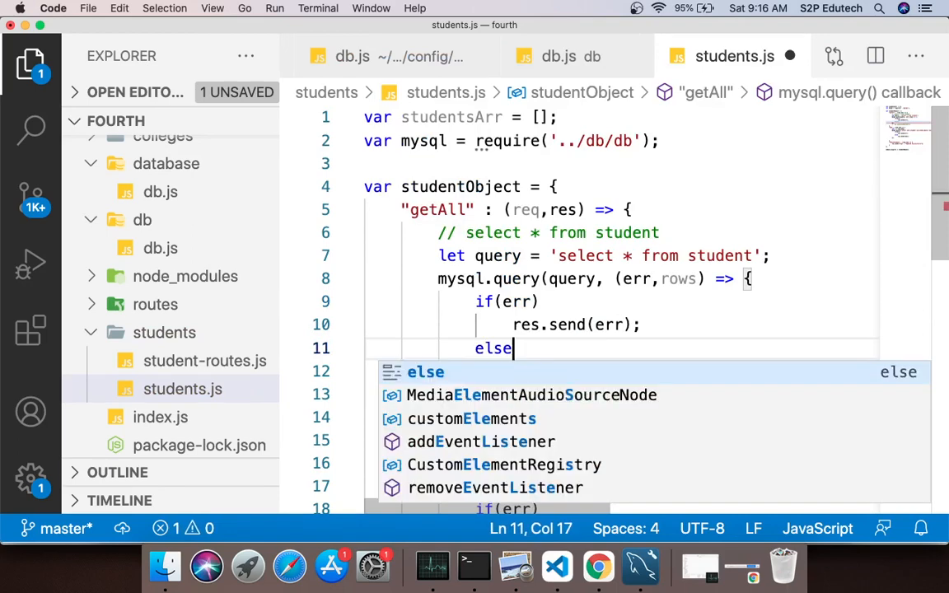
{"action": "type", "text": "r"}
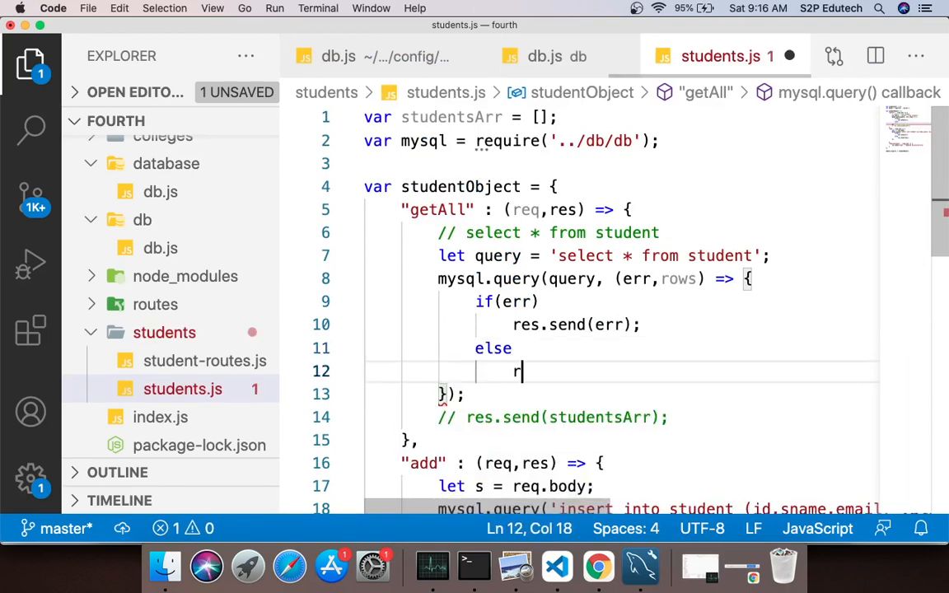
{"action": "type", "text": "es.send(rows);"}
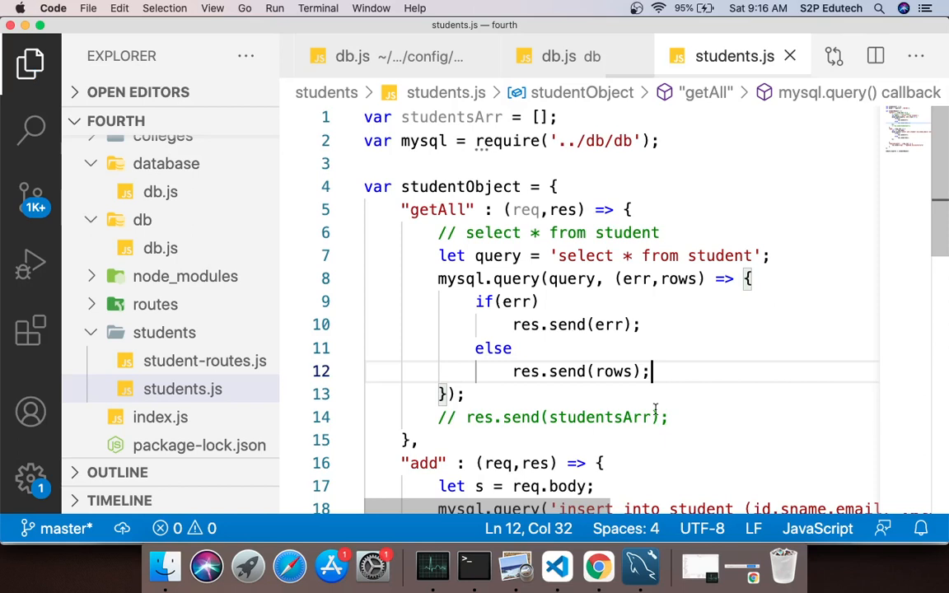
{"action": "double_click", "coordinate": [595, 417]}
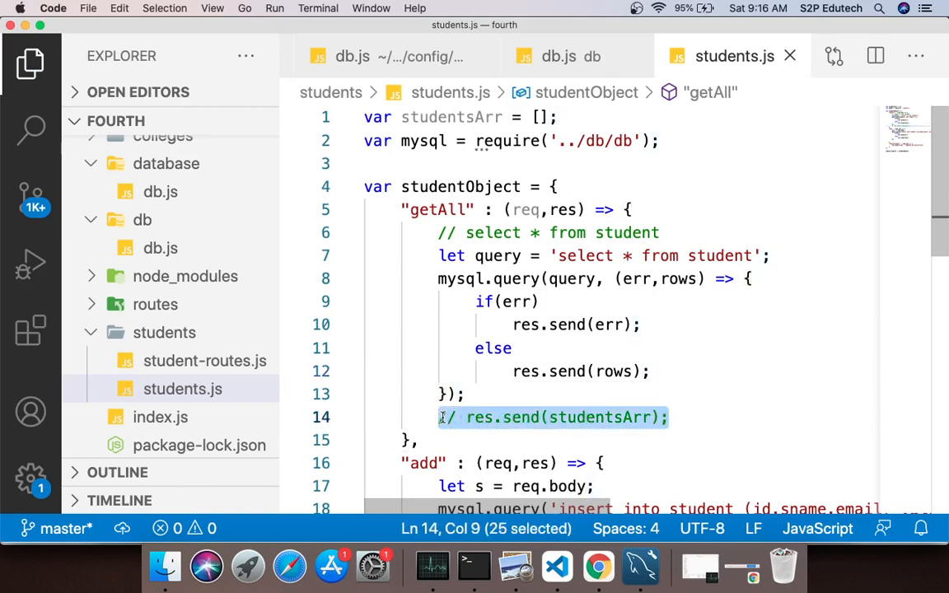
{"action": "key", "text": "Delete"}
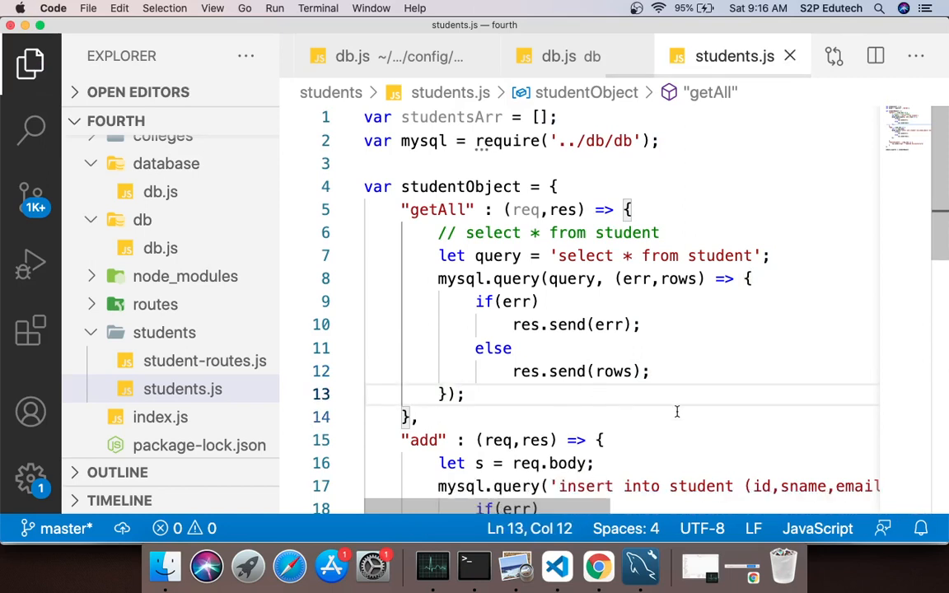
Start the Node server in Terminal with 'node index.js'.
{"action": "scroll", "scroll_direction": "down", "scroll_amount": 3}
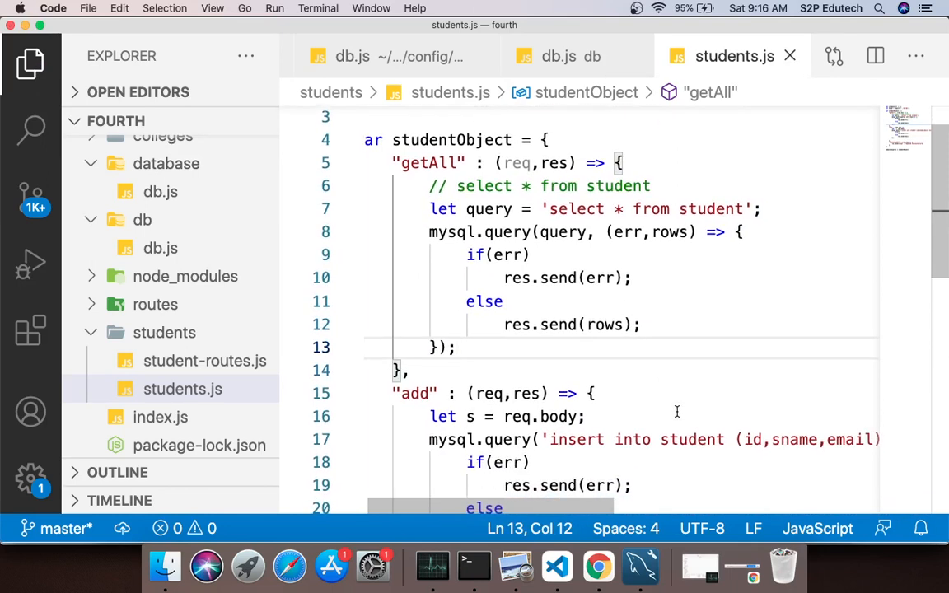
{"action": "key", "text": "cmd+tab"}
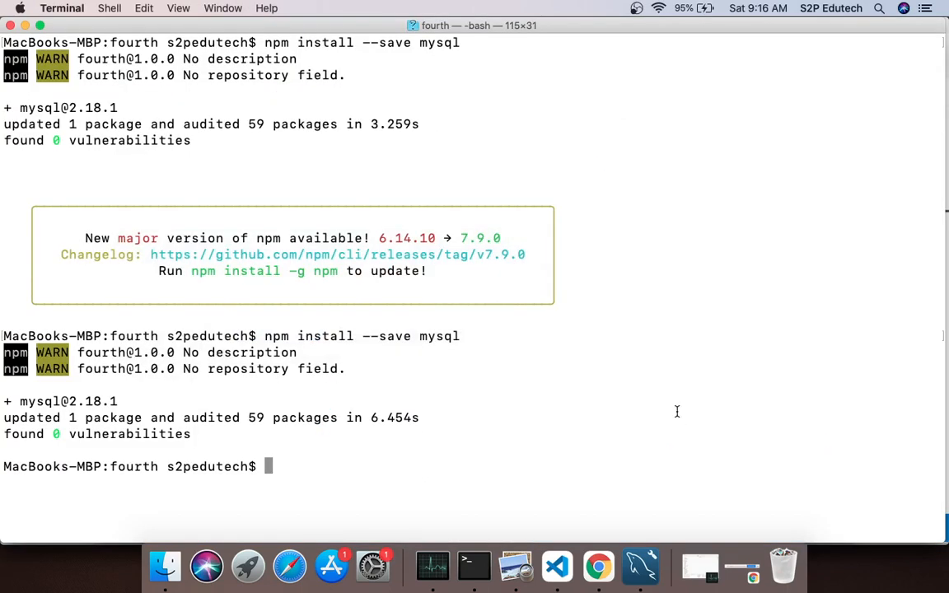
{"action": "type", "text": "node index.js"}
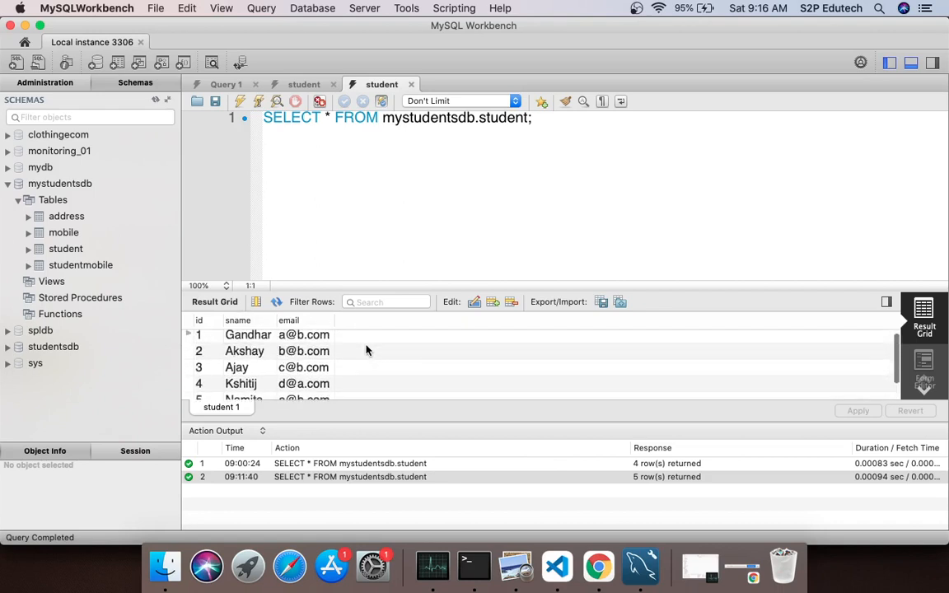
Scroll the MySQL Workbench student query results showing five rows.
{"action": "scroll", "scroll_direction": "down", "scroll_amount": 3}
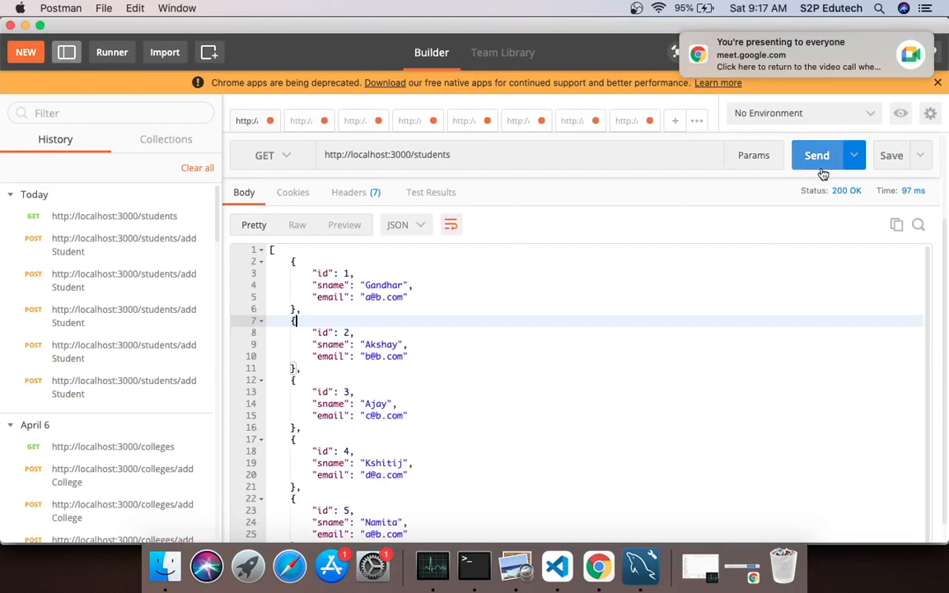
Resend the Postman GET to localhost:3000/students and confirm five students return.
{"action": "left_click", "coordinate": [816, 155]}
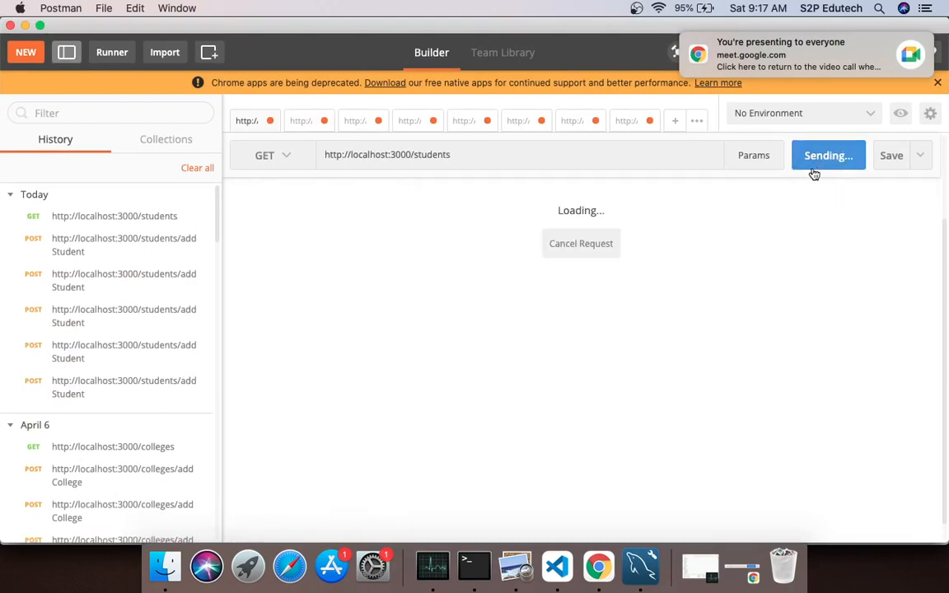
{"action": "left_click", "coordinate": [827, 154]}
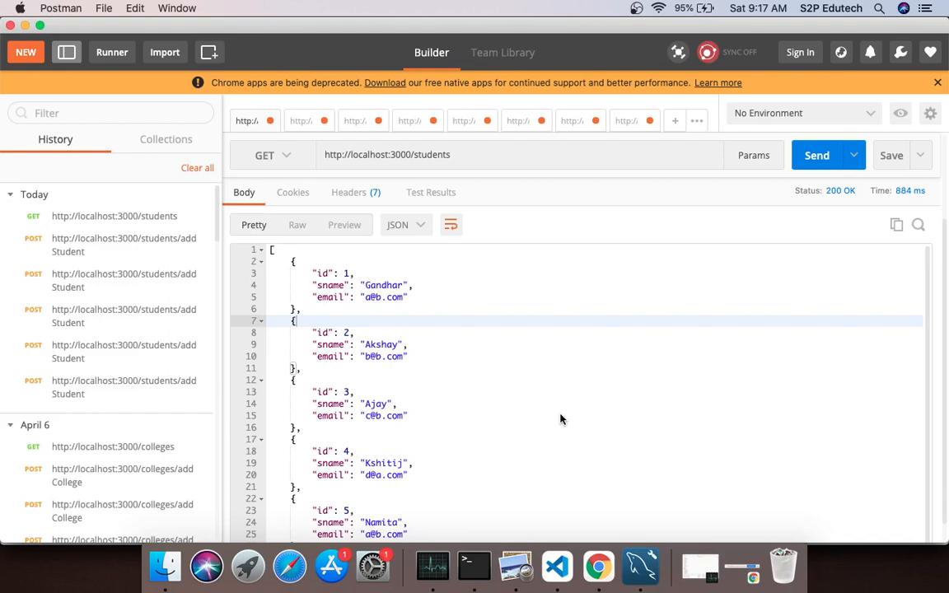
{"action": "key", "text": "cmd+tab"}
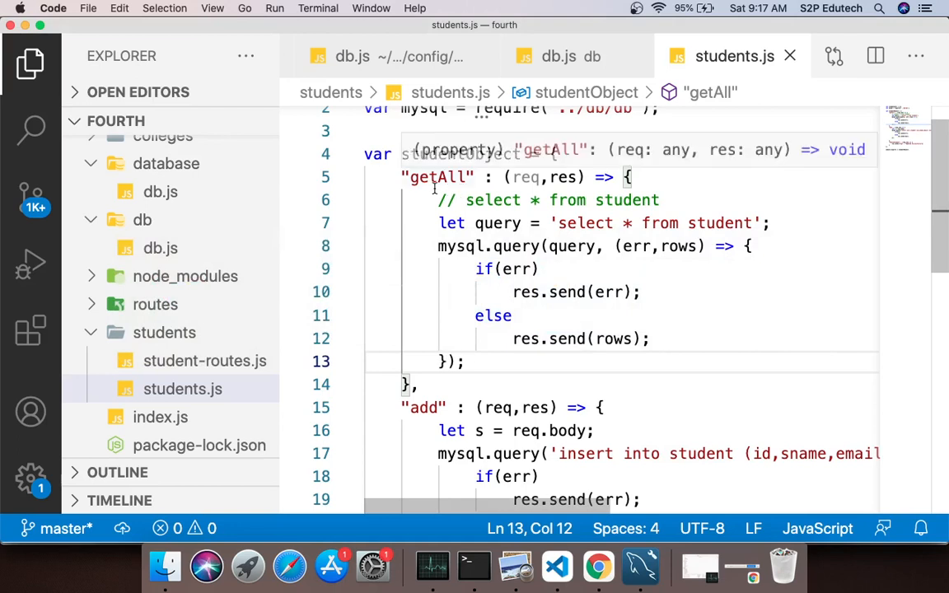
Delete the old mysql.query block from the add function in students.js.
{"action": "double_click", "coordinate": [436, 176]}
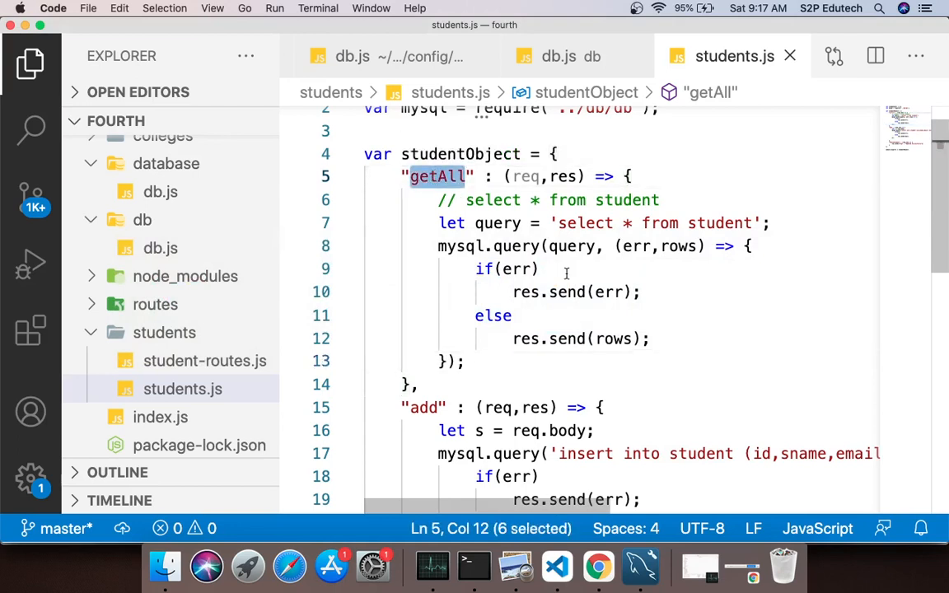
{"action": "mouse_move", "coordinate": [622, 306]}
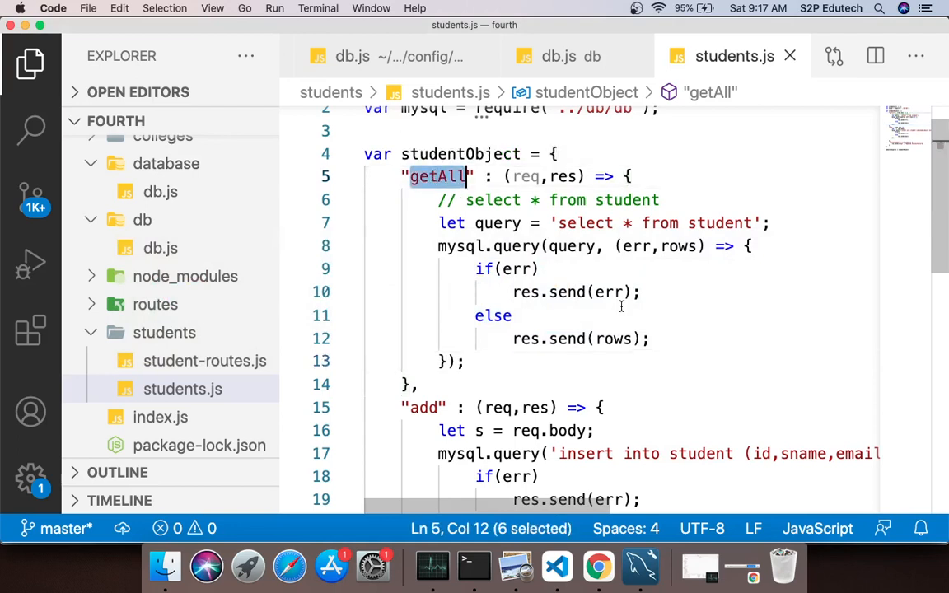
{"action": "scroll", "scroll_direction": "down", "scroll_amount": 3}
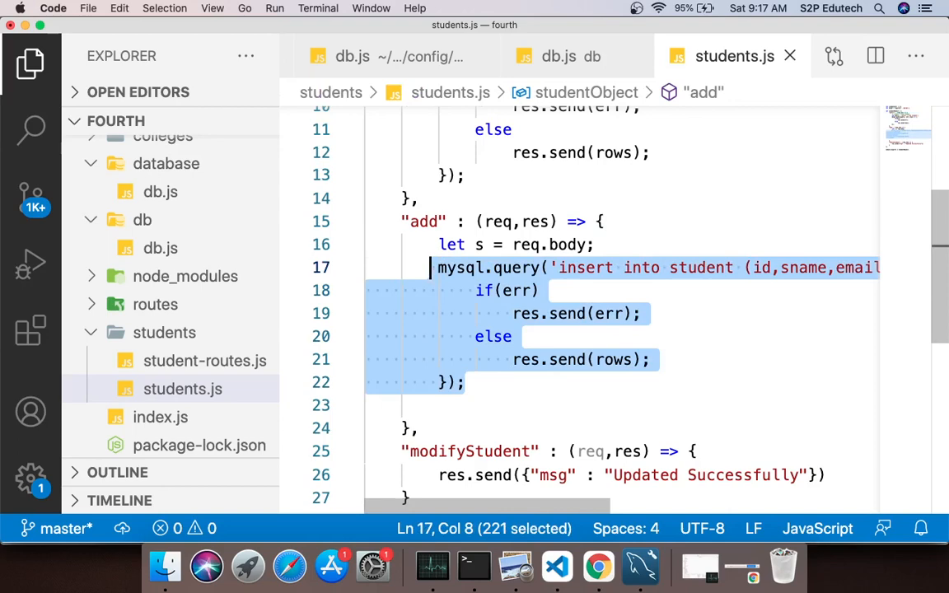
{"action": "key", "text": "Delete"}
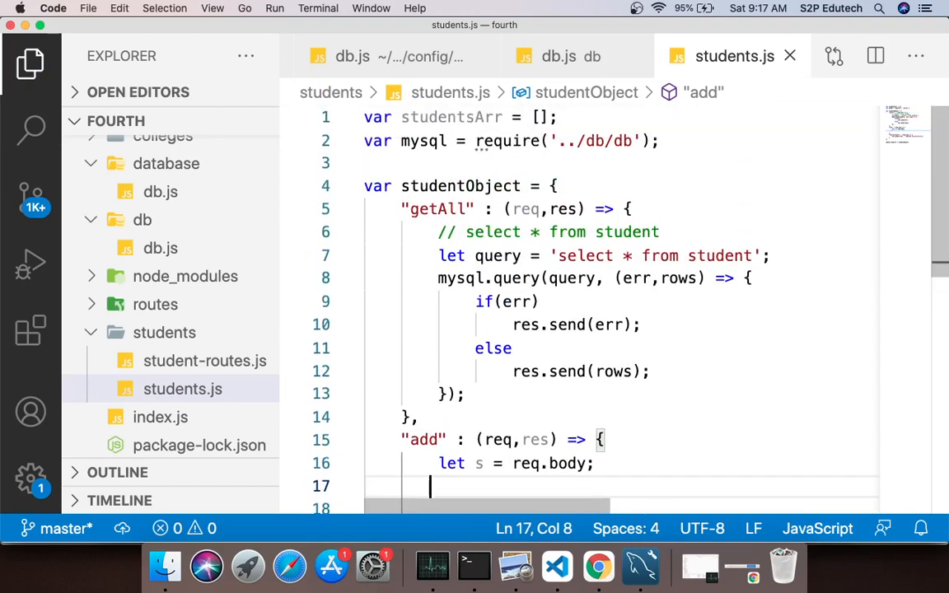
{"action": "double_click", "coordinate": [448, 117]}
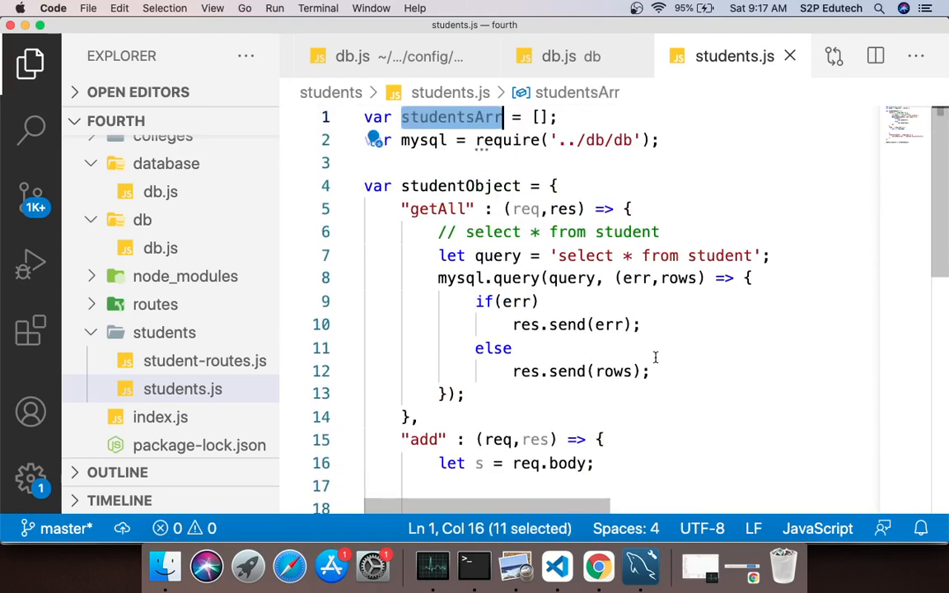
{"action": "scroll", "scroll_direction": "down", "scroll_amount": 3}
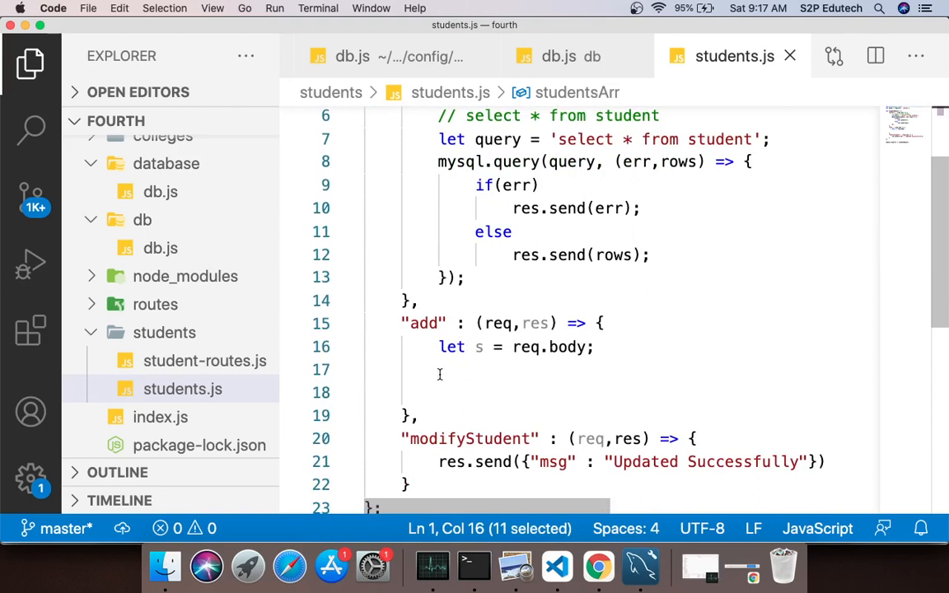
Write let query = "insert into student (id,sname,email) values (?,?,?)" after req.body.
{"action": "left_click", "coordinate": [439, 369]}
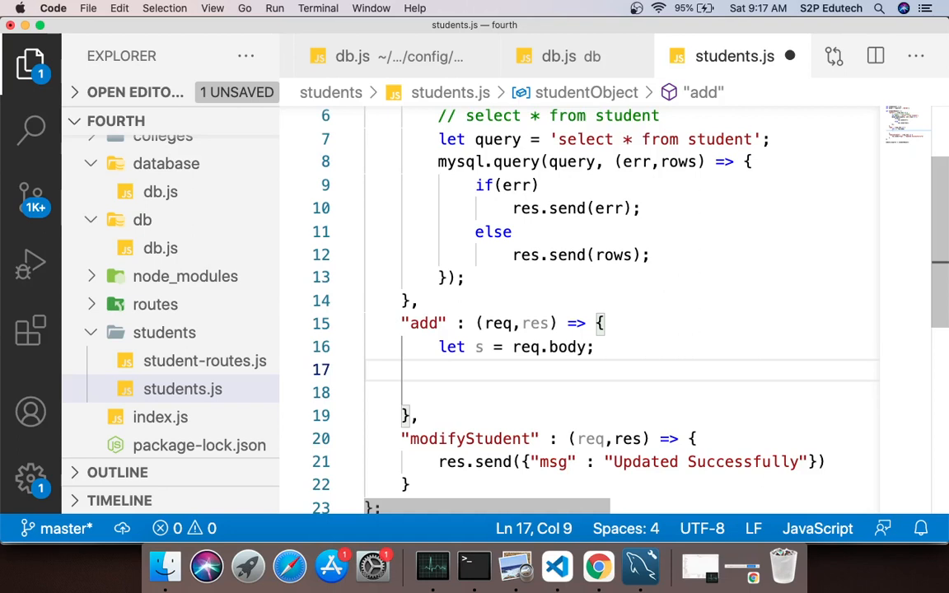
{"action": "type", "text": "let query = \""}
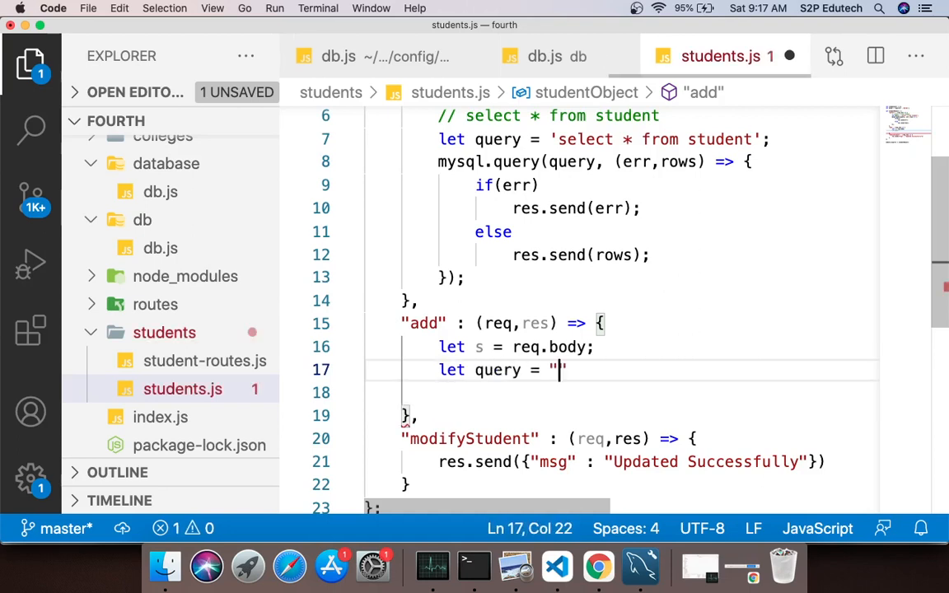
{"action": "type", "text": "insert into s"}
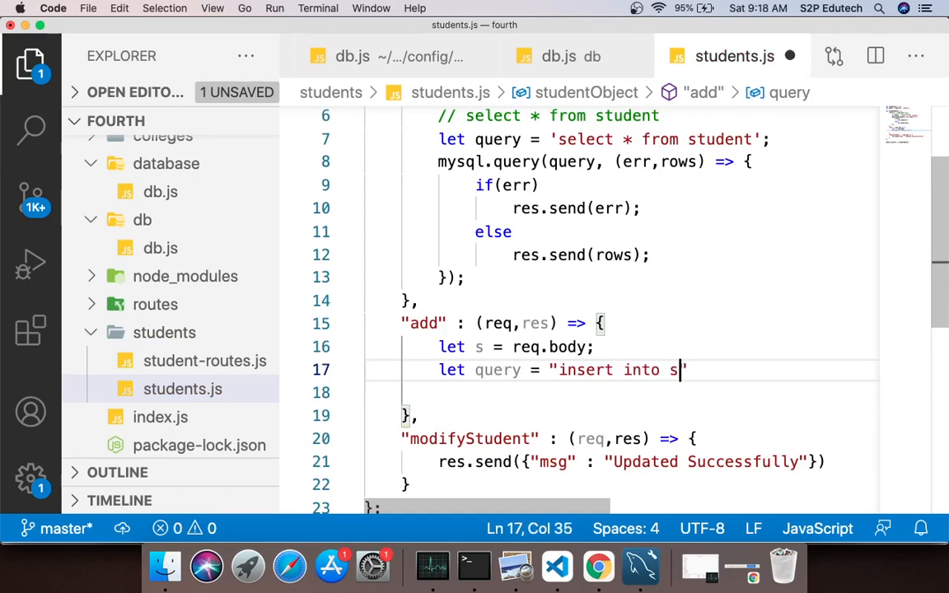
{"action": "type", "text": "tudent"}
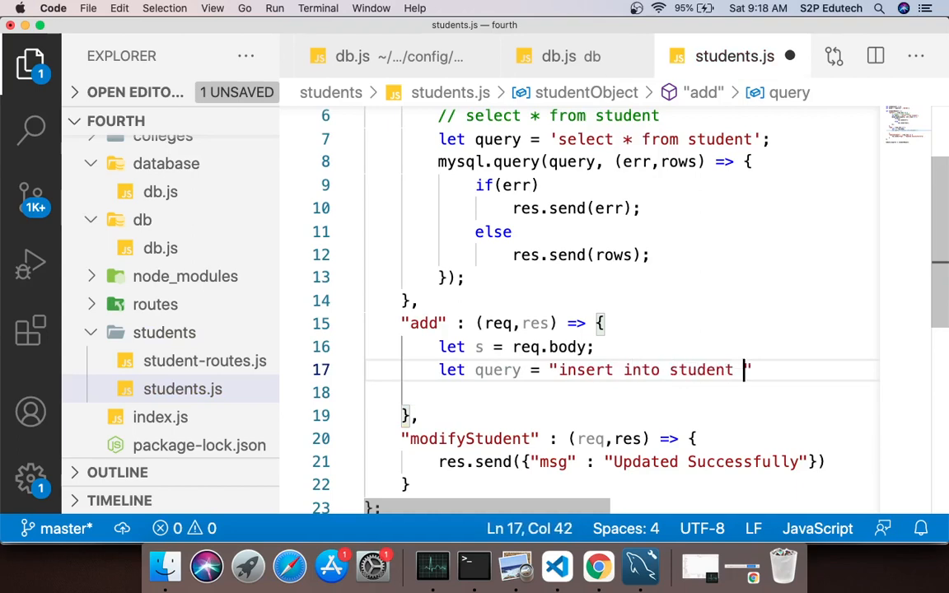
{"action": "type", "text": "()"}
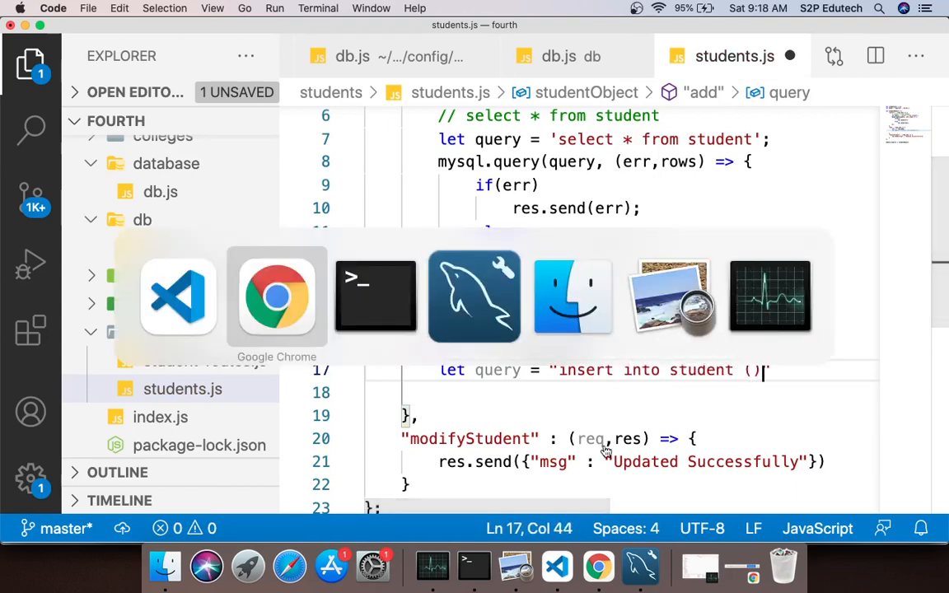
{"action": "left_click", "coordinate": [473, 296]}
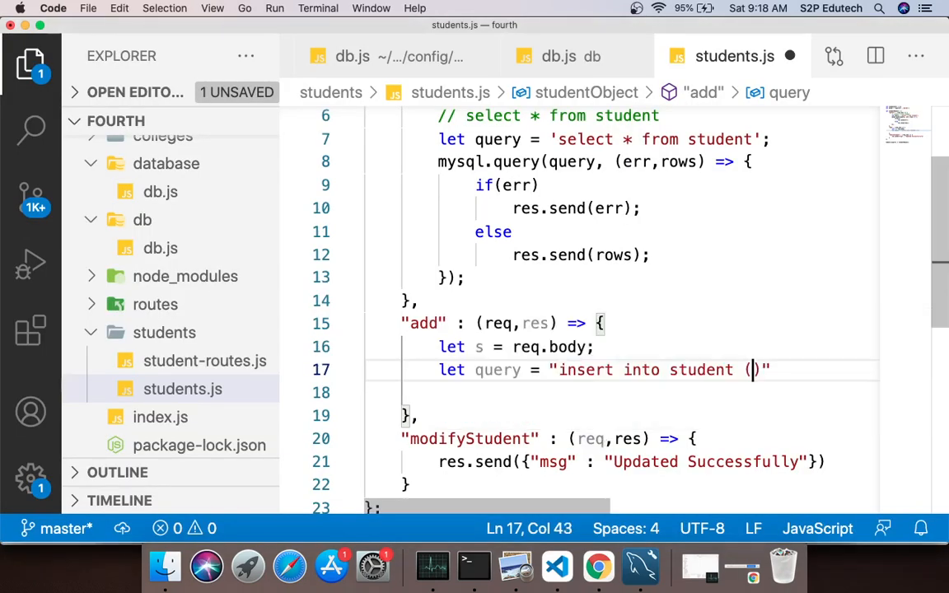
{"action": "type", "text": "id,sname"}
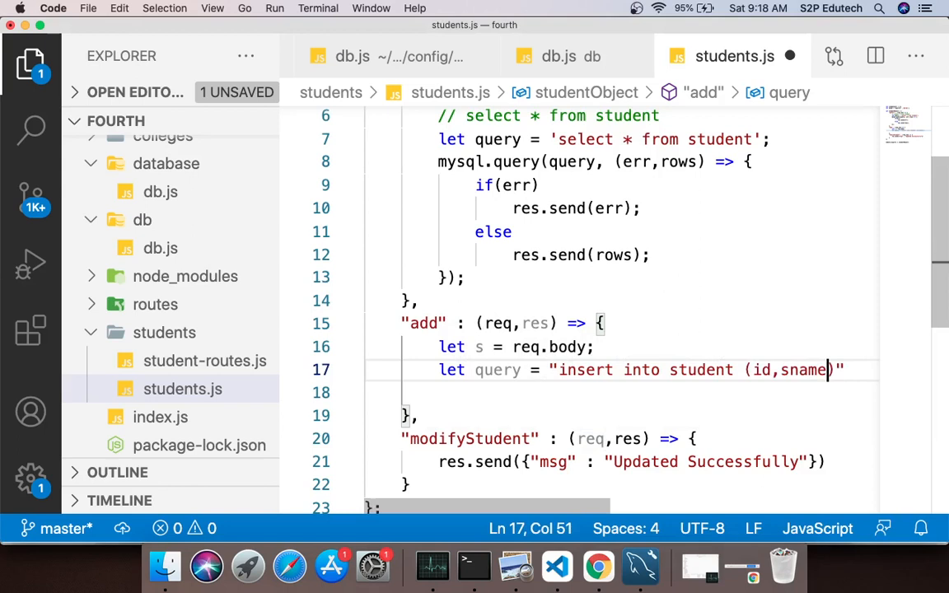
{"action": "type", "text": ",email"}
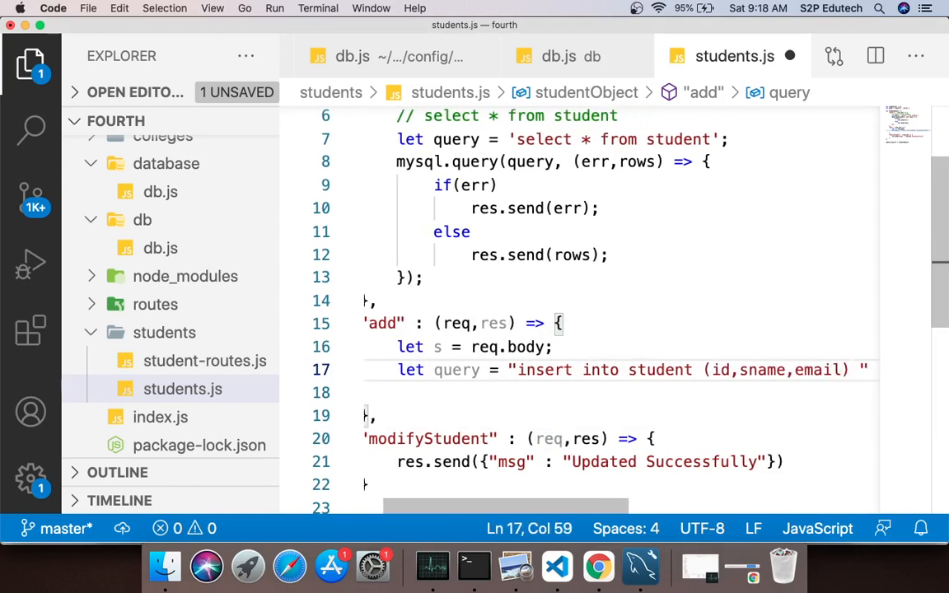
{"action": "type", "text": "values"}
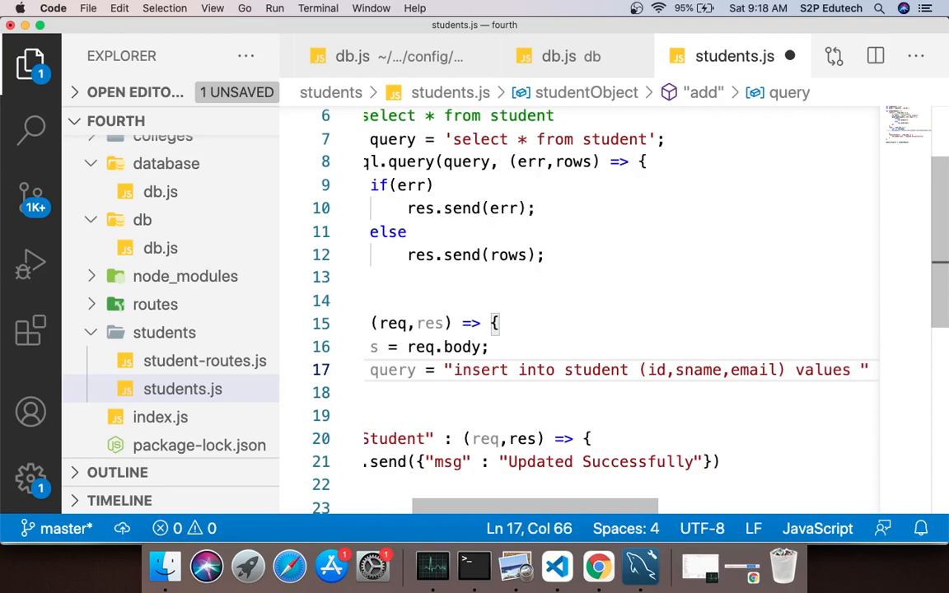
{"action": "type", "text": "("}
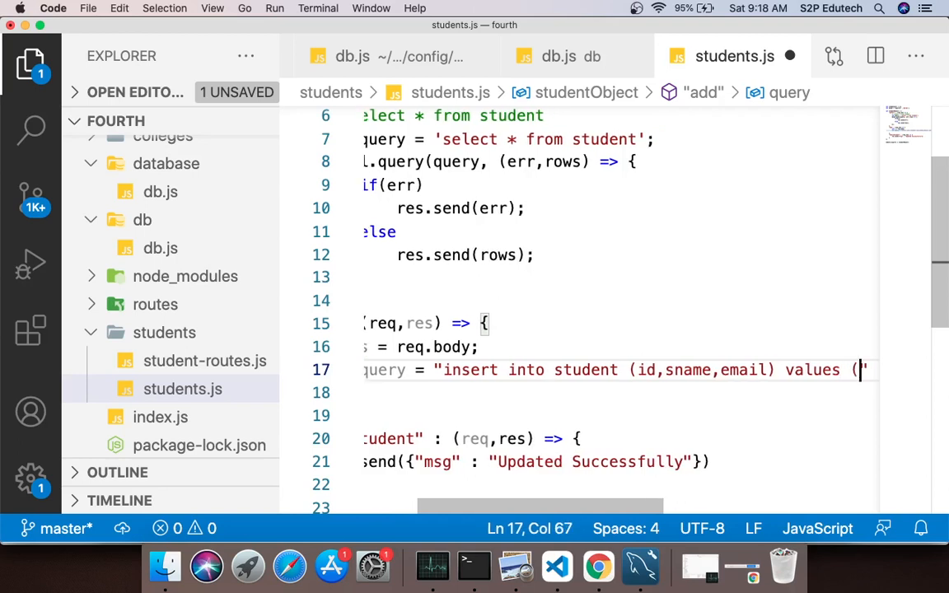
{"action": "type", "text": "?,?,"}
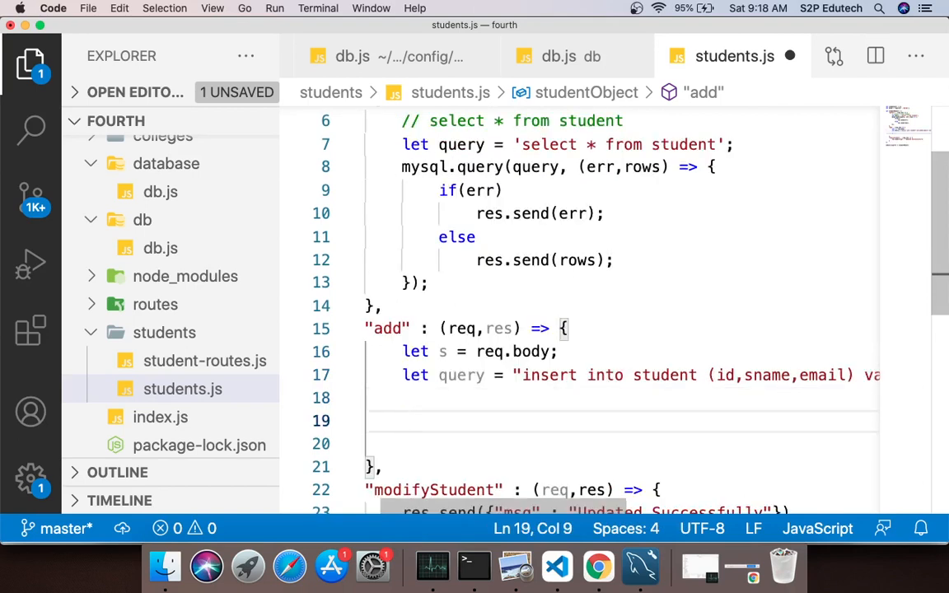
Type mysql.query(query, [s.id, s.sname, s.email], (err,rows) => to start the insert call.
{"action": "type", "text": "mysql.query("}
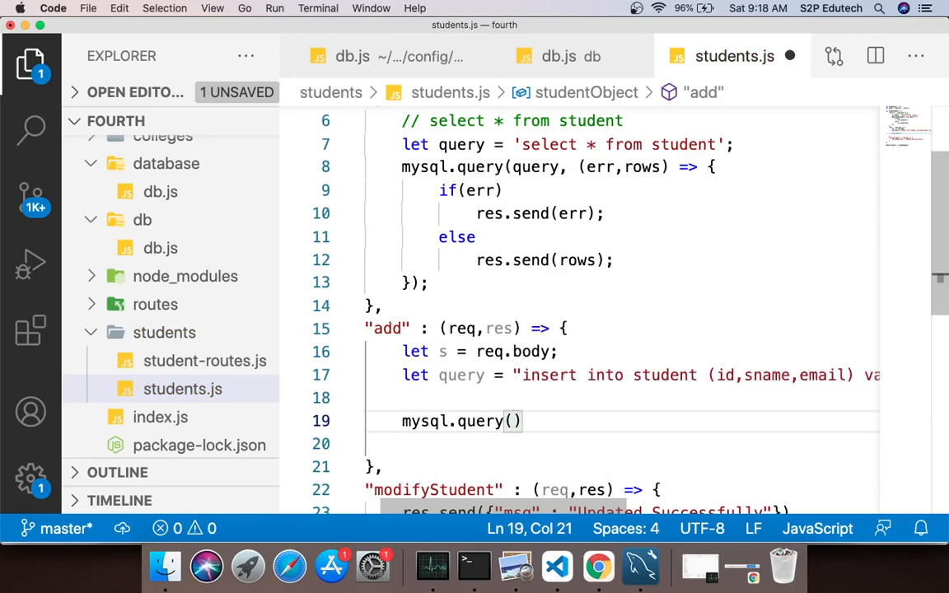
{"action": "type", "text": "query"}
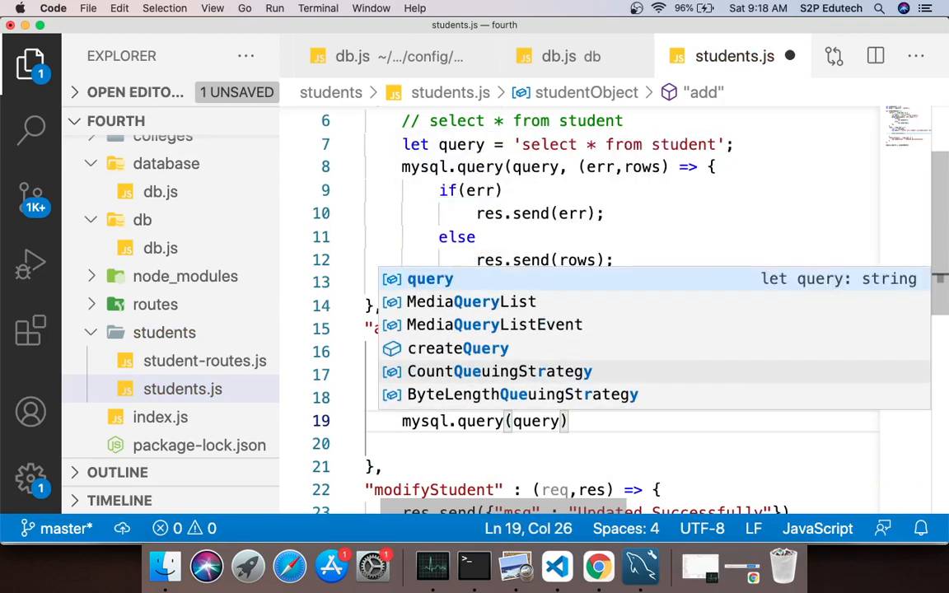
{"action": "type", "text": "[]"}
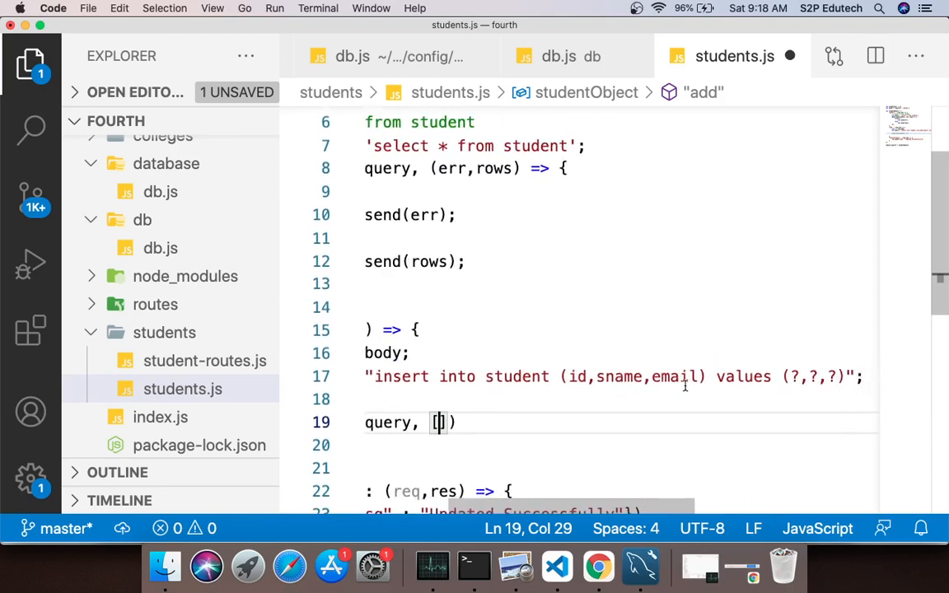
{"action": "scroll", "scroll_direction": "left", "scroll_amount": 3}
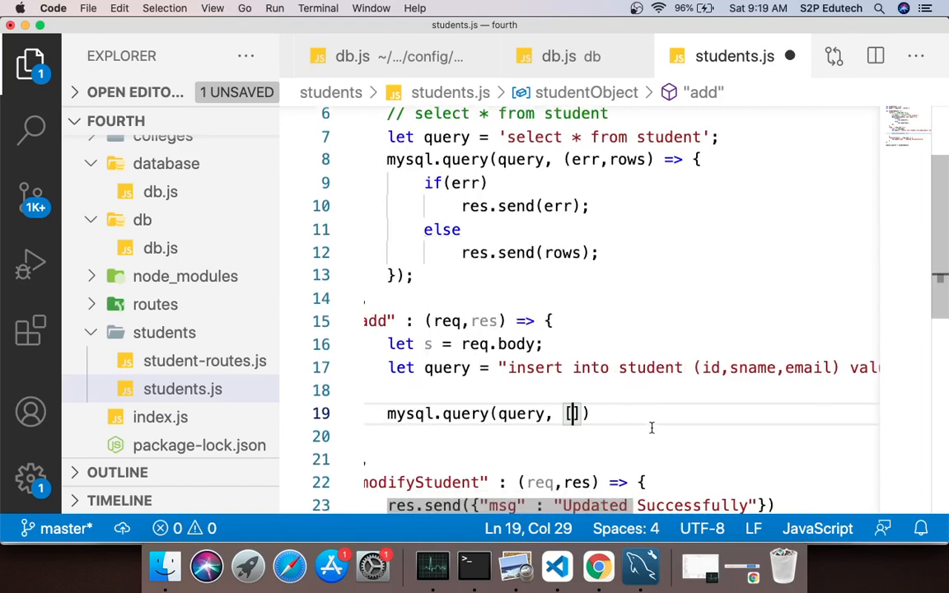
{"action": "type", "text": "s.i"}
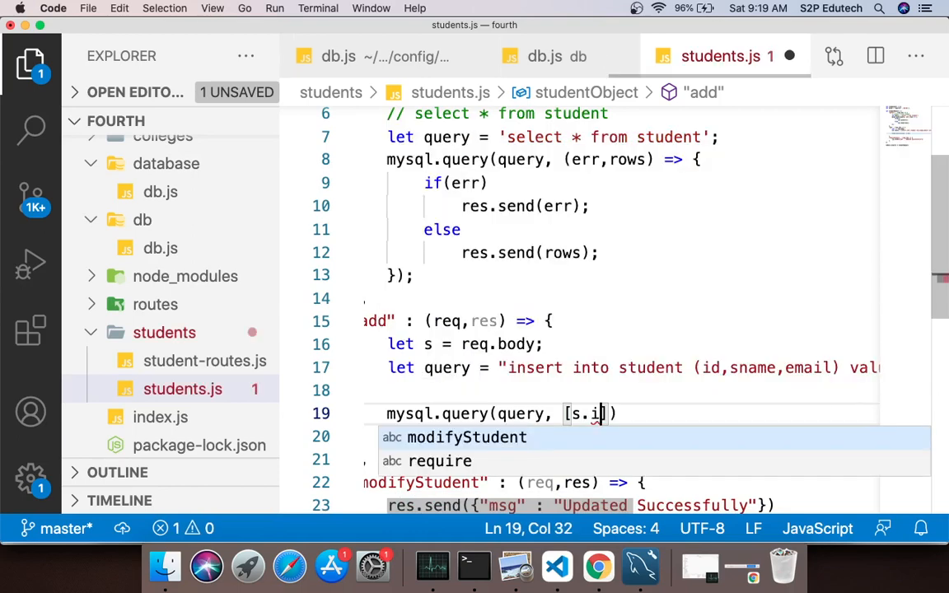
{"action": "type", "text": "d,"}
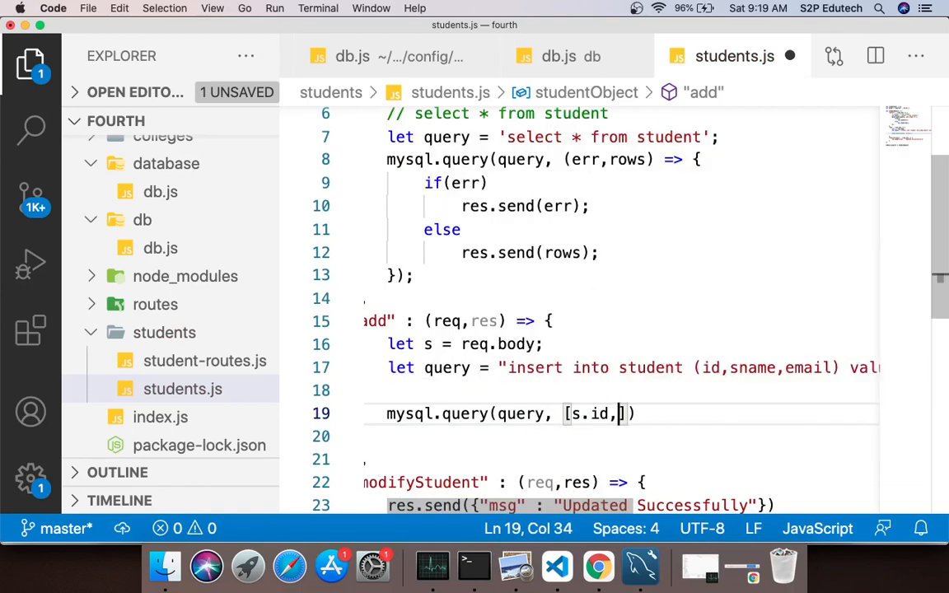
{"action": "type", "text": "\" \""}
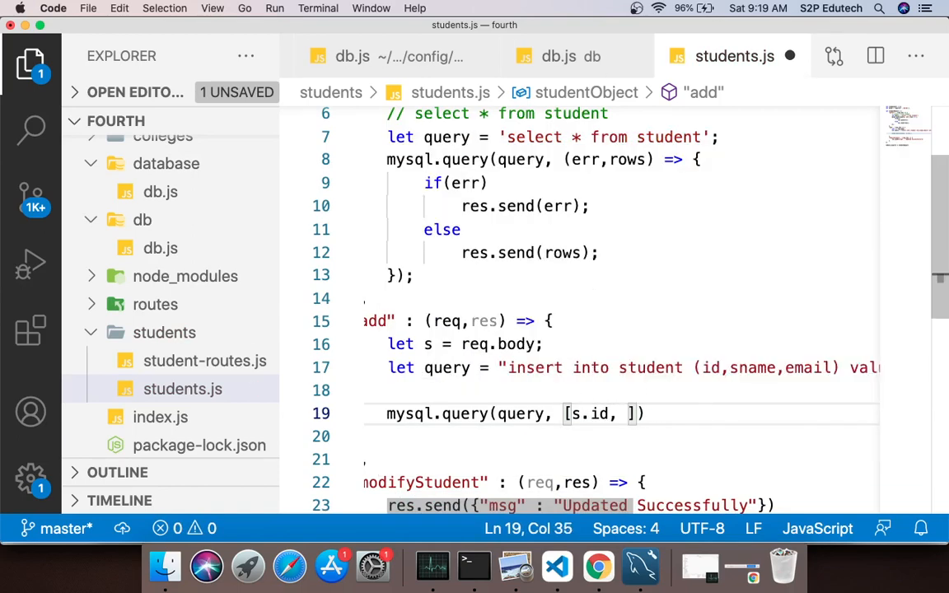
{"action": "type", "text": "s.sname"}
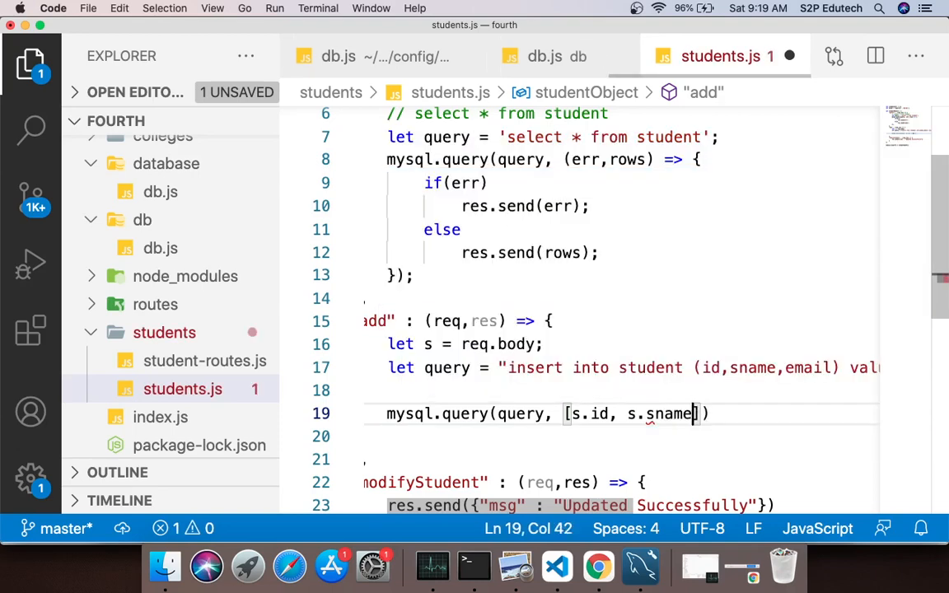
{"action": "type", "text": ","}
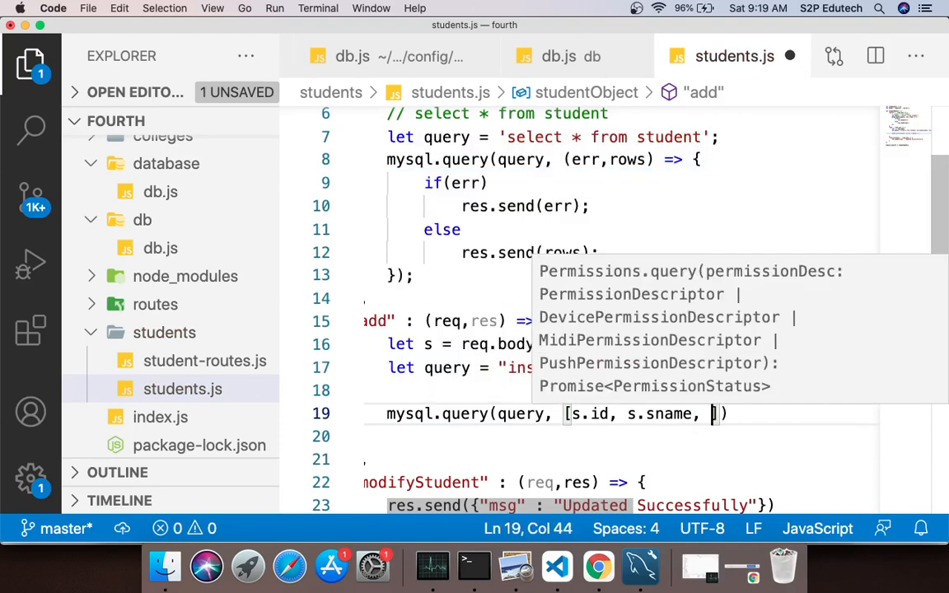
{"action": "type", "text": "s.email],"}
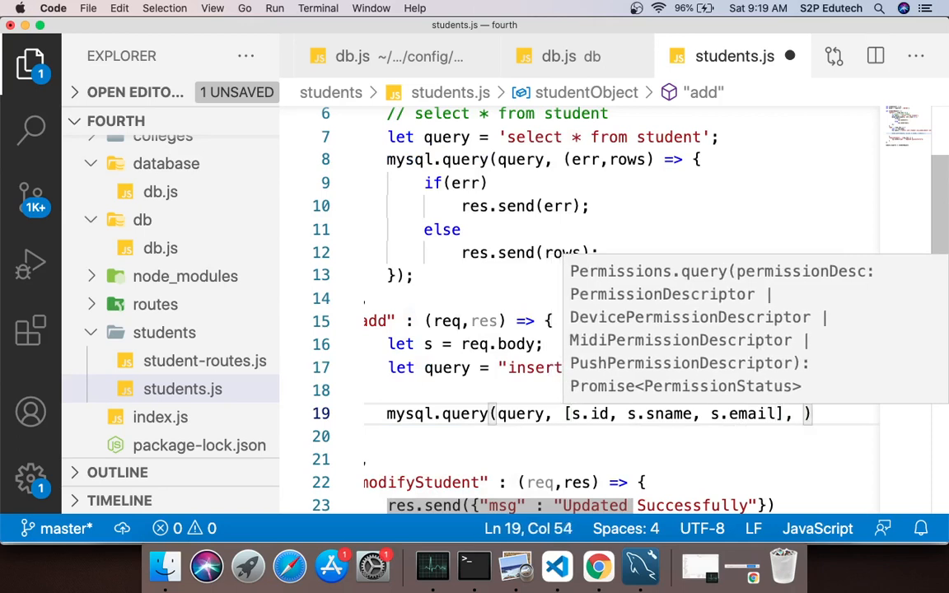
{"action": "type", "text": "("}
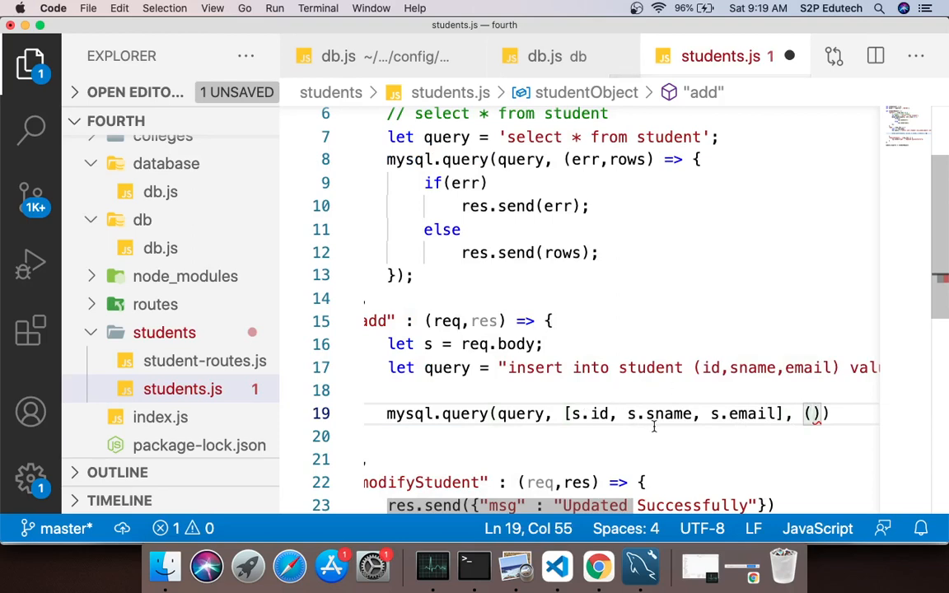
{"action": "type", "text": "err"}
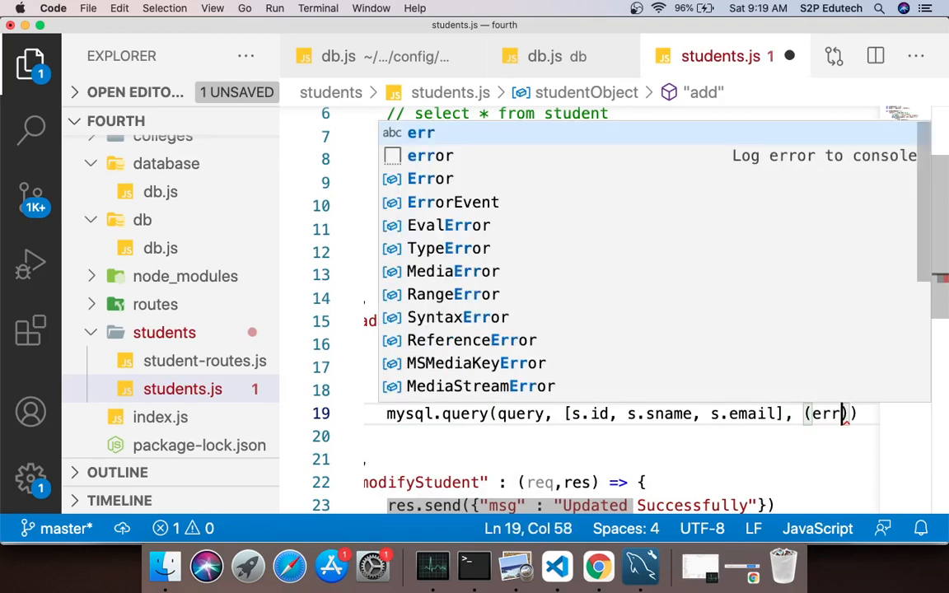
{"action": "type", "text": ",rows"}
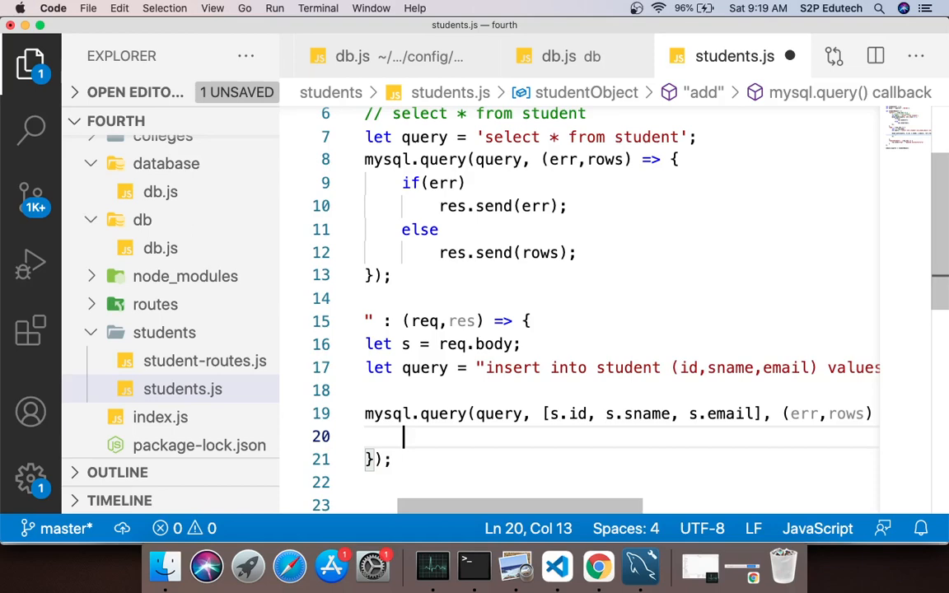
Fill the callback with if(err) res.send(err); else res.send(rows).
{"action": "type", "text": "if(err"}
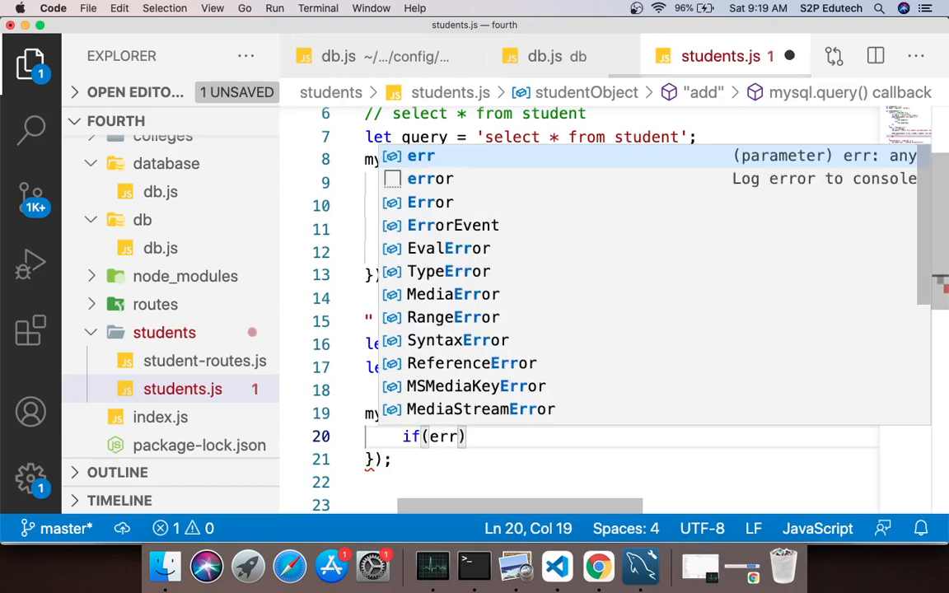
{"action": "type", "text": "res.send(err"}
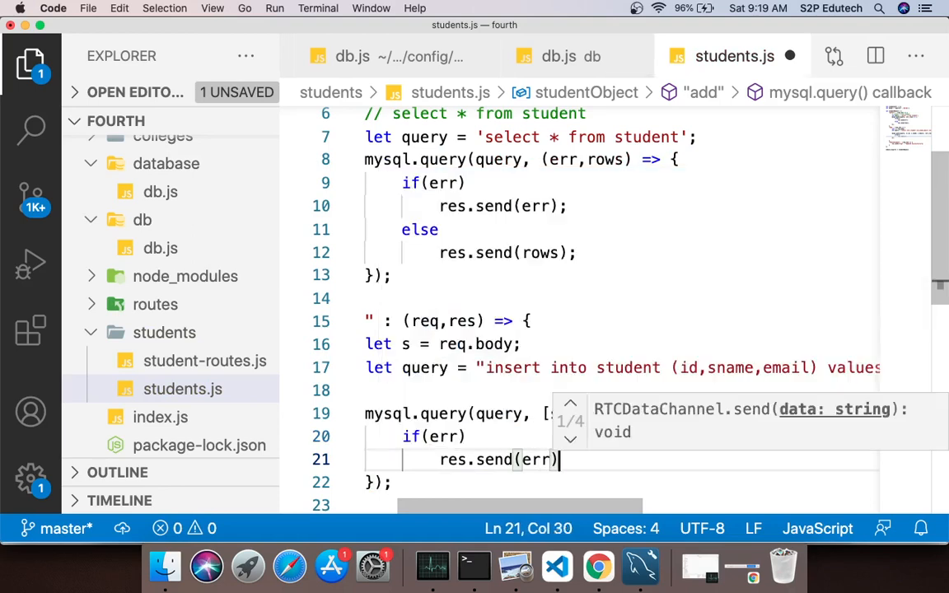
{"action": "type", "text": "else"}
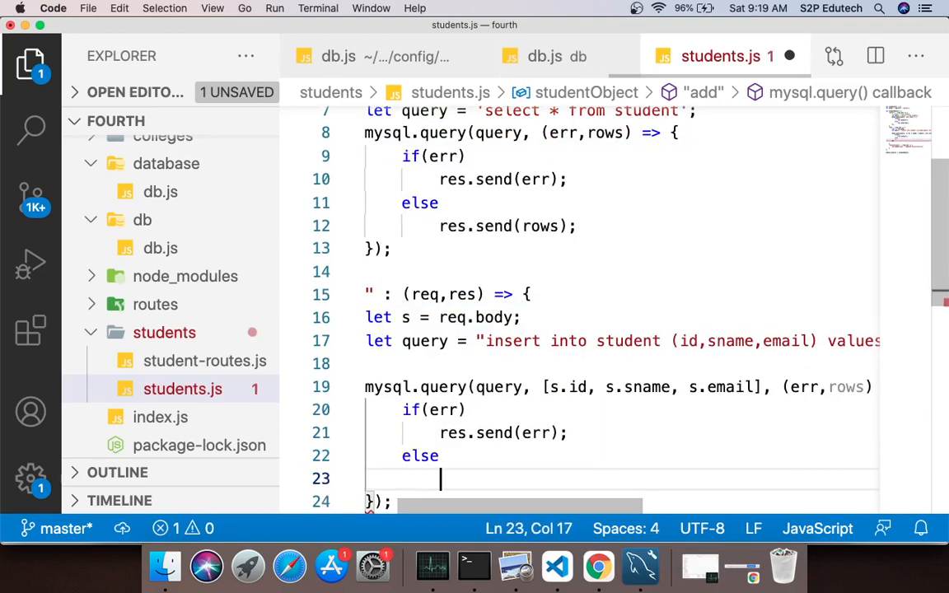
{"action": "type", "text": "res.send(rows);"}
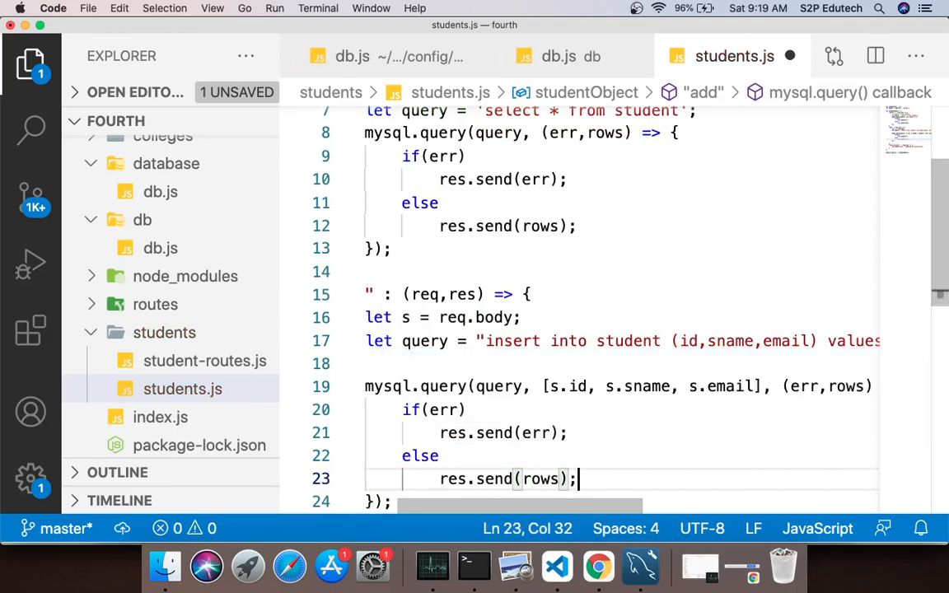
{"action": "scroll", "scroll_direction": "down", "scroll_amount": 3}
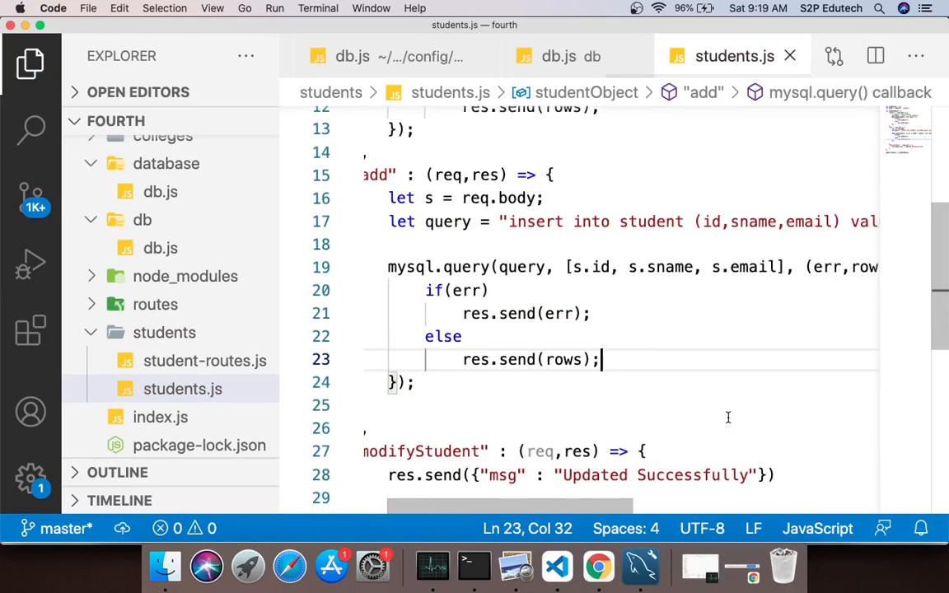
Rename the query's table from student to students and tidy the err branch.
{"action": "left_click", "coordinate": [30, 63]}
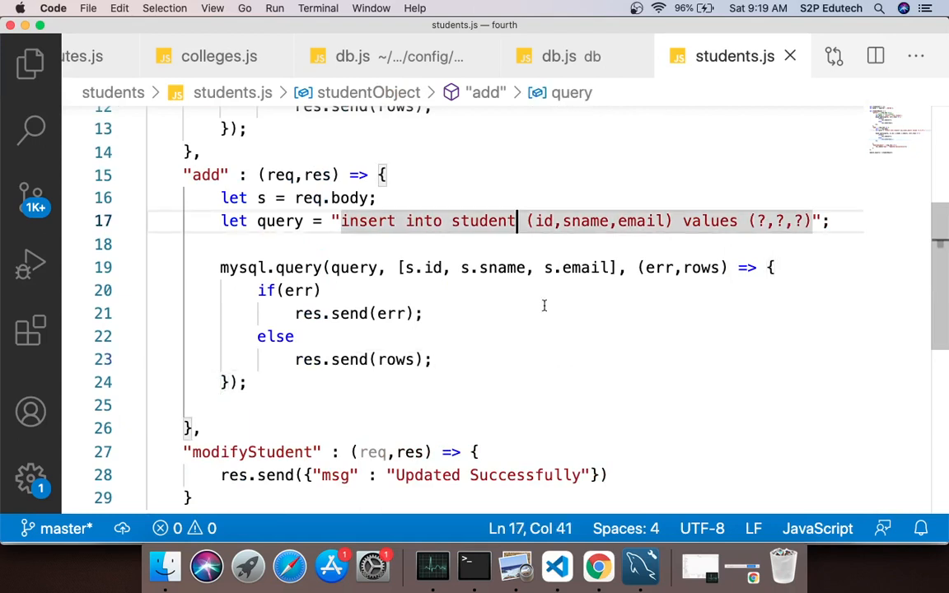
{"action": "type", "text": "s"}
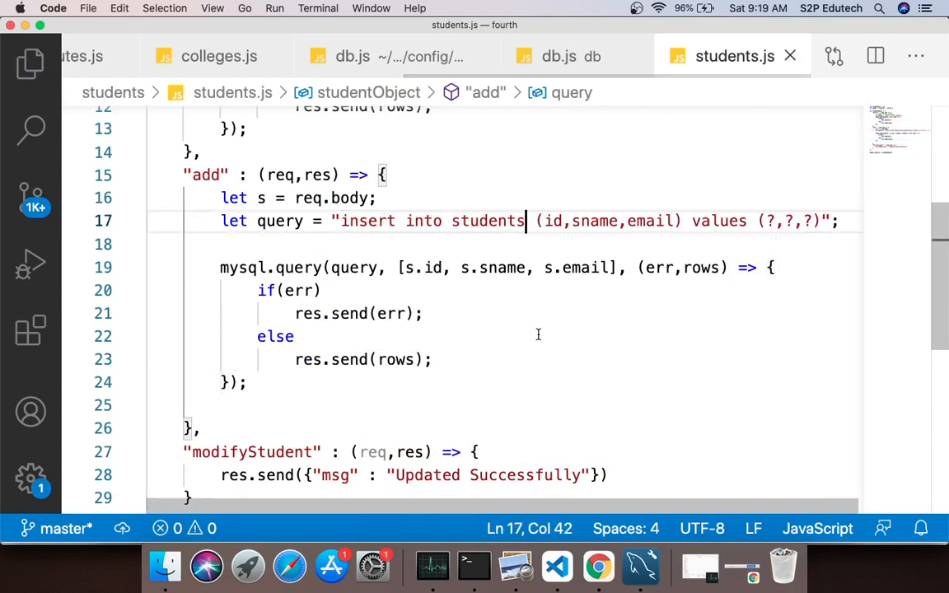
{"action": "mouse_move", "coordinate": [354, 301]}
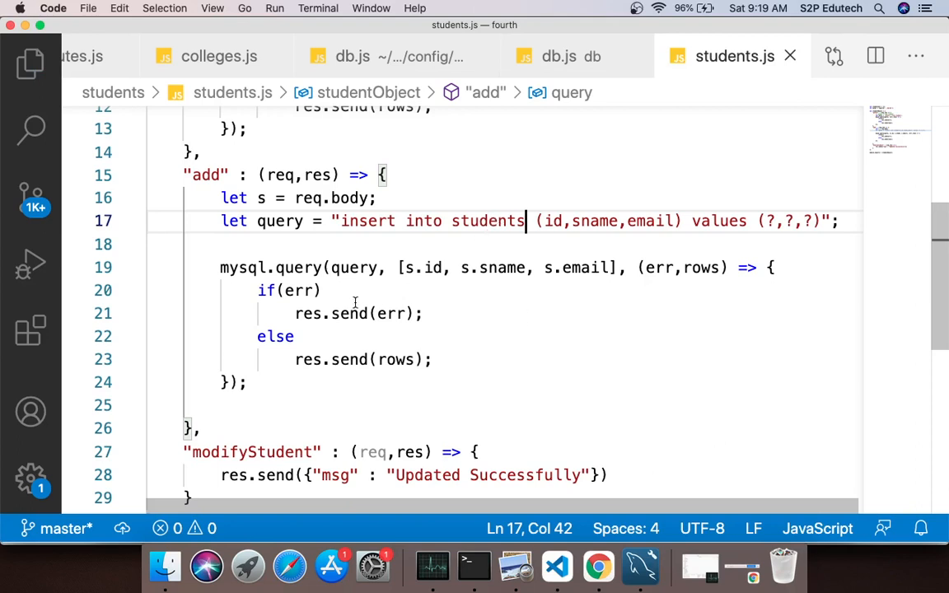
{"action": "double_click", "coordinate": [392, 313]}
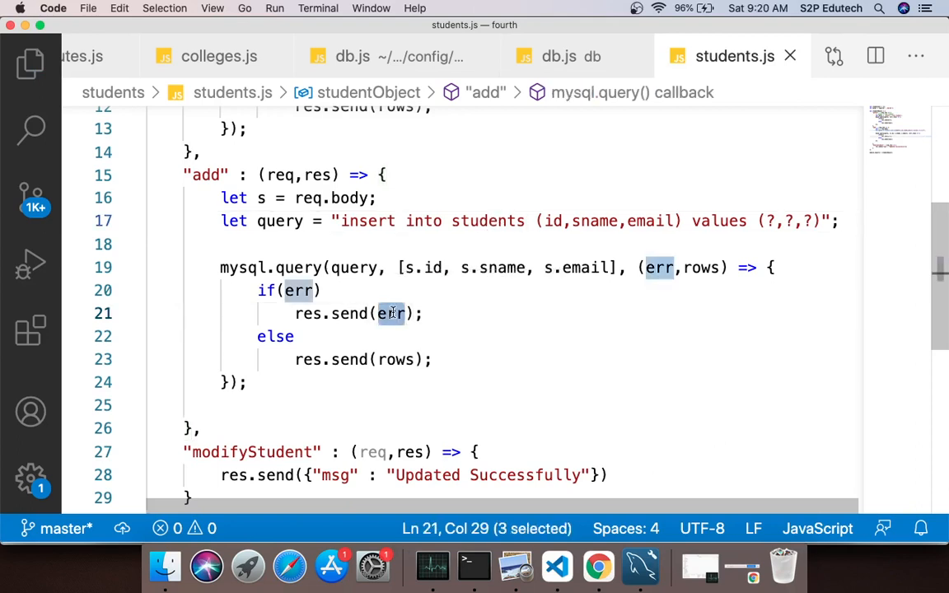
{"action": "left_click", "coordinate": [425, 313]}
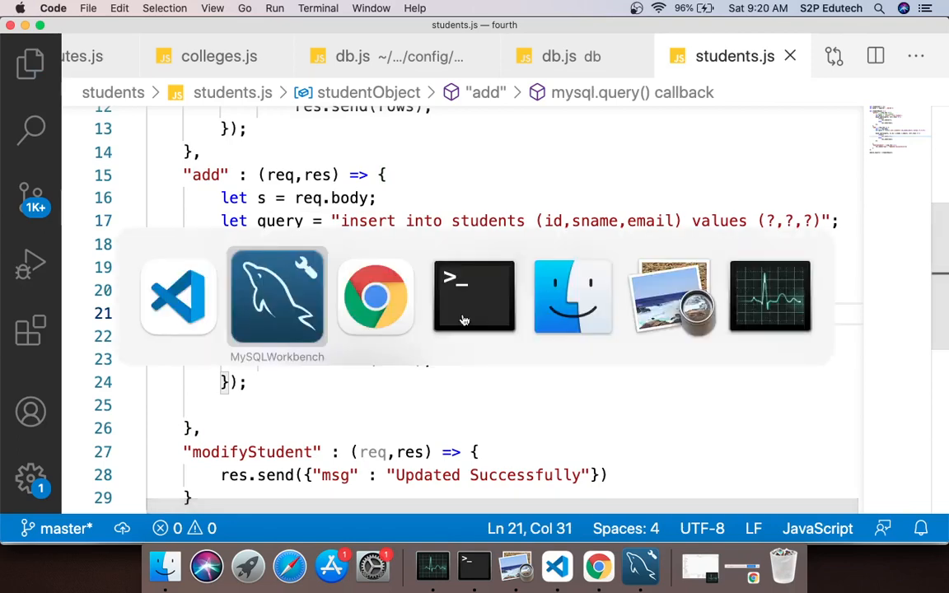
Restart the server in Terminal with node index.js.
{"action": "left_click", "coordinate": [474, 297]}
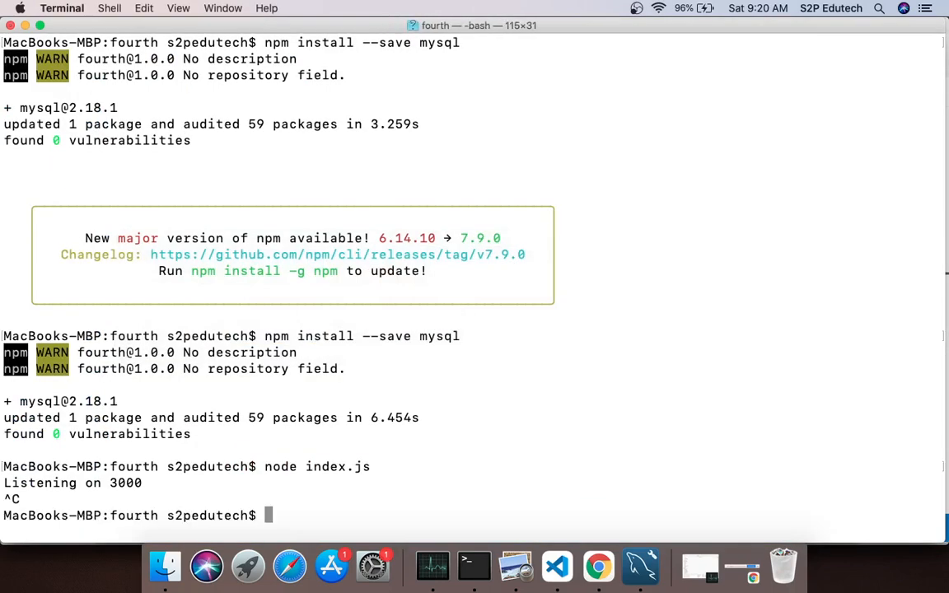
{"action": "type", "text": "node index.js"}
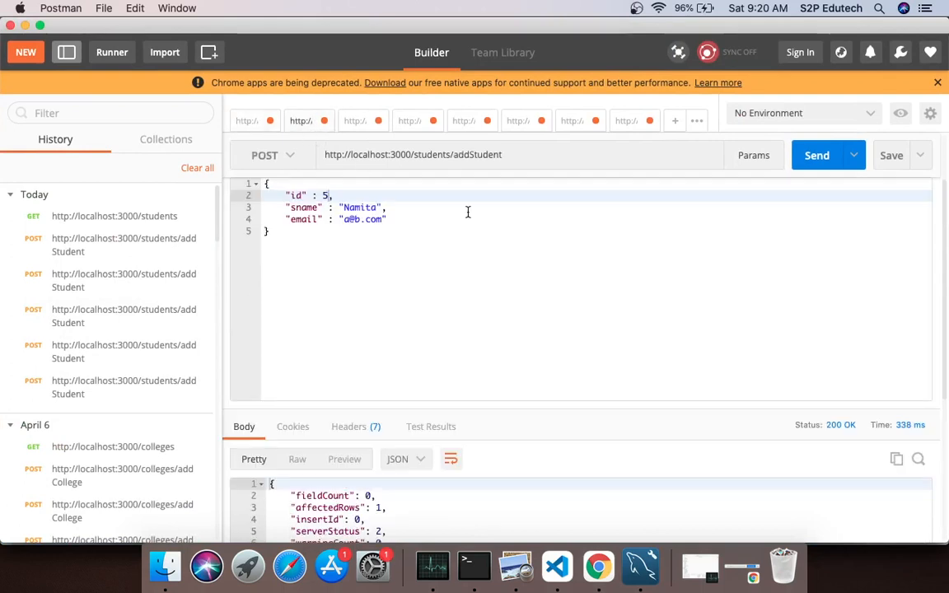
{"action": "mouse_move", "coordinate": [316, 192]}
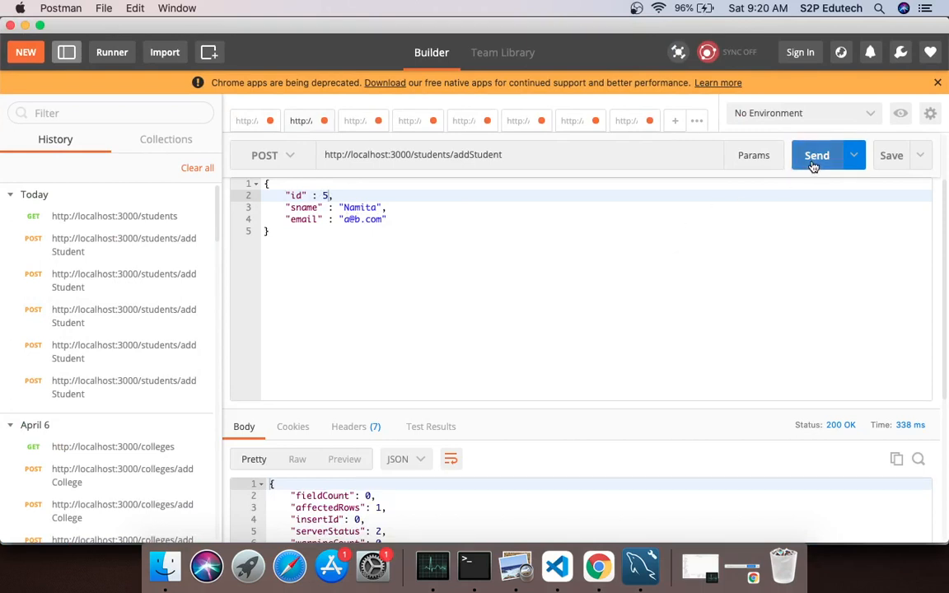
Send the addStudent POST for Namita, then GET /students to list students.
{"action": "left_click", "coordinate": [816, 155]}
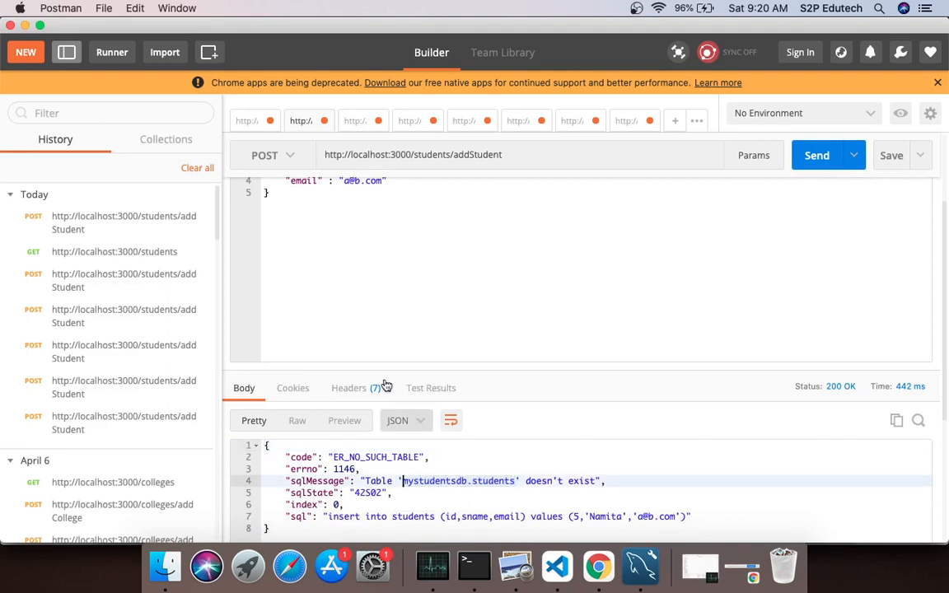
{"action": "left_click", "coordinate": [113, 251]}
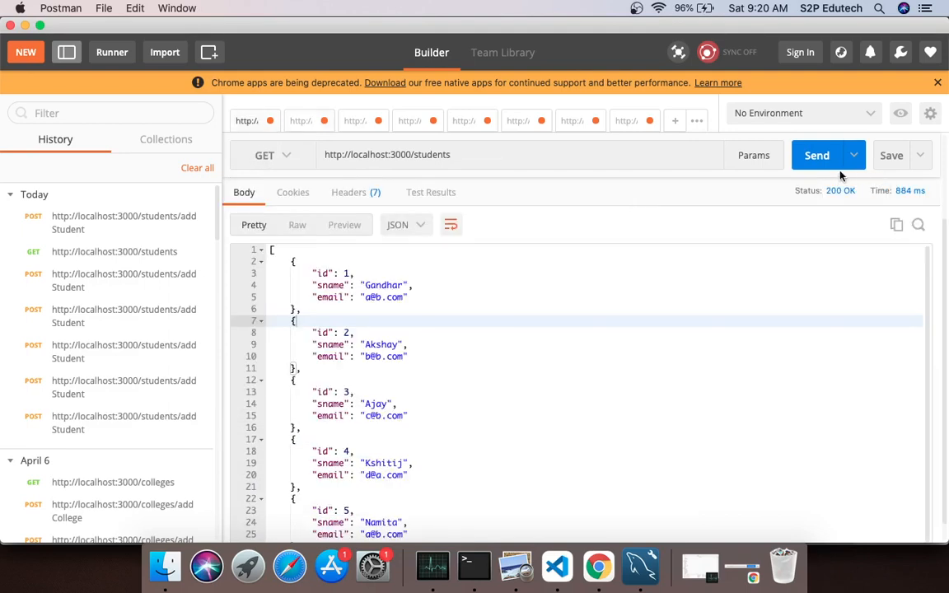
{"action": "left_click", "coordinate": [816, 155]}
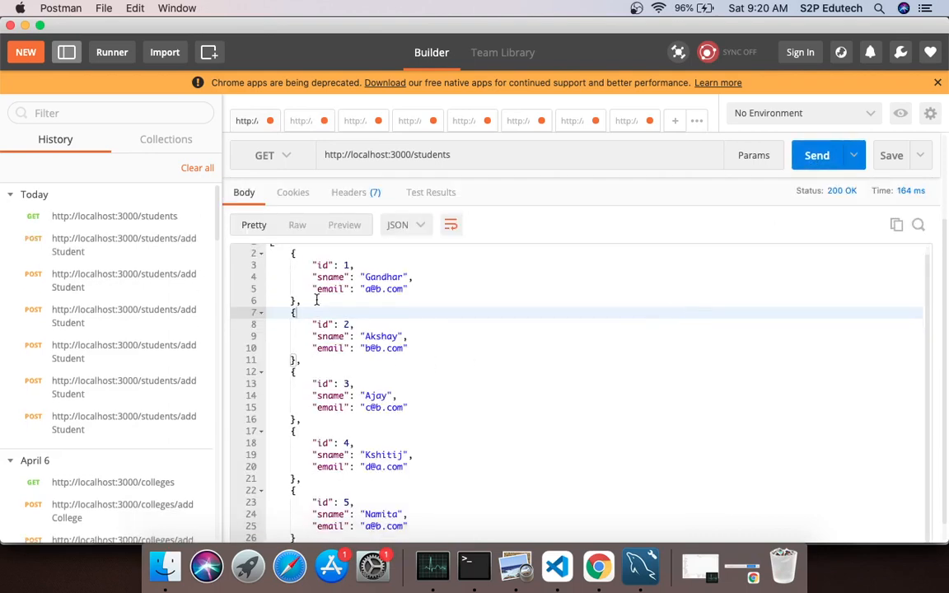
{"action": "mouse_move", "coordinate": [376, 307]}
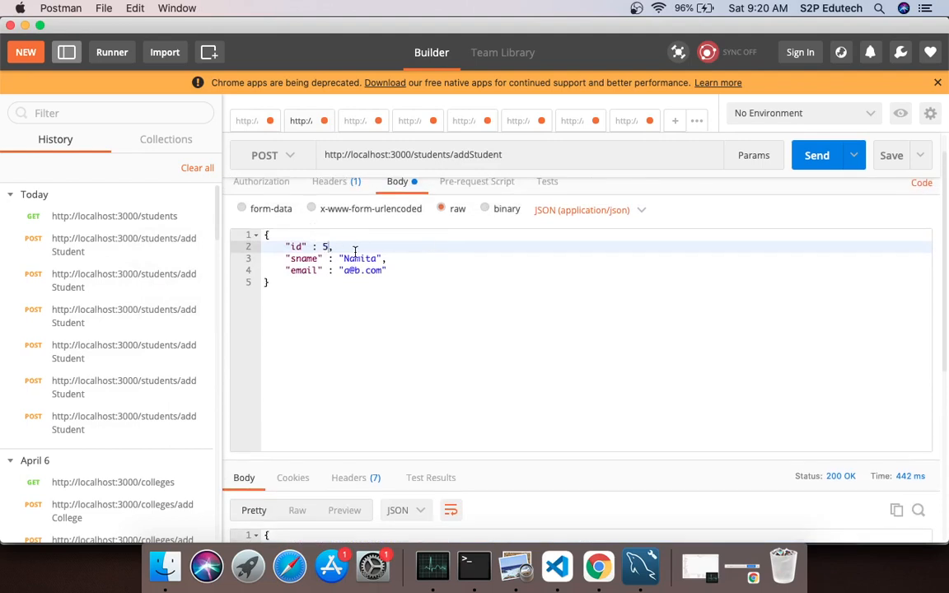
{"action": "double_click", "coordinate": [358, 258]}
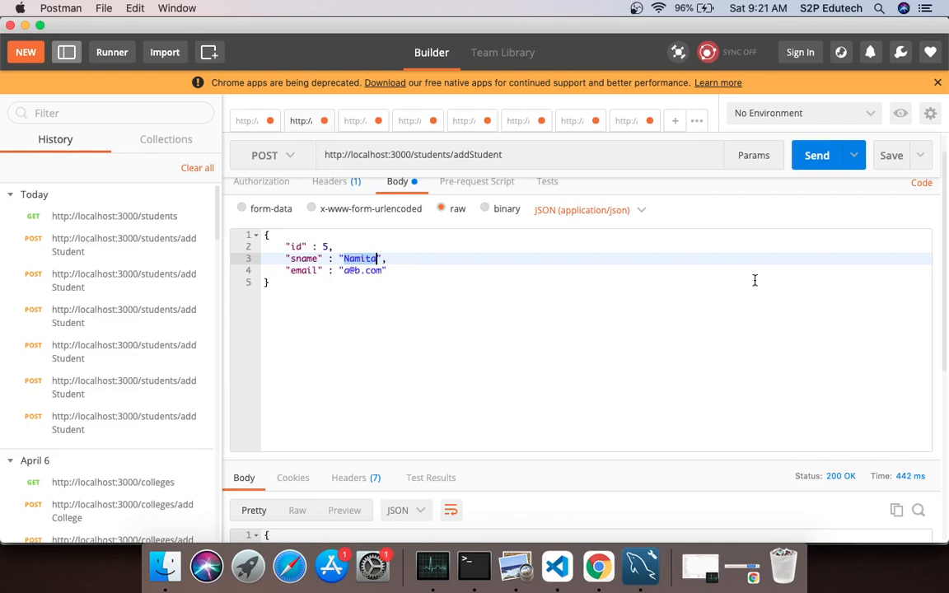
{"action": "left_click", "coordinate": [816, 155]}
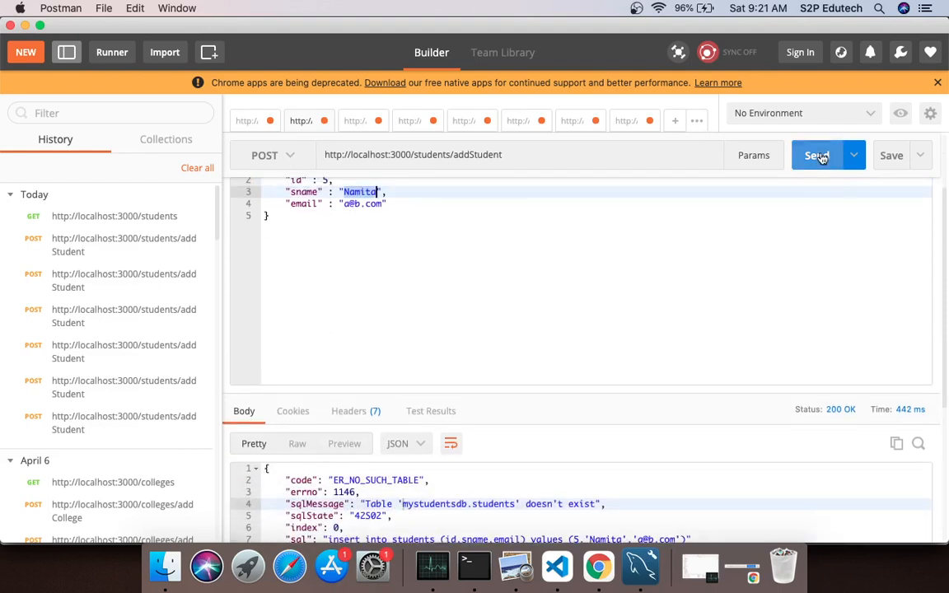
{"action": "left_click", "coordinate": [816, 155]}
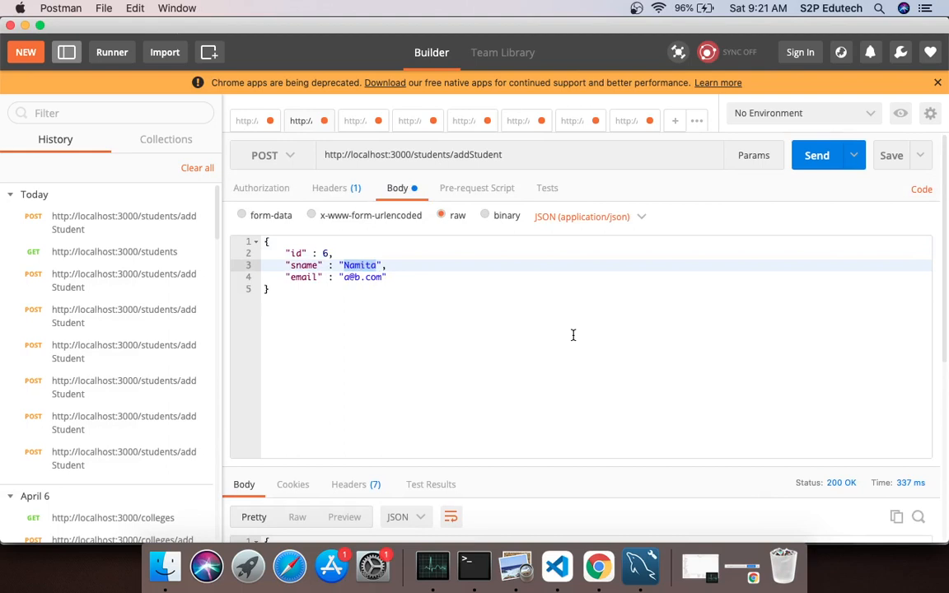
{"action": "type", "text": "Akanksha"}
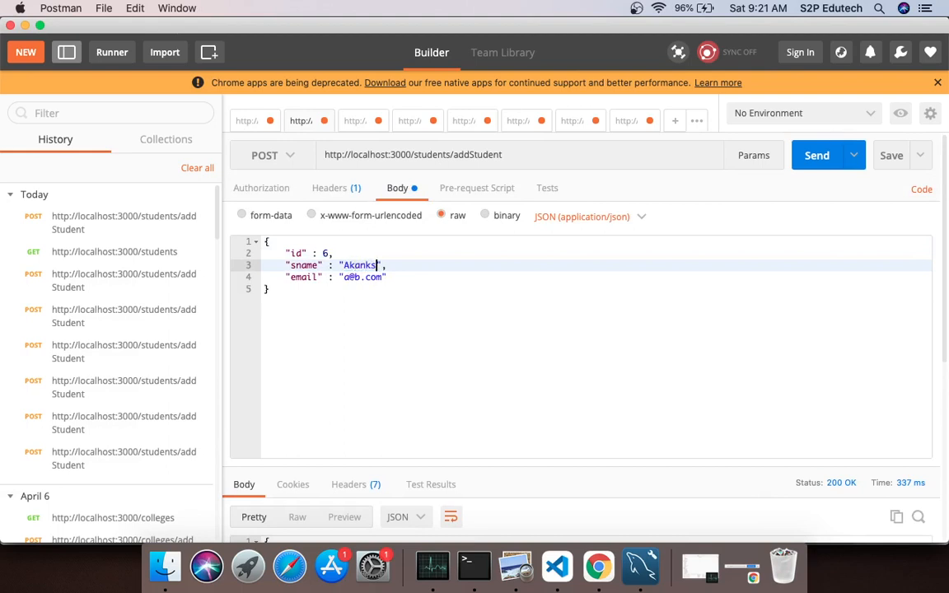
{"action": "type", "text": "ha"}
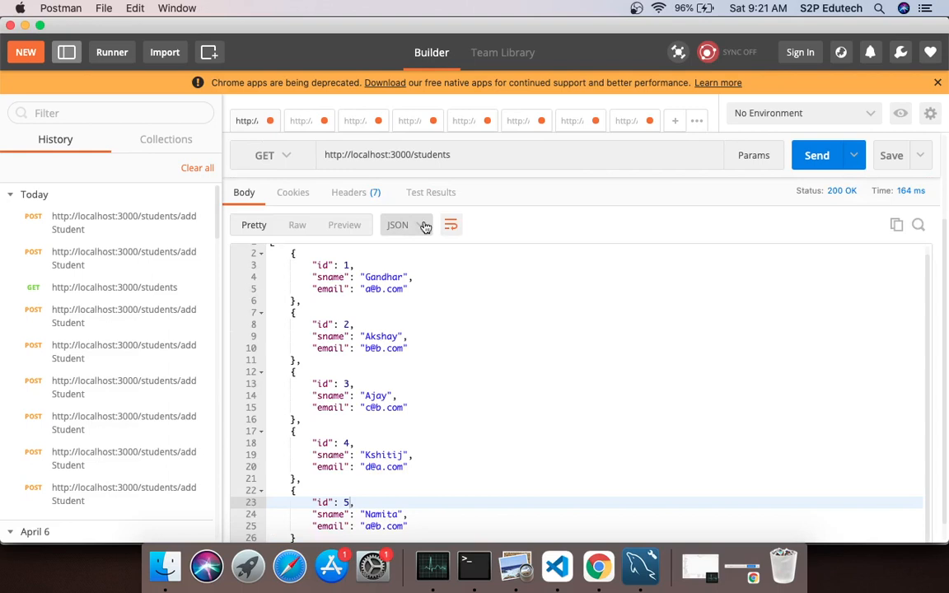
{"action": "left_click", "coordinate": [817, 155]}
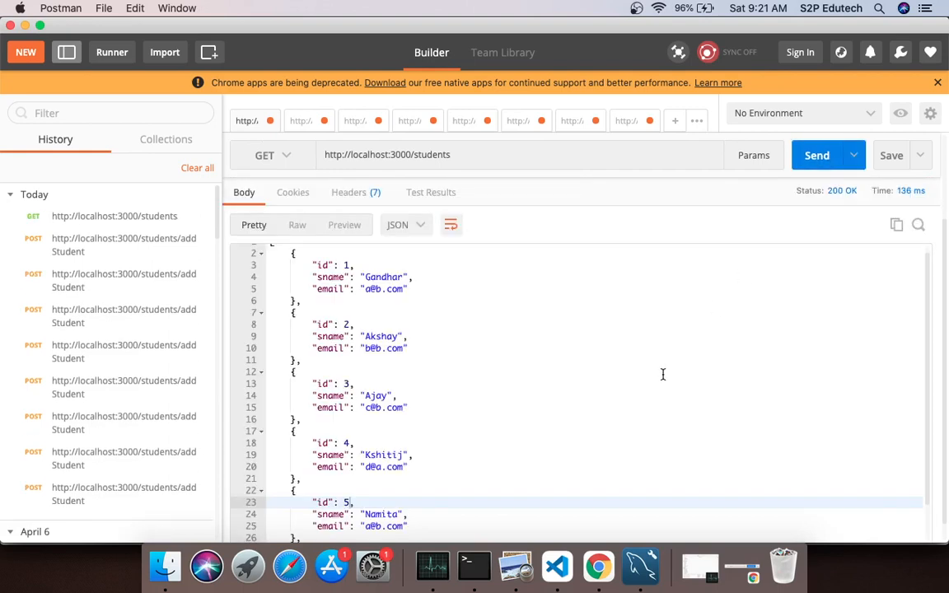
{"action": "scroll", "scroll_direction": "down", "scroll_amount": 3}
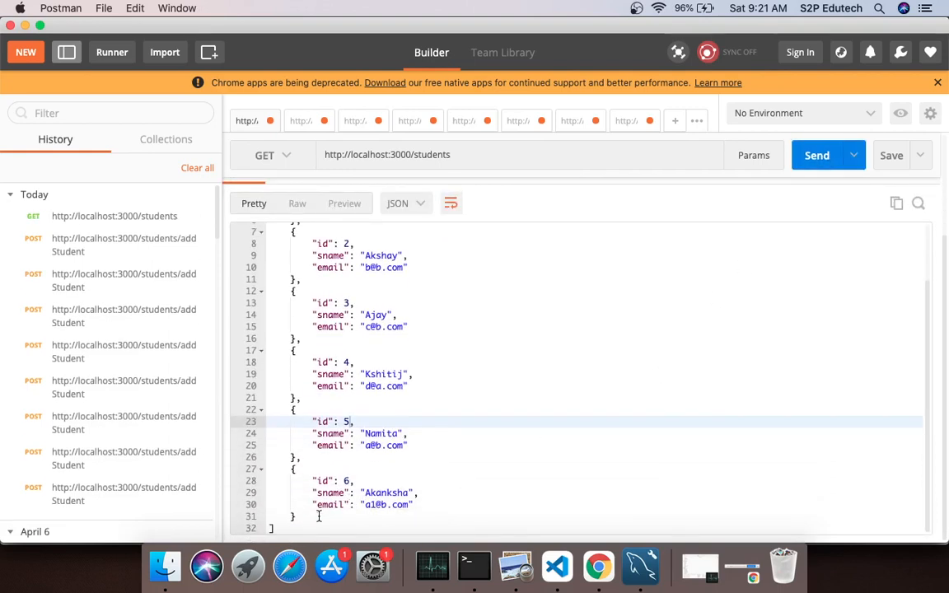